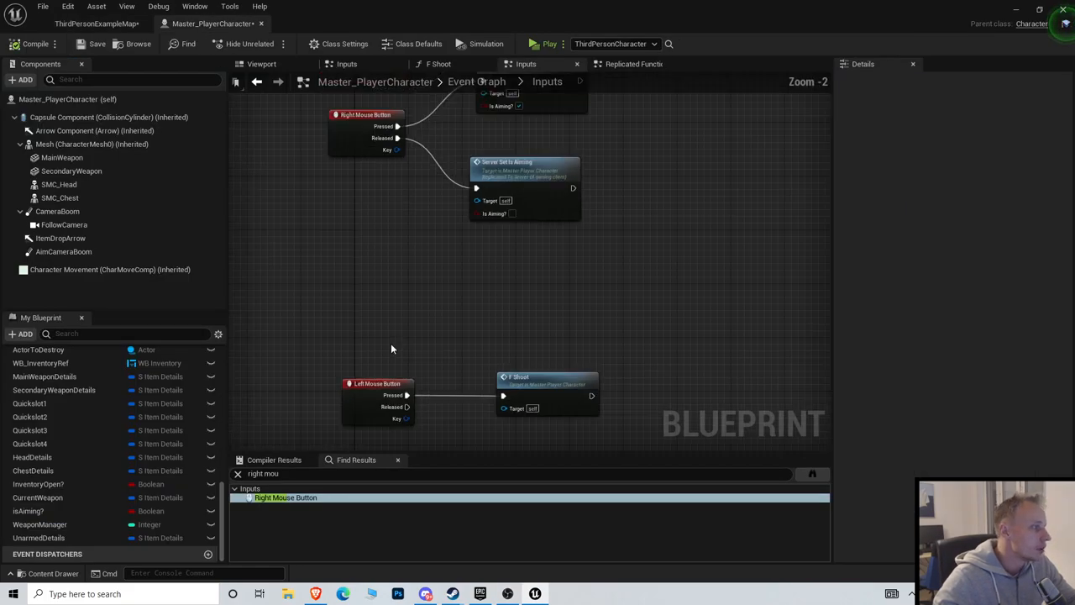
Select the Left Mouse Button event and open the F_Shoot function graph.
click(397, 383)
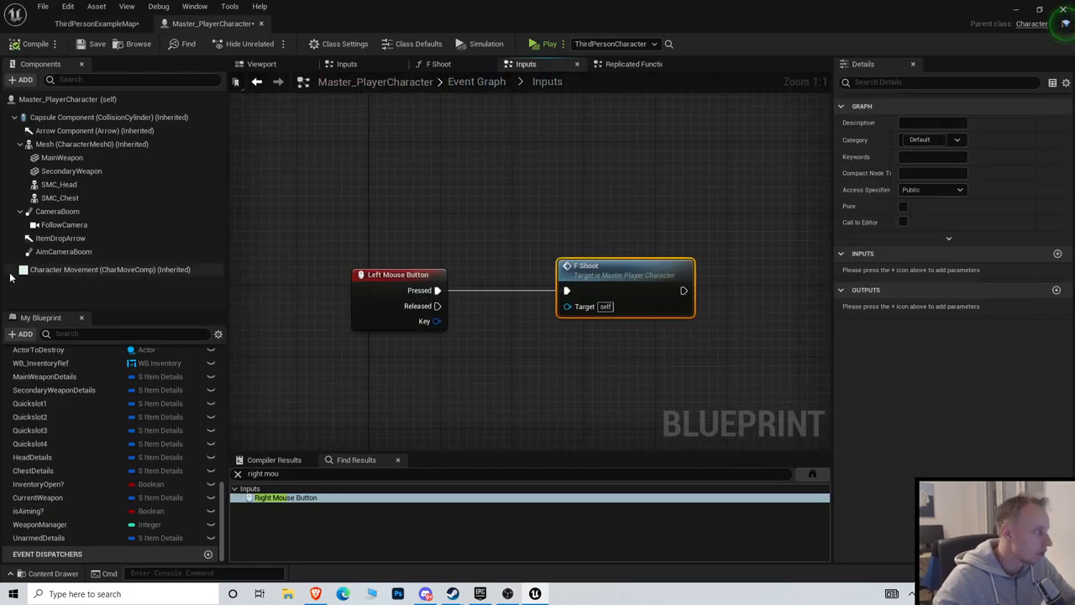
scroll(down, 3)
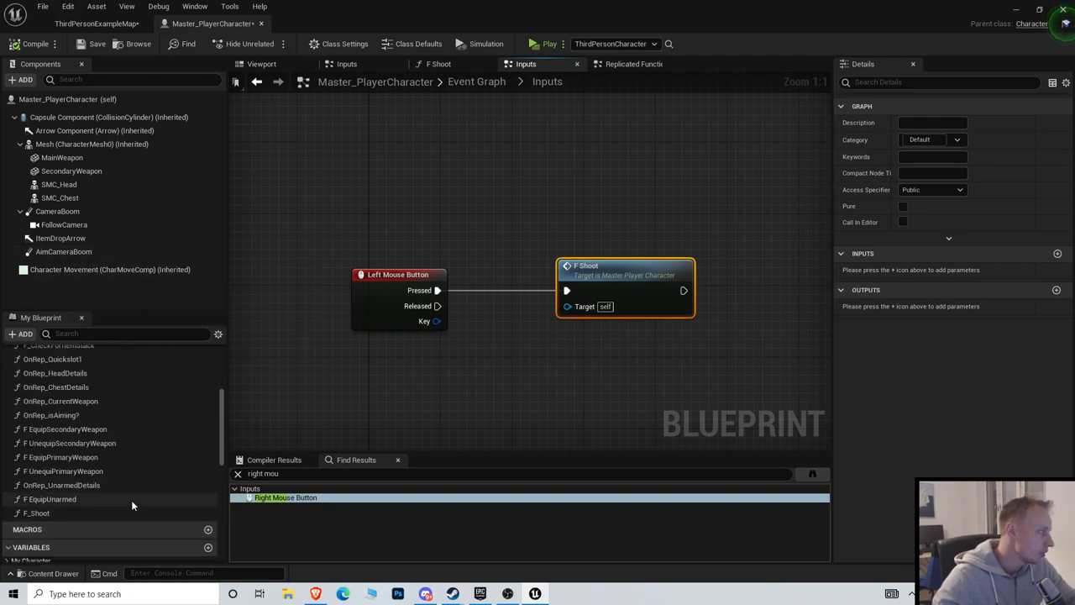
mouse_move(37, 512)
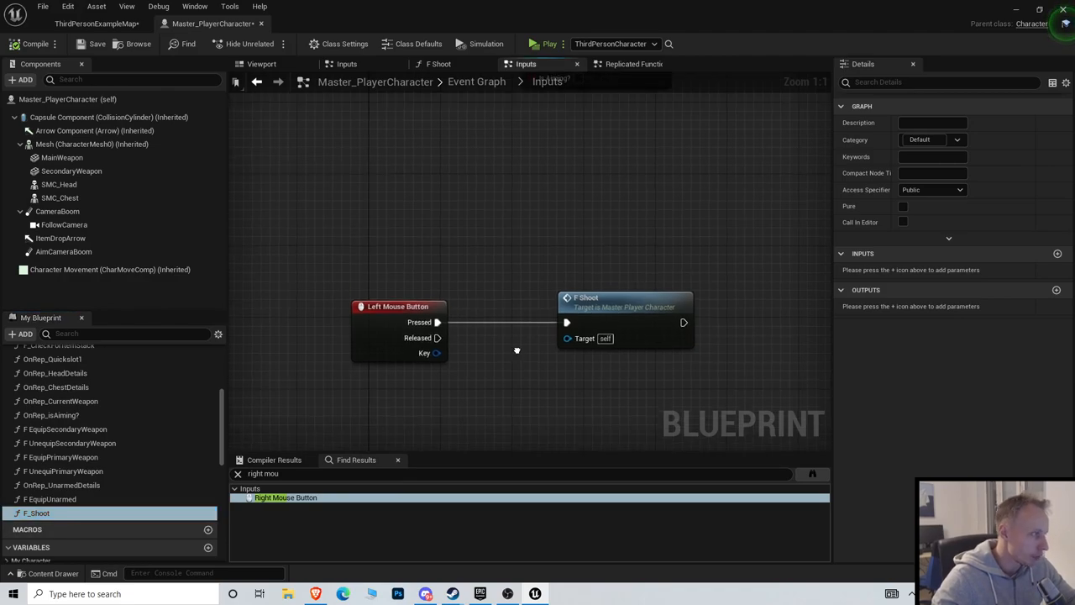
click(399, 305)
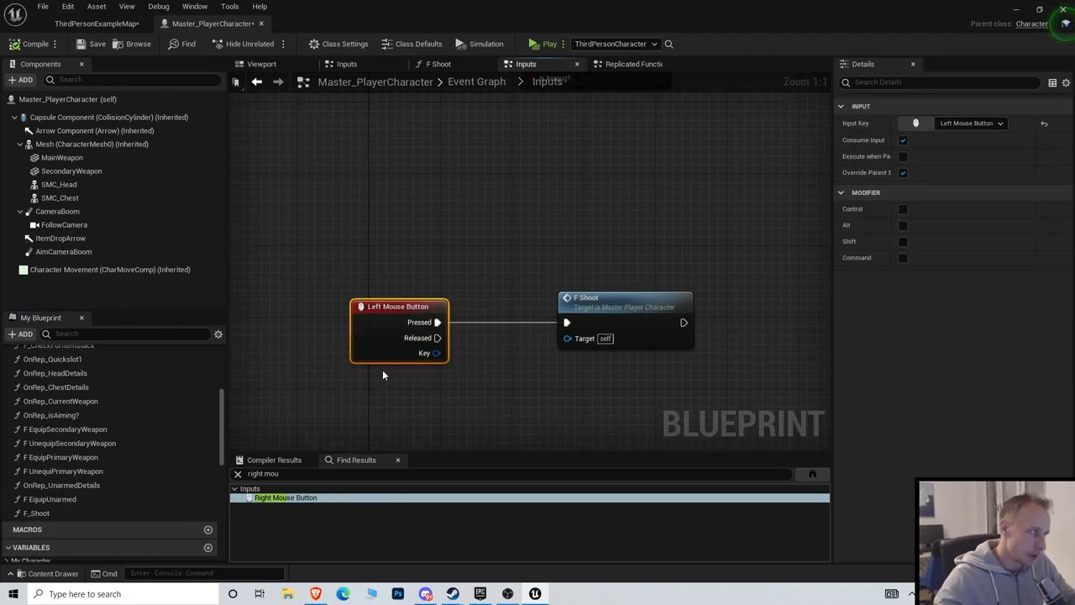
click(577, 306)
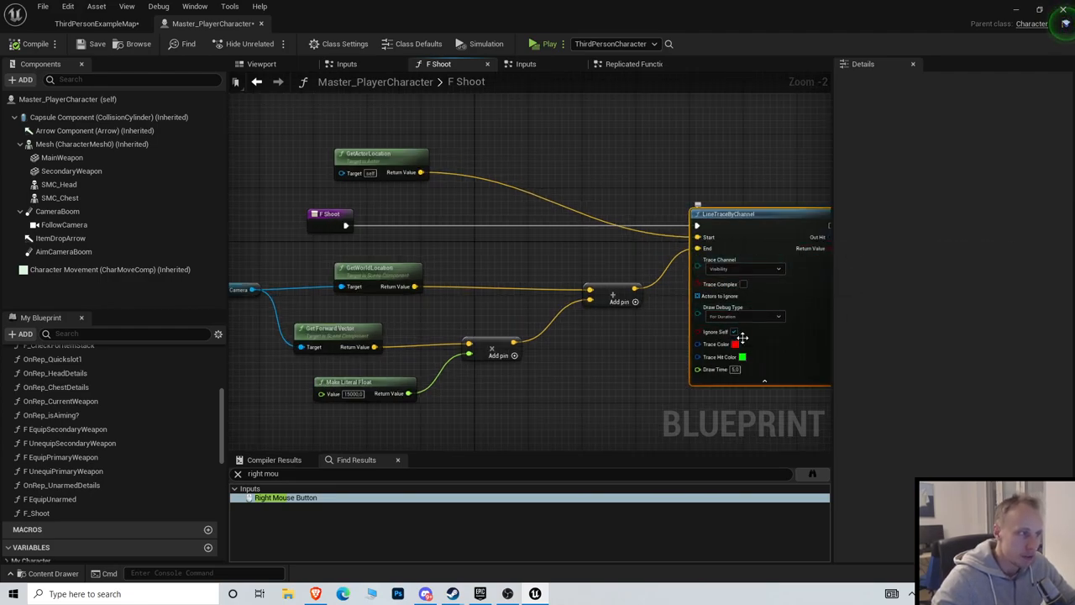
click(744, 317)
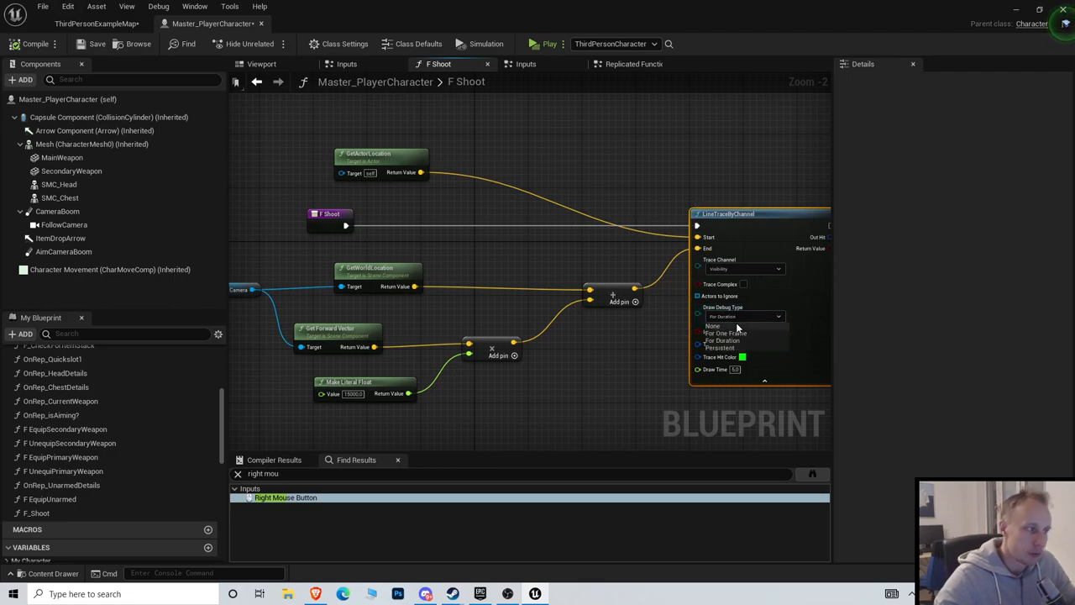
click(724, 341)
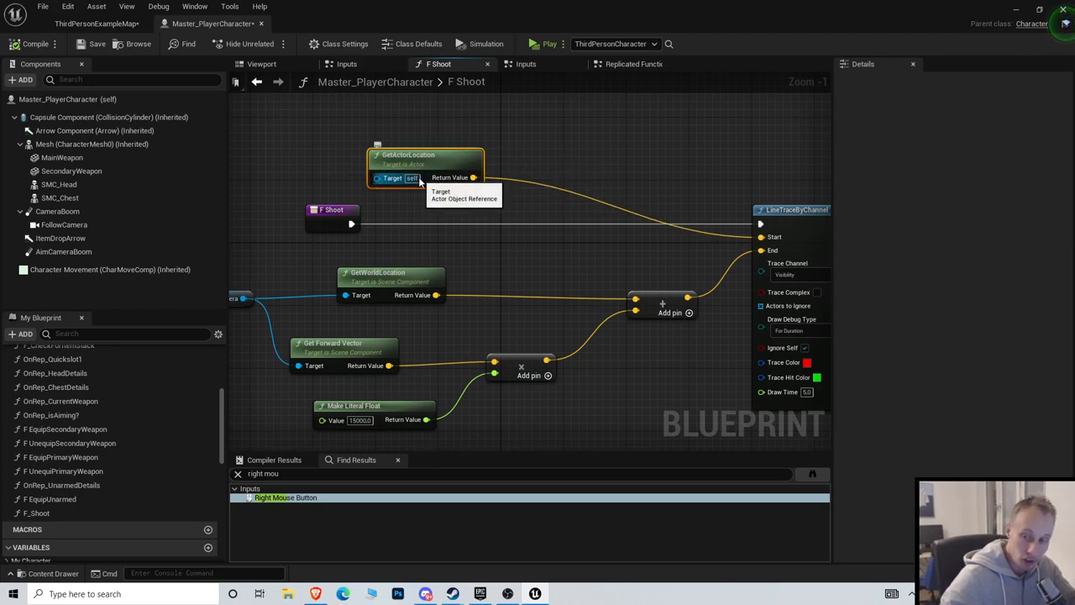
mouse_move(420, 283)
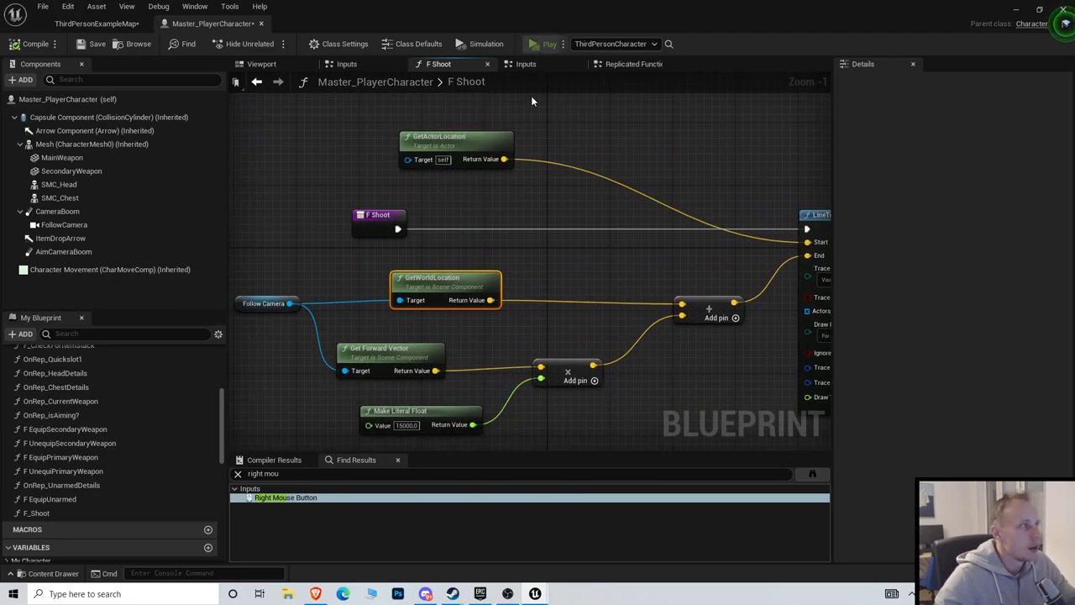
click(544, 44)
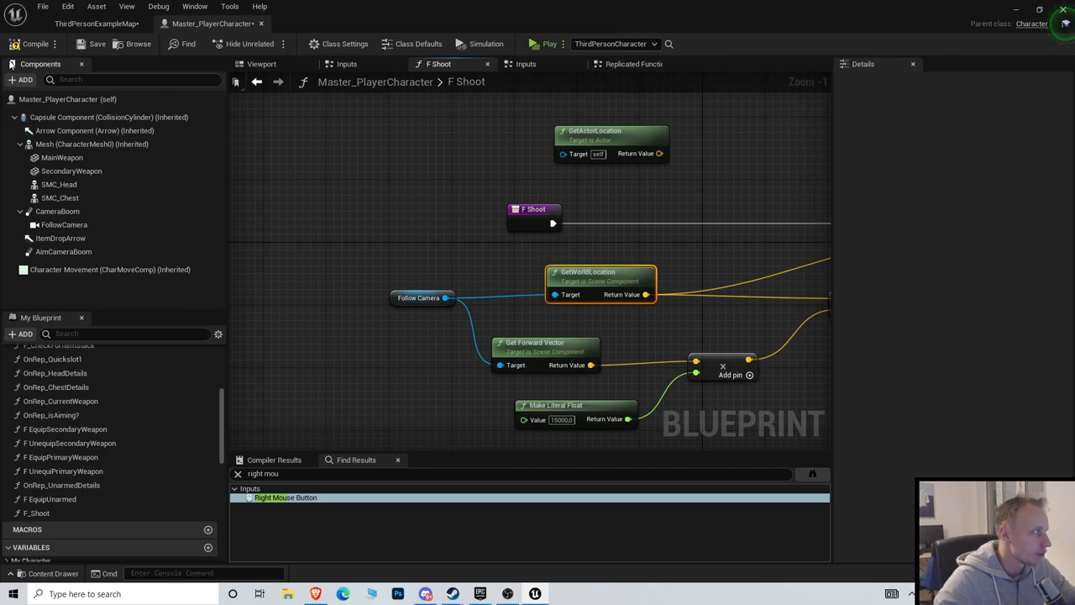
click(542, 43)
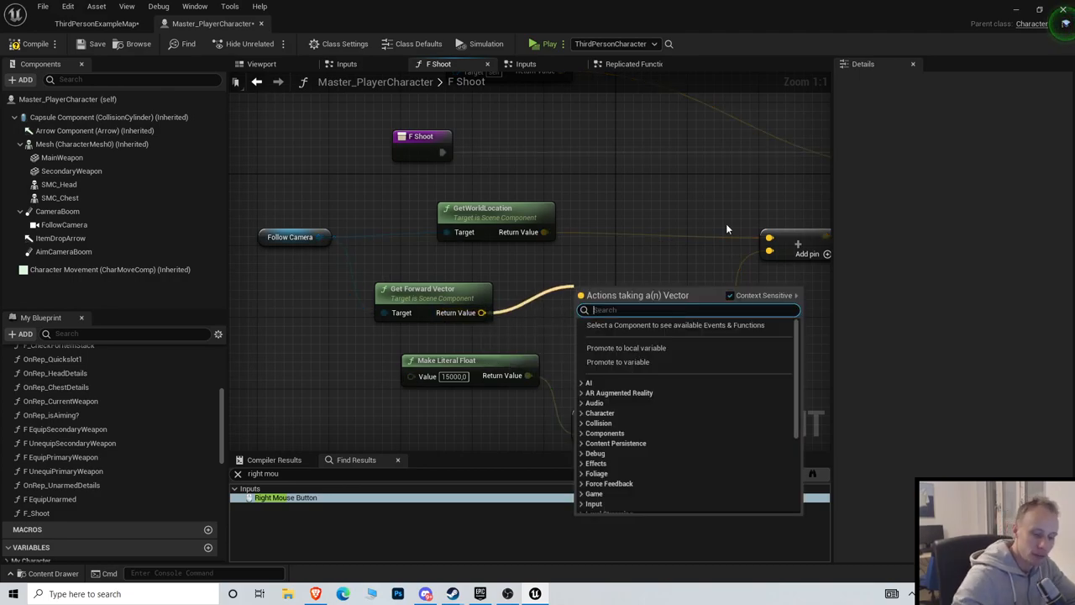
Add a Multiply node on the forward vector and search for Make Literal Float.
text(*)
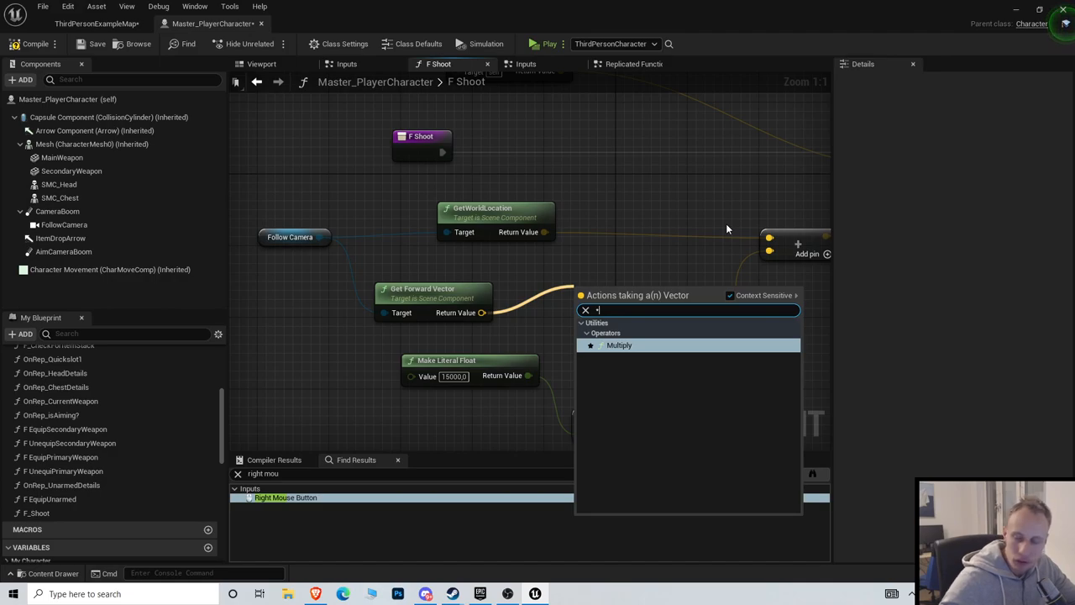
mouse_move(585, 501)
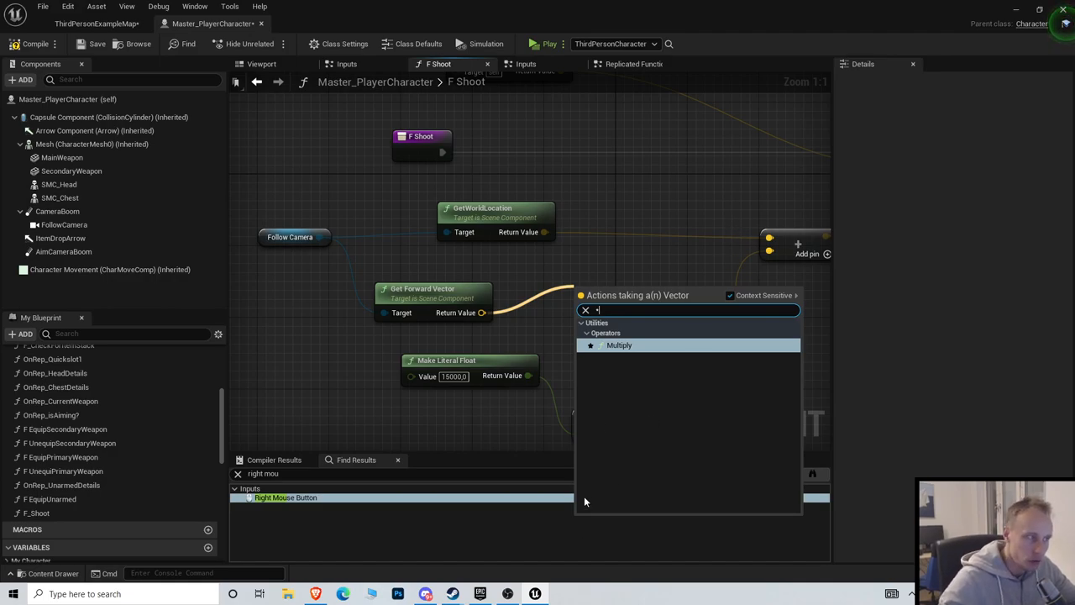
mouse_move(735, 281)
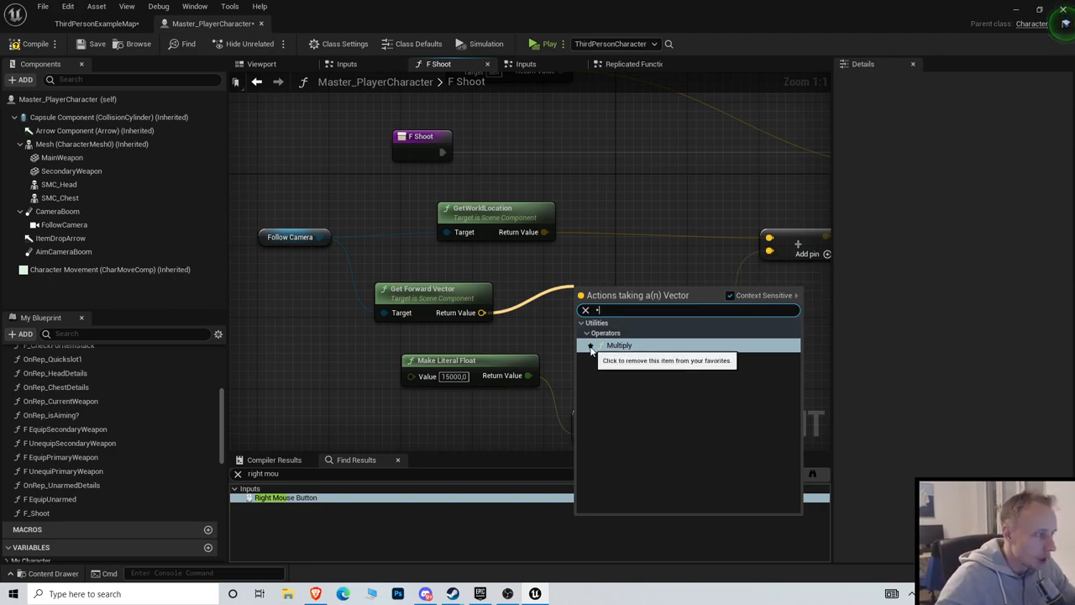
click(619, 346)
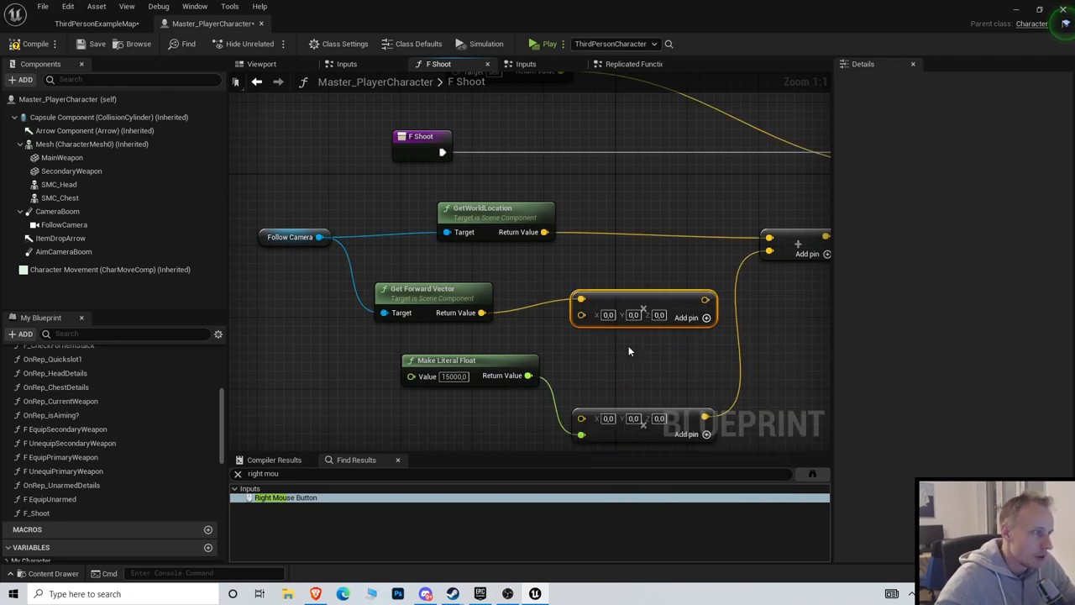
mouse_move(643, 315)
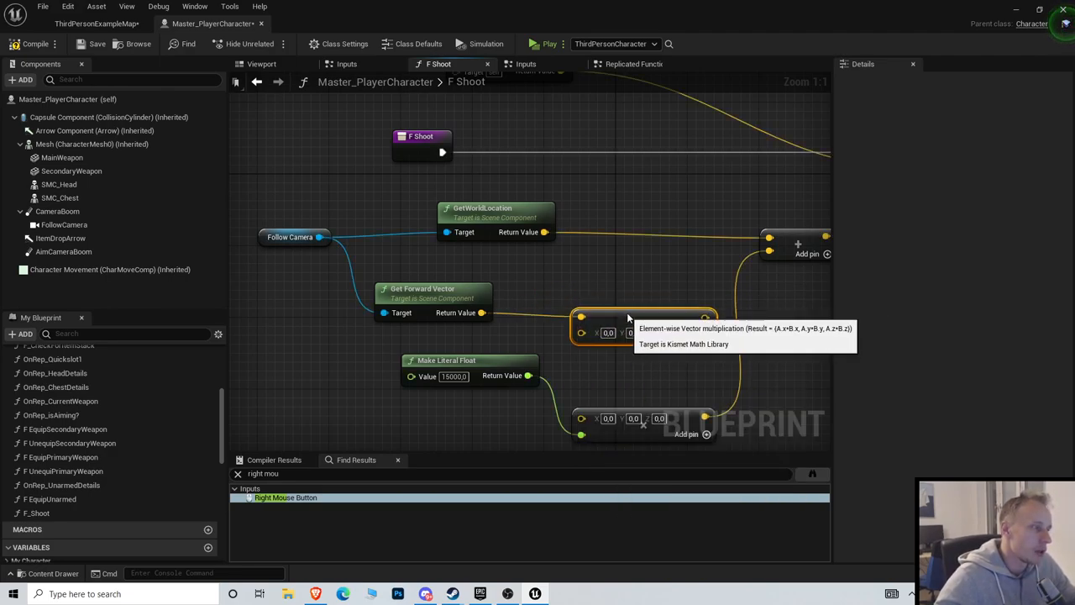
mouse_move(527, 357)
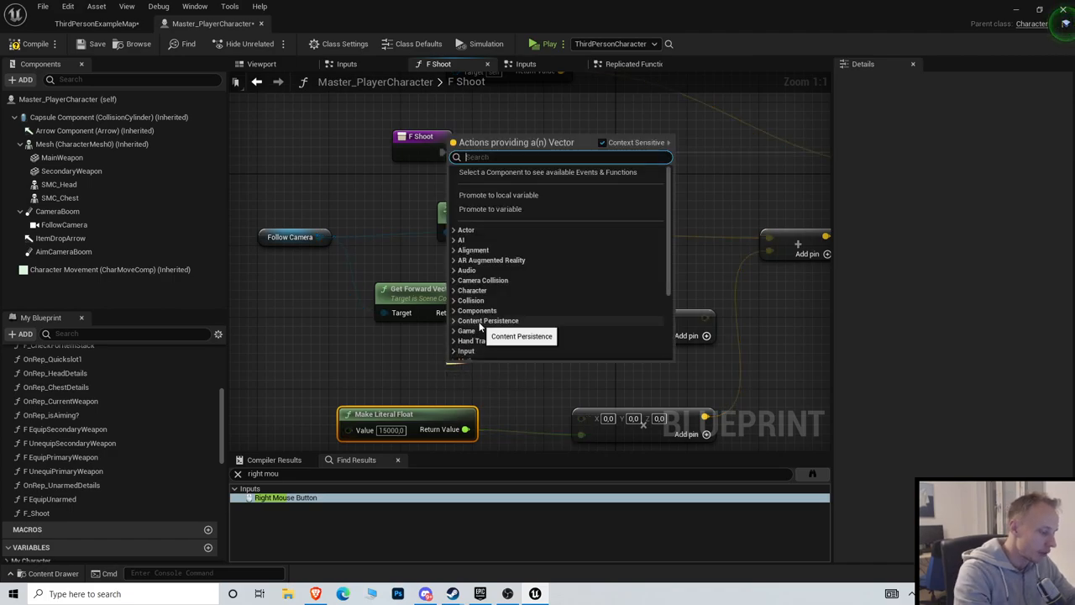
text(make liter)
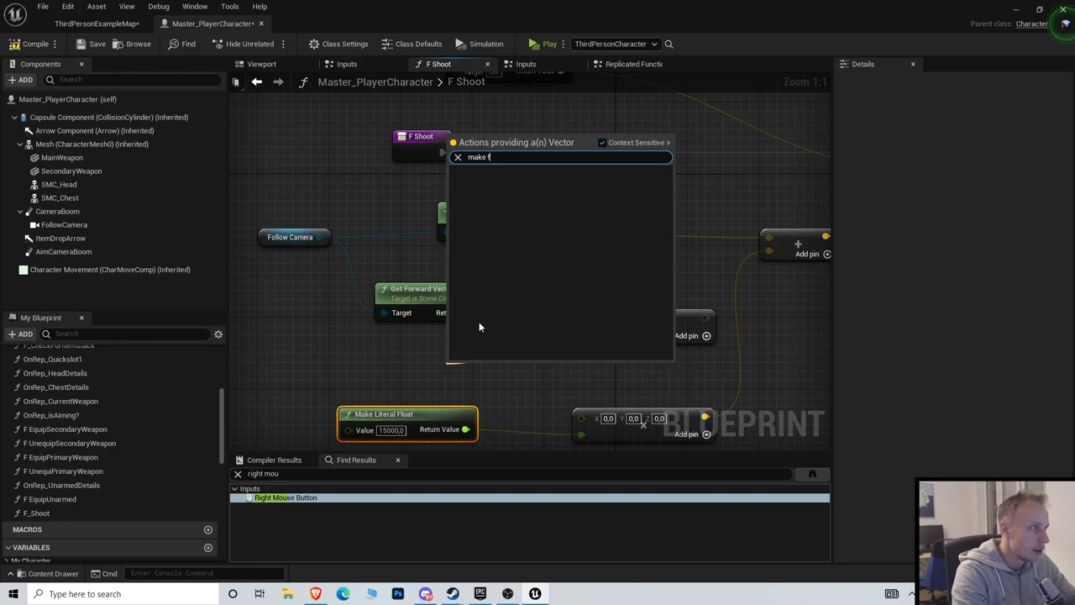
text(li)
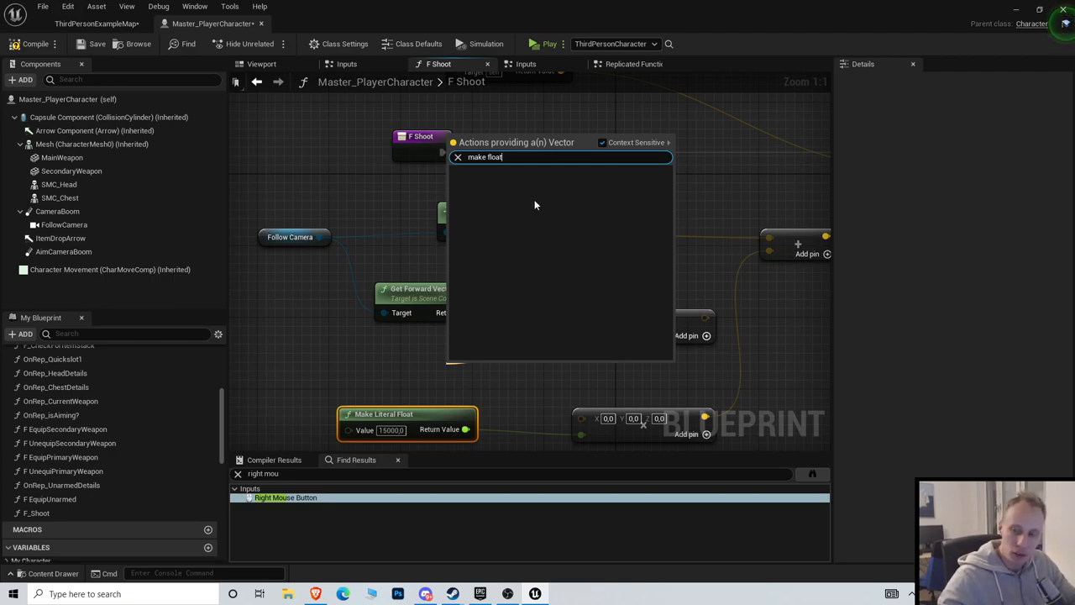
mouse_move(608, 143)
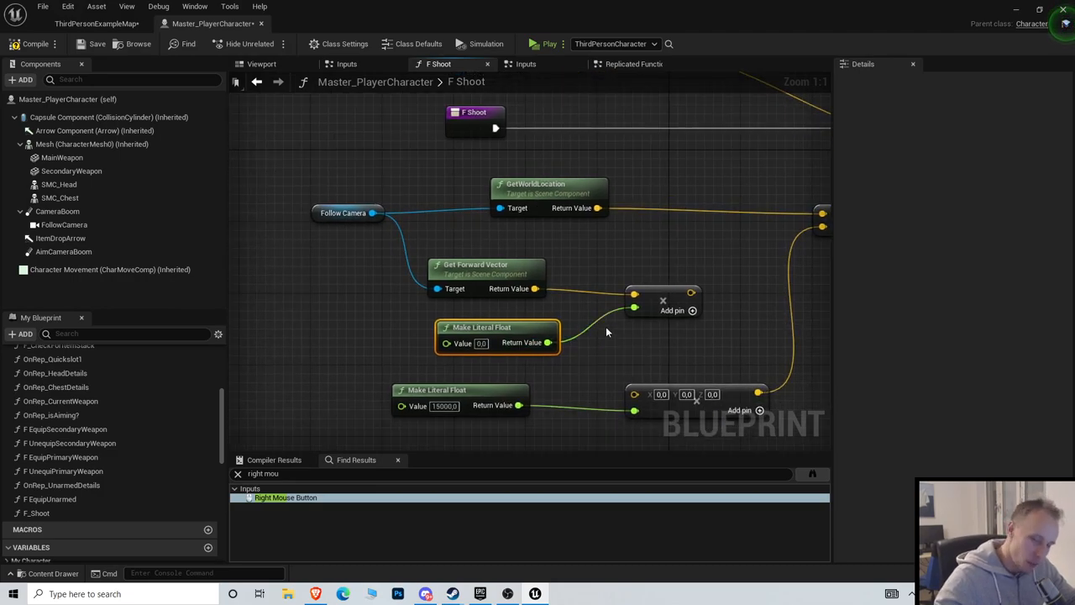
mouse_move(659, 296)
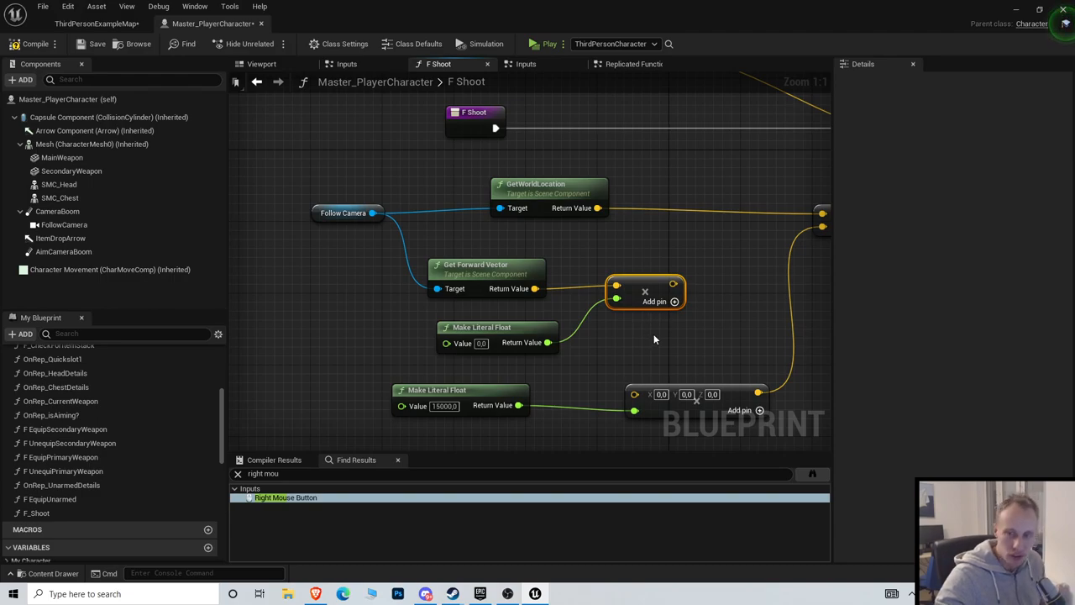
mouse_move(680, 369)
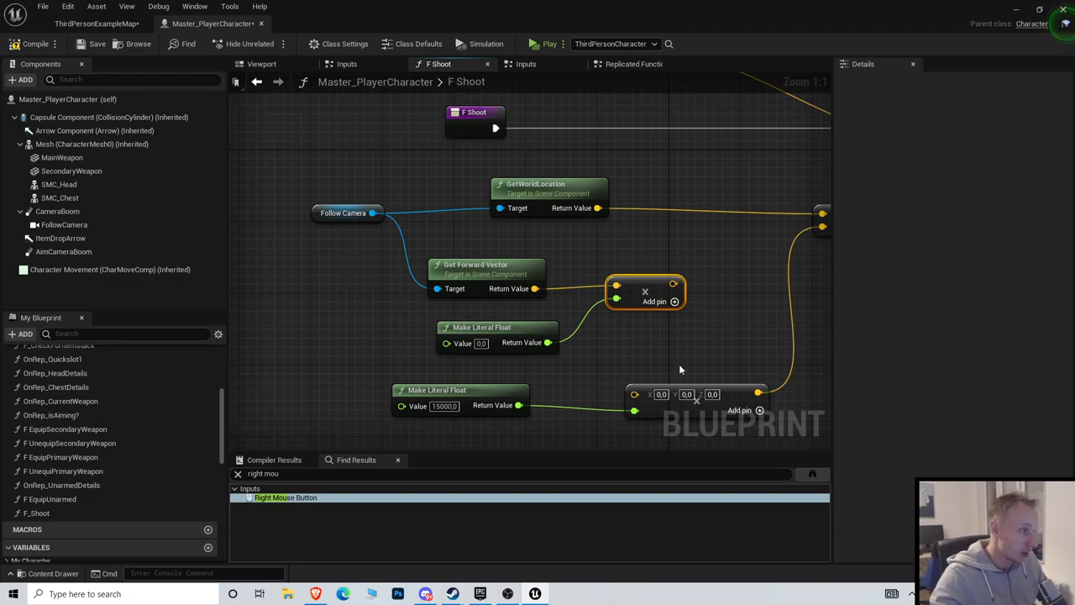
mouse_move(672, 284)
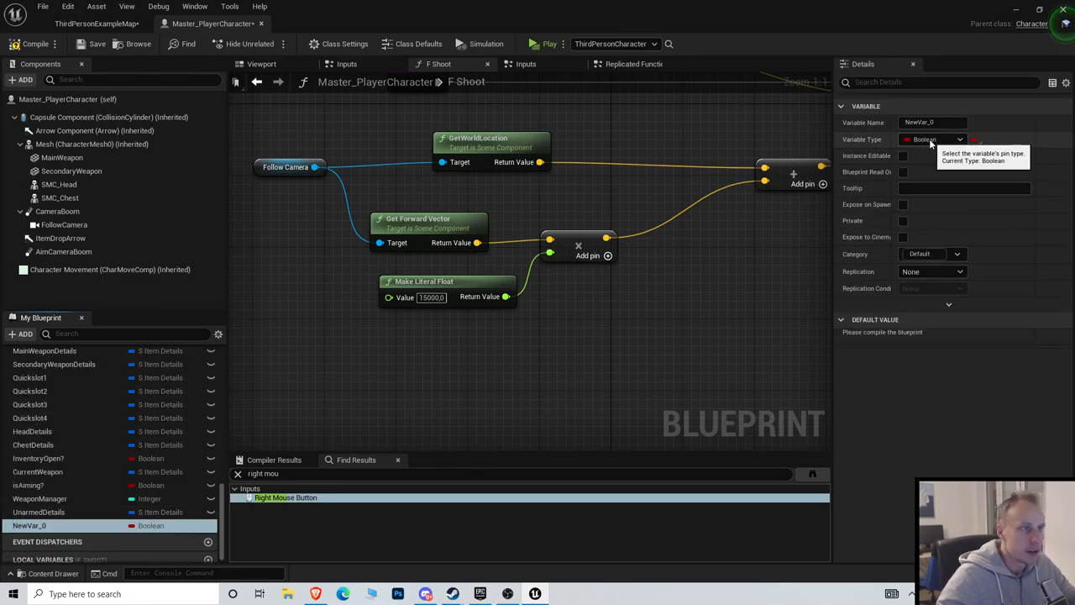
Make a Float variable named Shootdistance and connect it to the Multiply node.
click(932, 140)
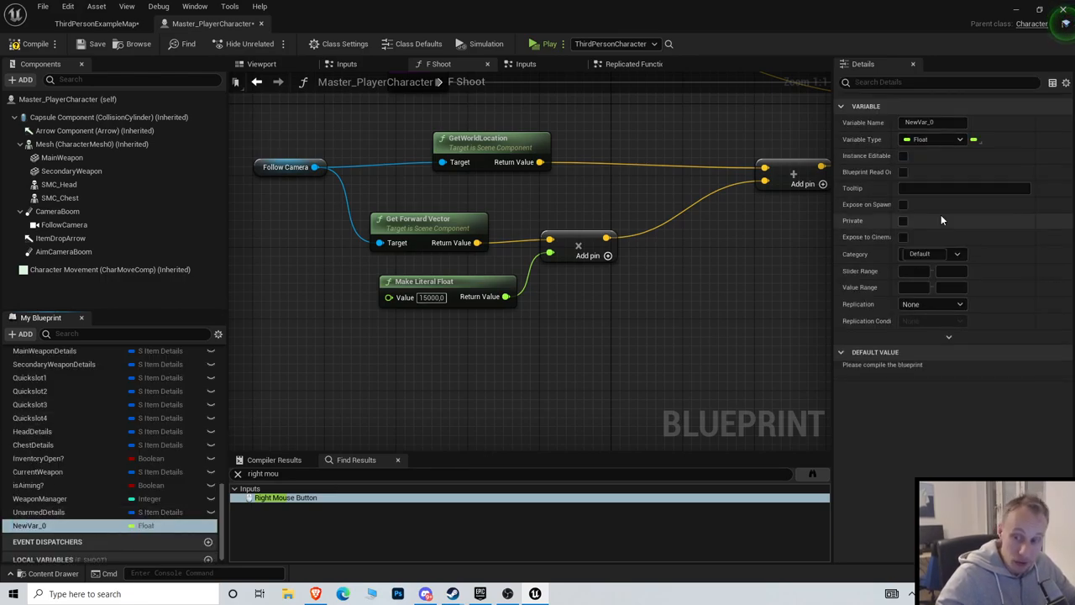
mouse_move(966, 249)
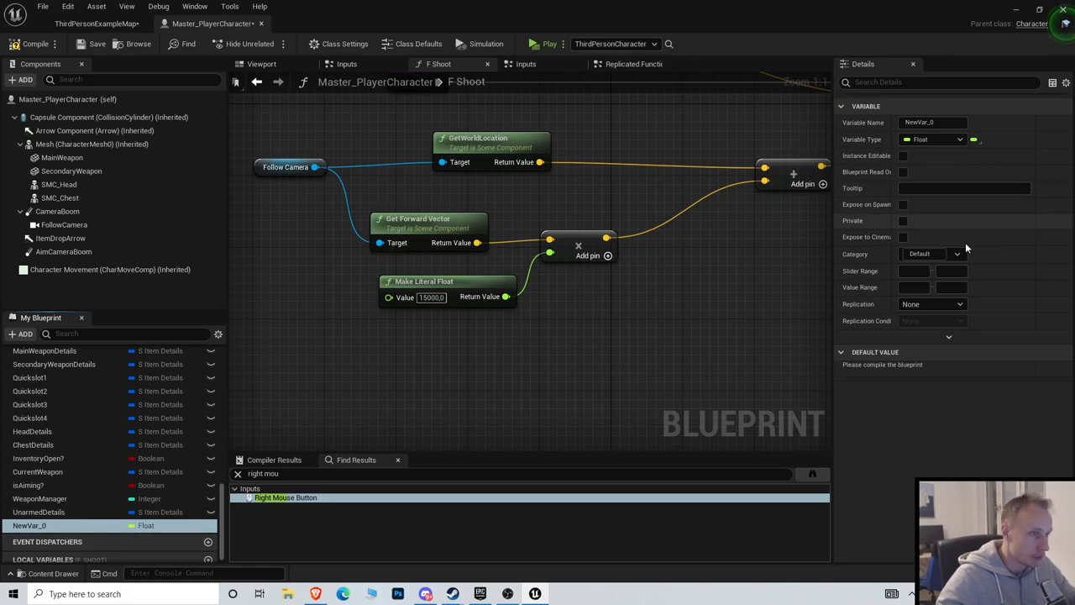
mouse_move(791, 287)
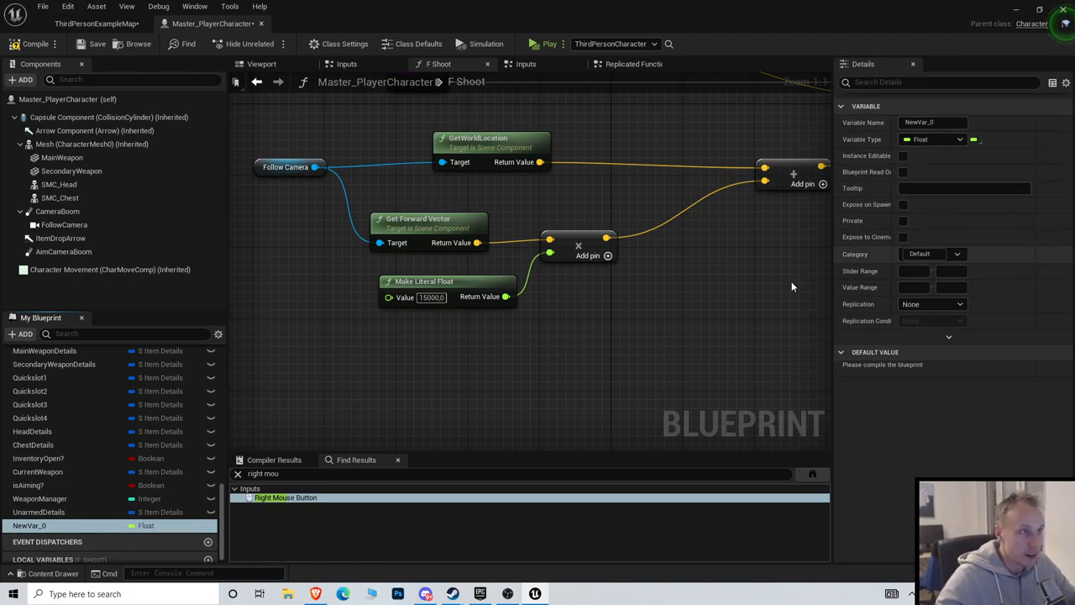
double_click(30, 526)
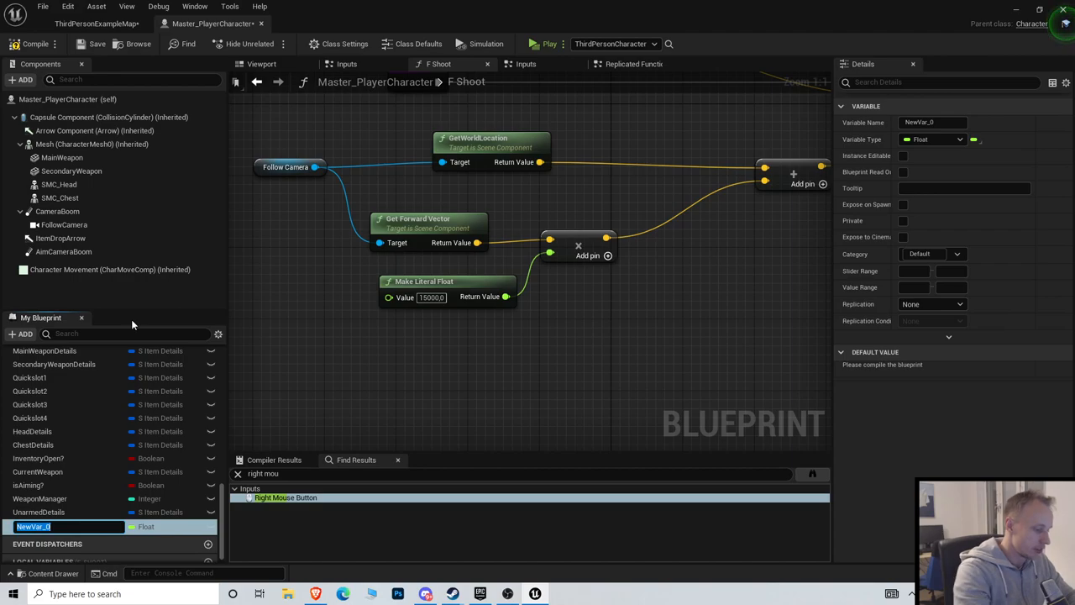
text(Shootdistance)
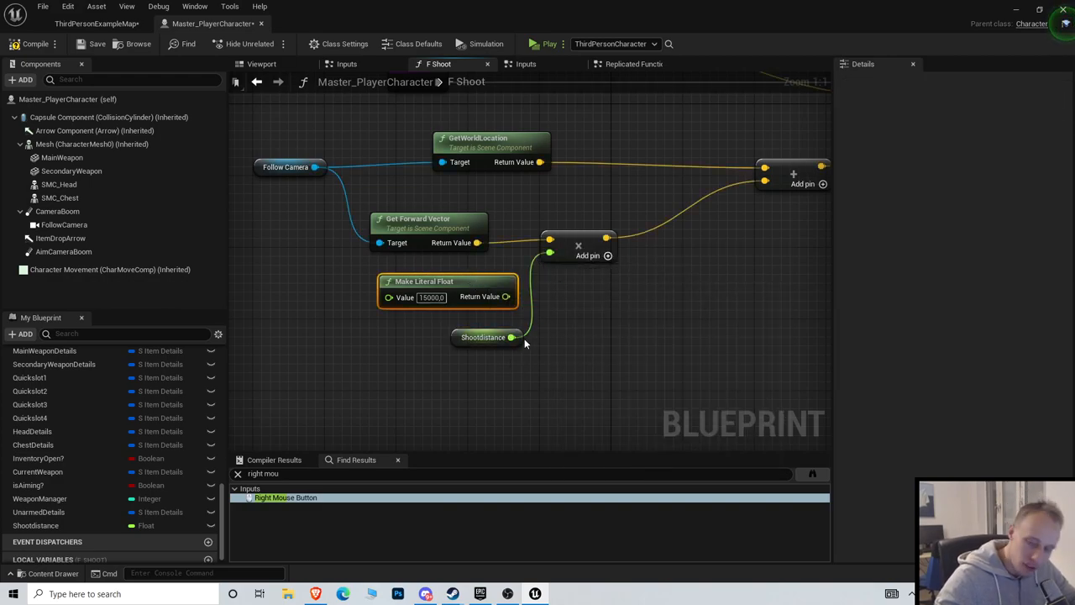
click(484, 337)
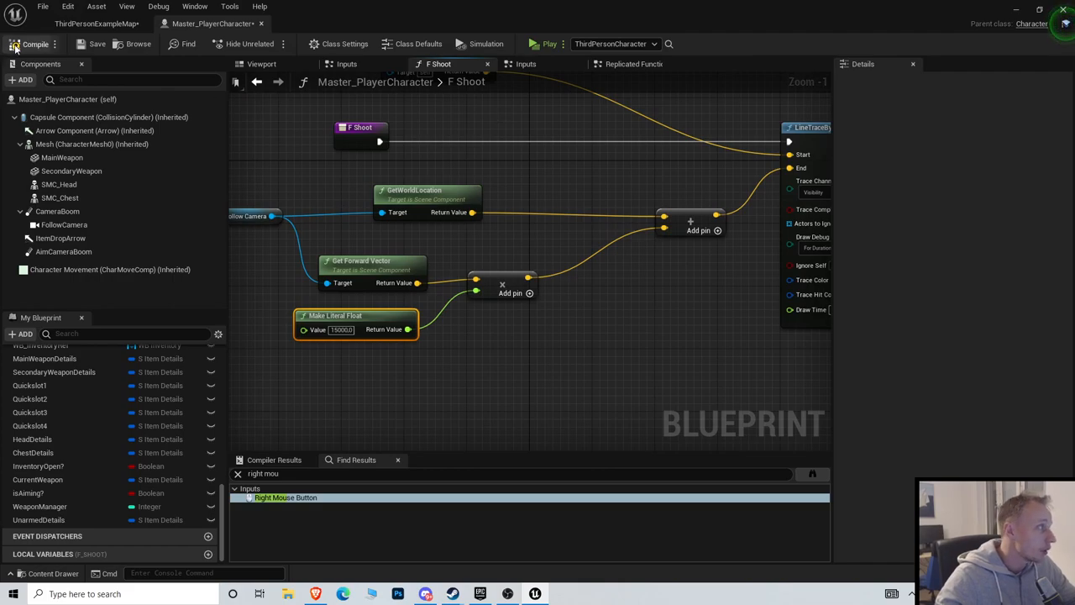
mouse_move(257, 81)
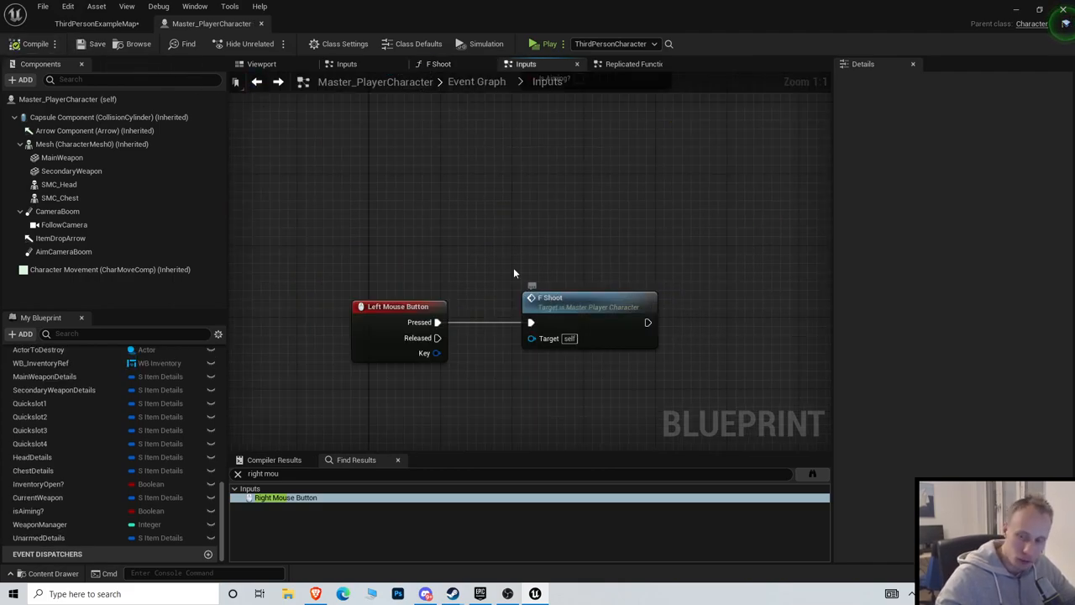
scroll(down, 3)
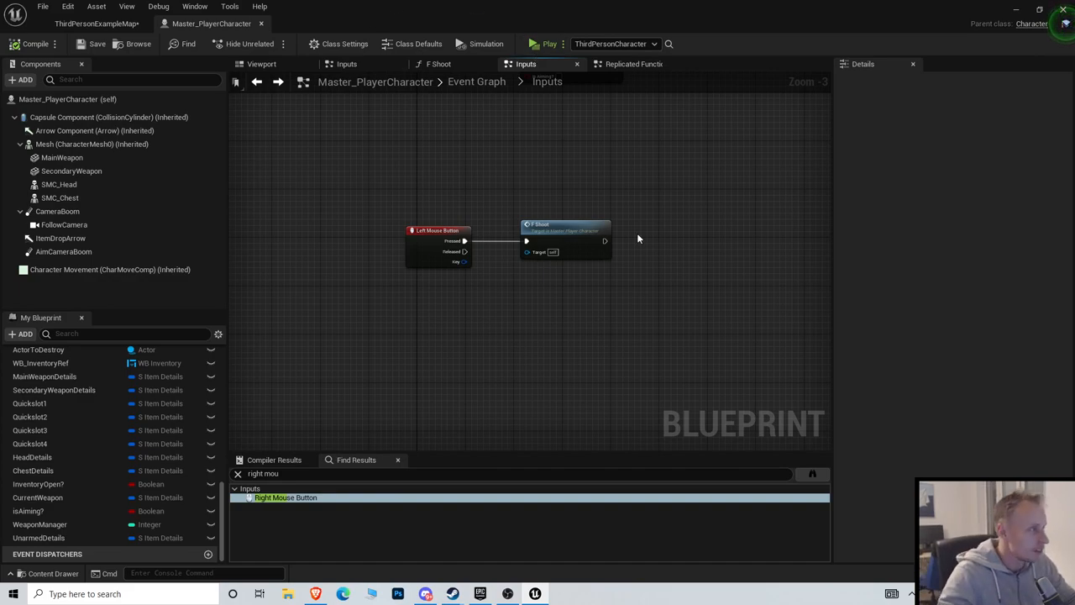
Browse the Replicated Functions, Inputs, Viewport and F Shoot graphs.
click(632, 64)
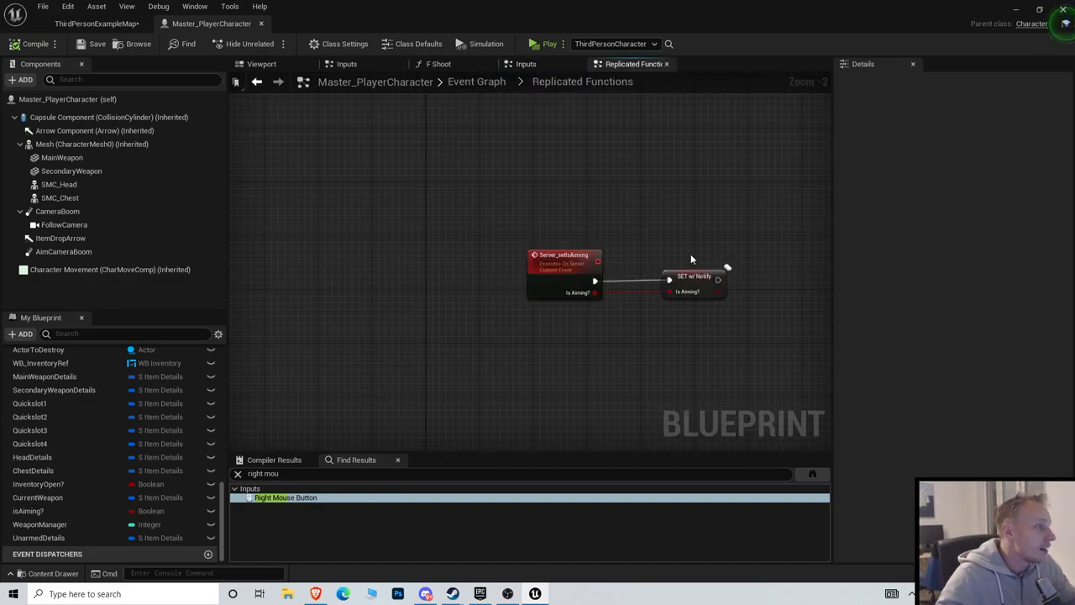
click(526, 63)
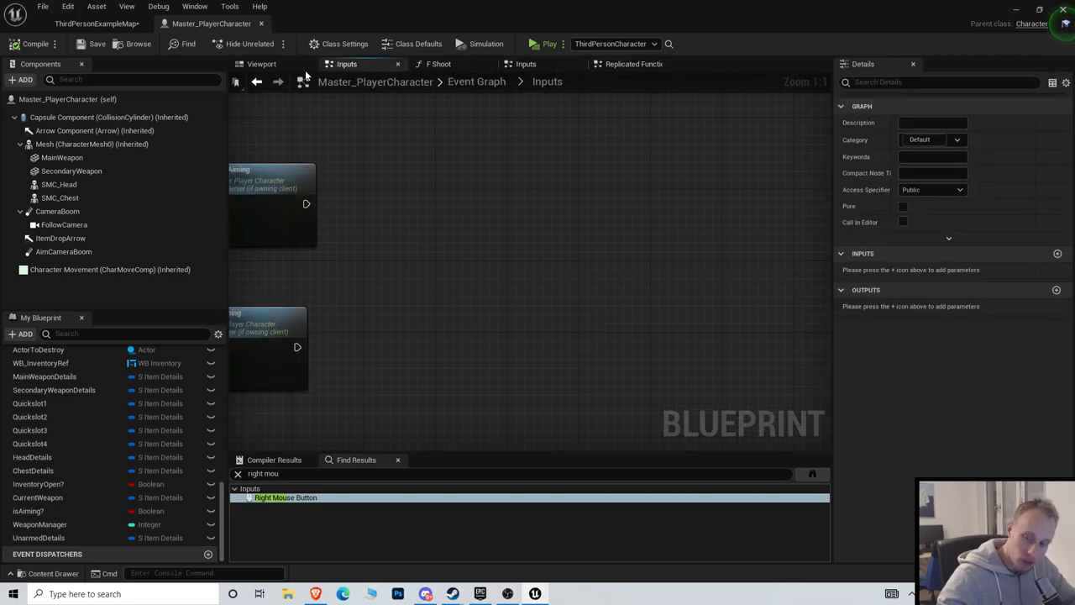
click(262, 64)
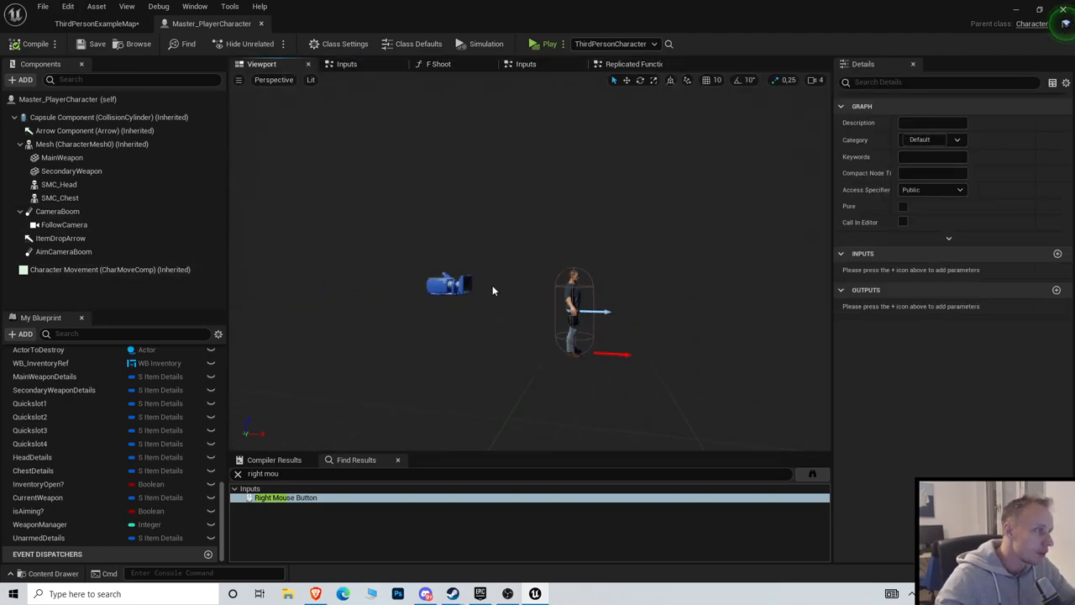
click(526, 64)
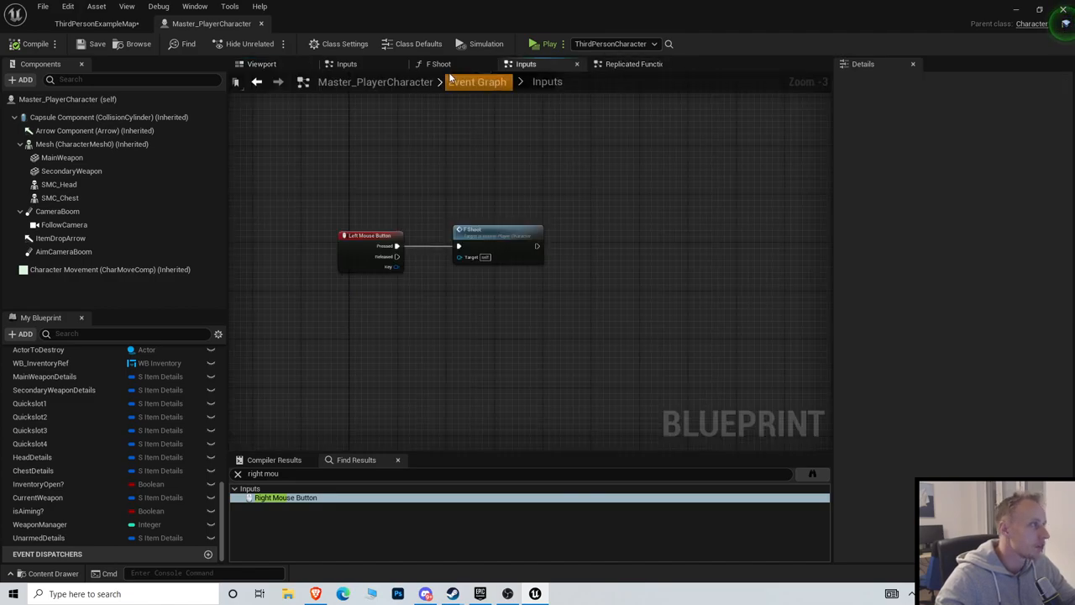
click(438, 64)
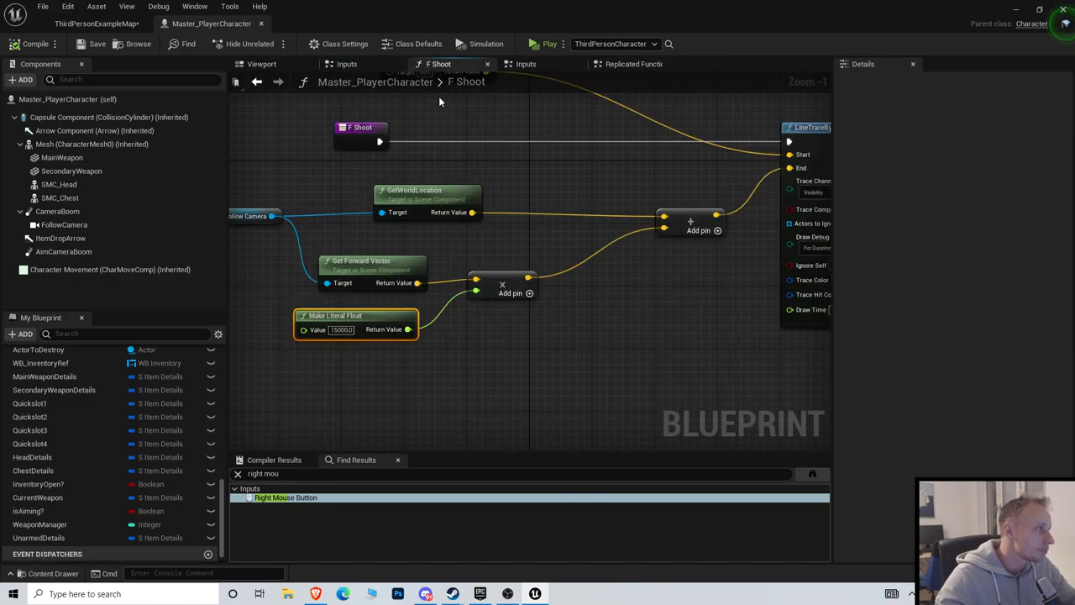
click(262, 63)
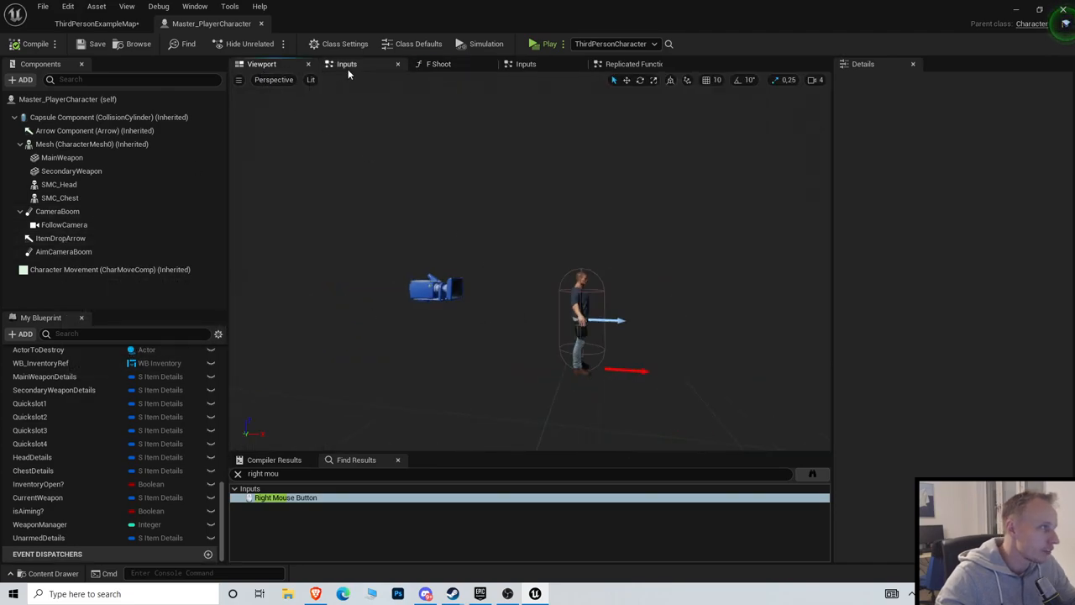
click(346, 64)
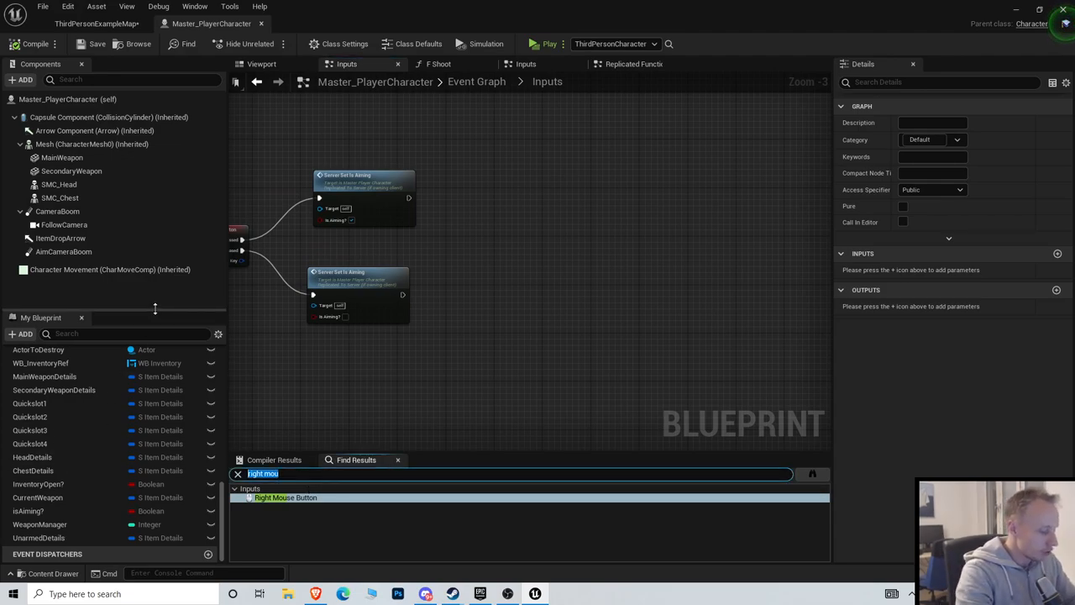
Search the blueprint for 'aim' and inspect the Server_setIsAiming event graph.
click(238, 473)
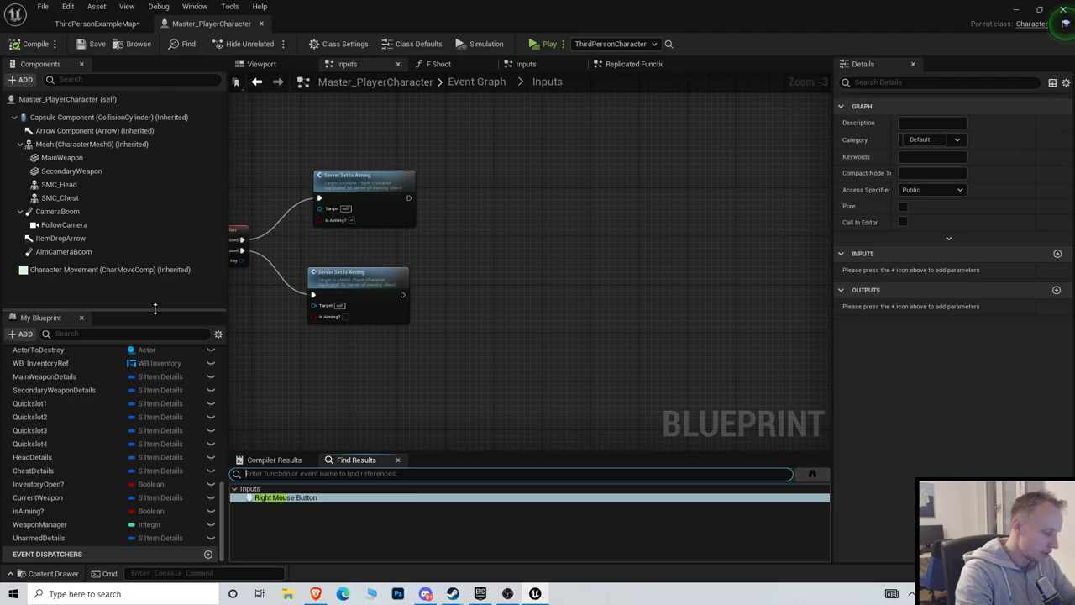
text(aim)
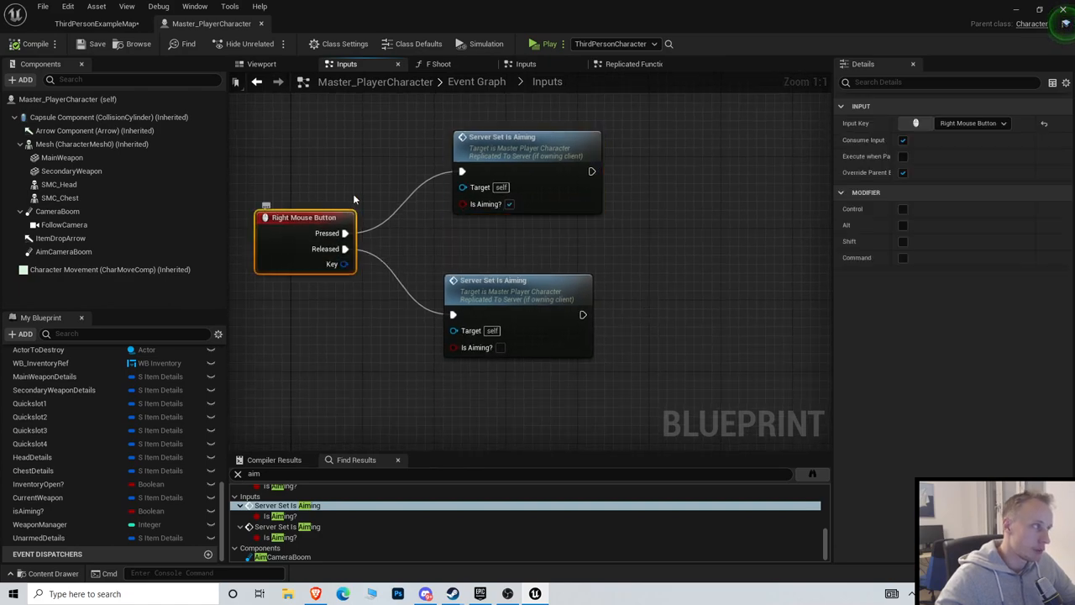
drag(304, 217, 353, 238)
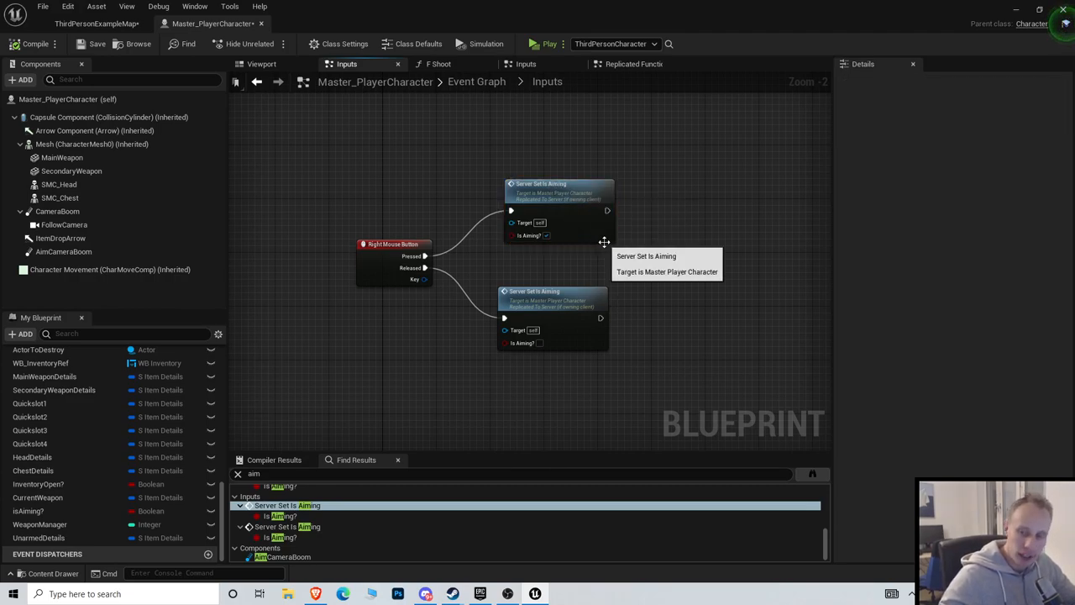
click(635, 64)
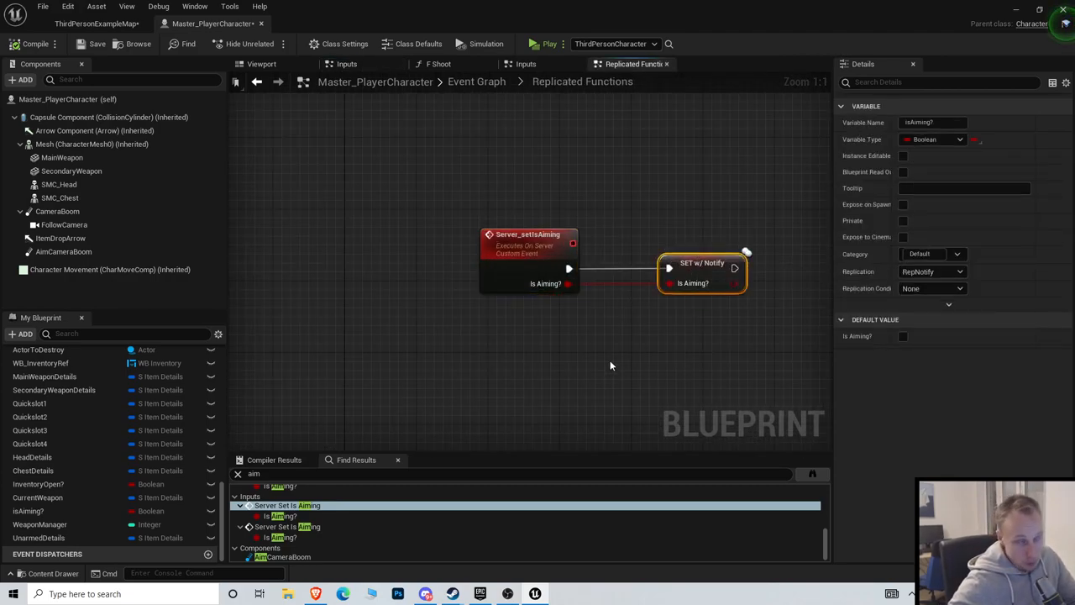
click(346, 64)
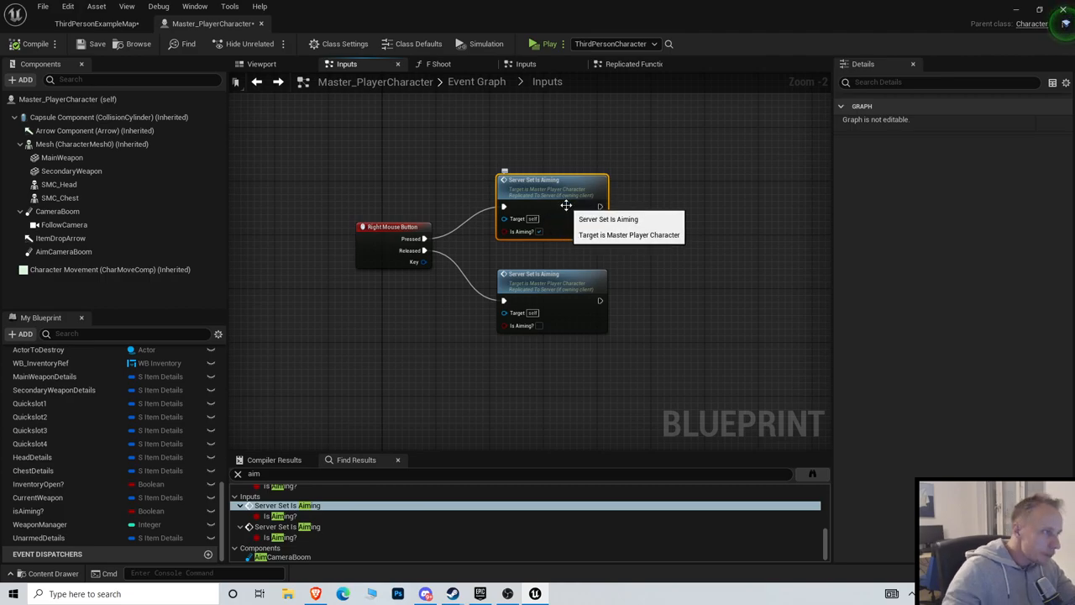
click(634, 64)
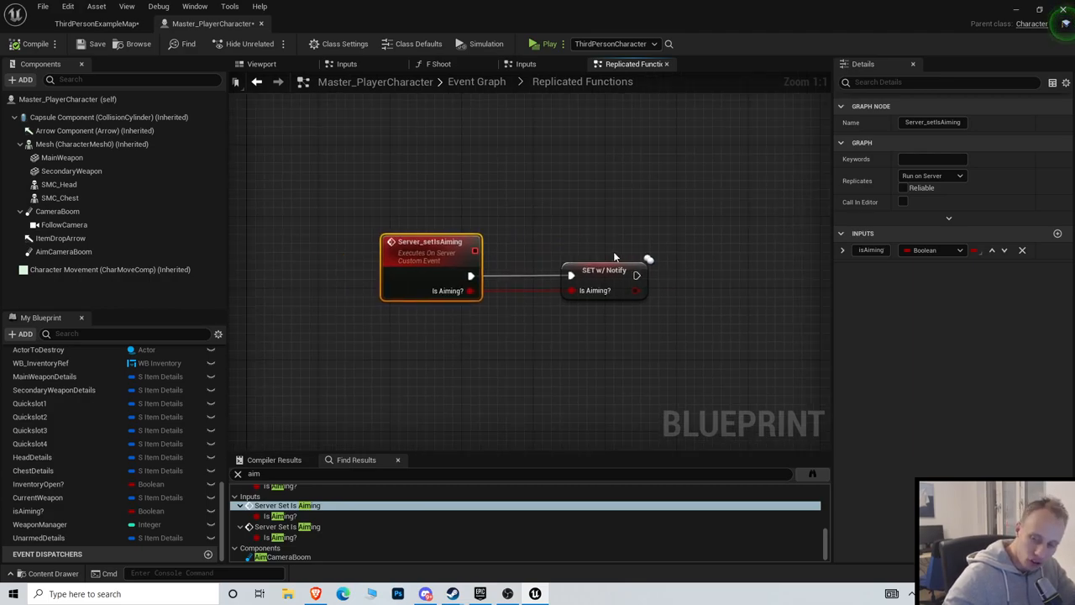
mouse_move(554, 262)
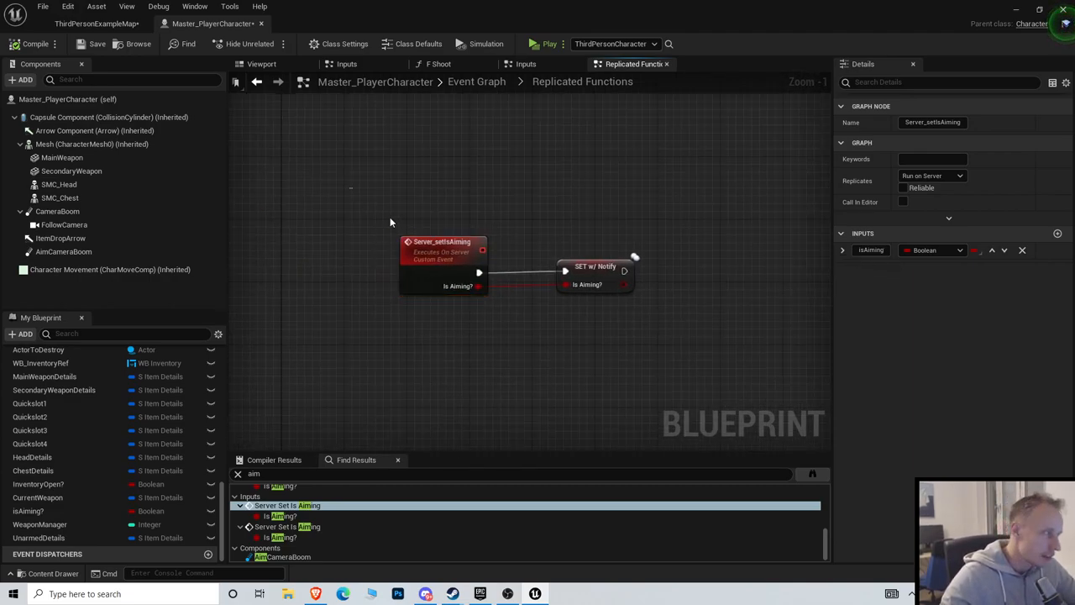
click(600, 423)
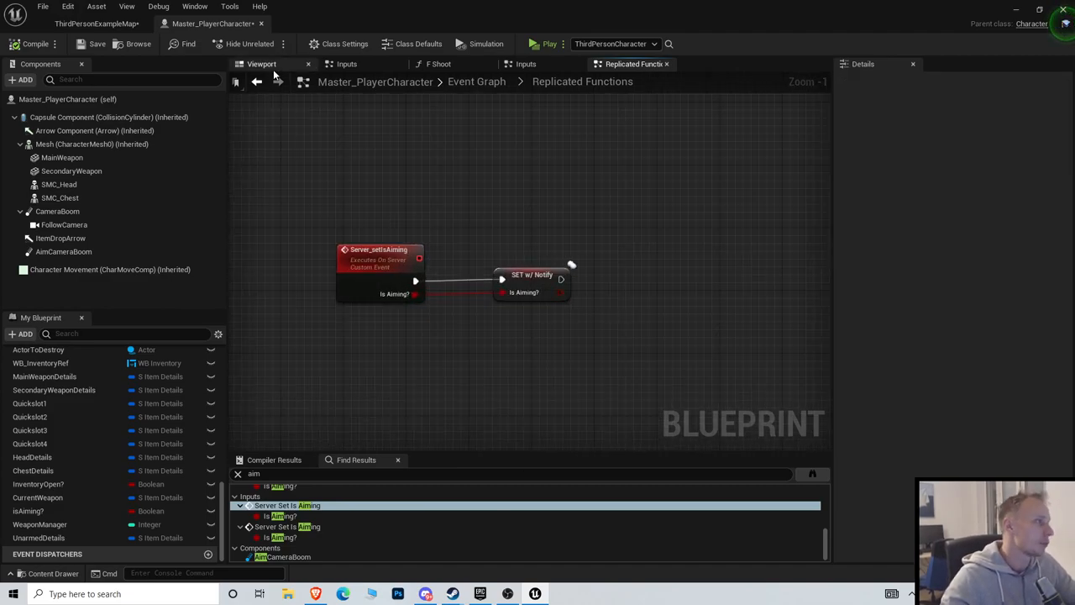
Return to the Inputs graph where Left Mouse Button calls F Shoot.
click(526, 64)
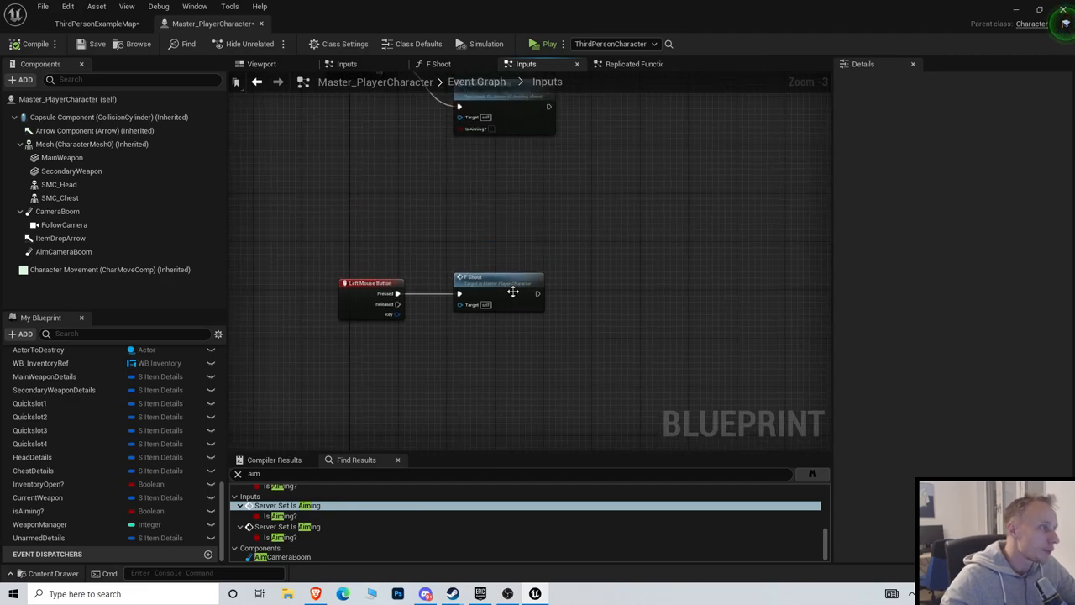
scroll(up, 3)
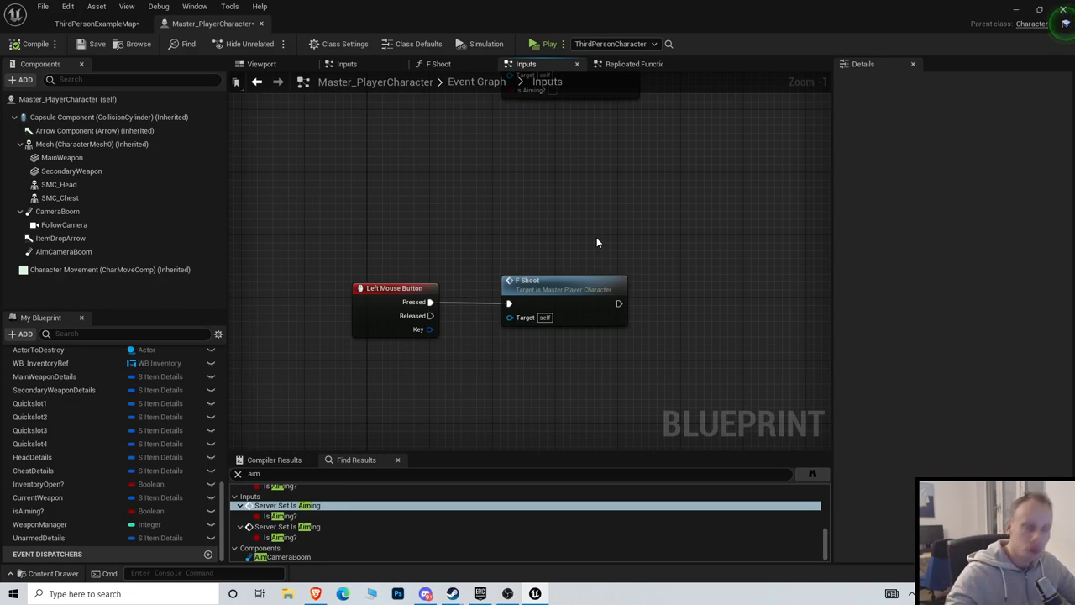
mouse_move(598, 253)
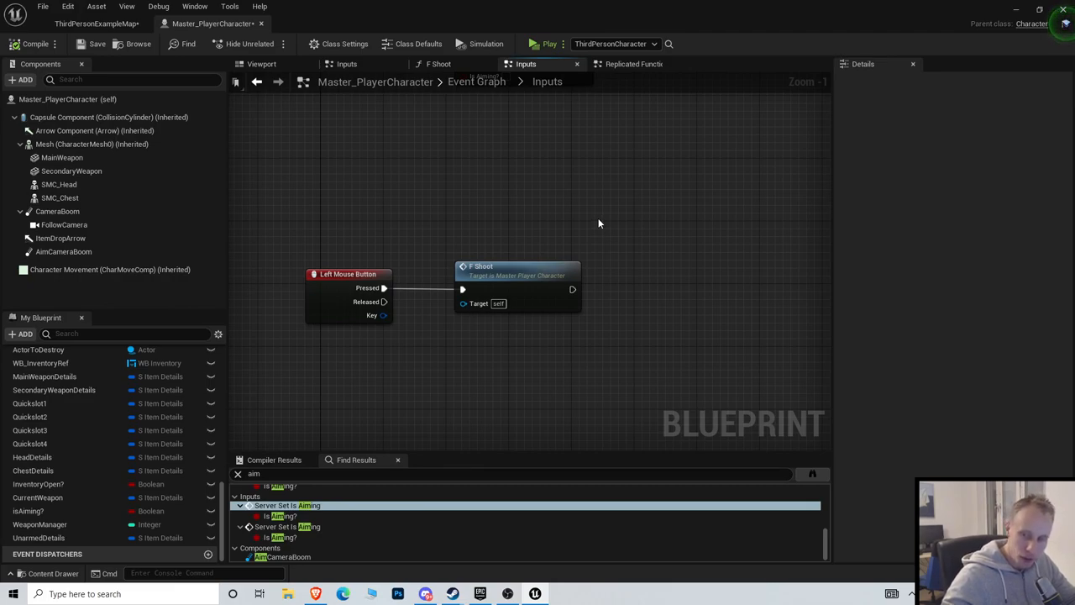
mouse_move(603, 233)
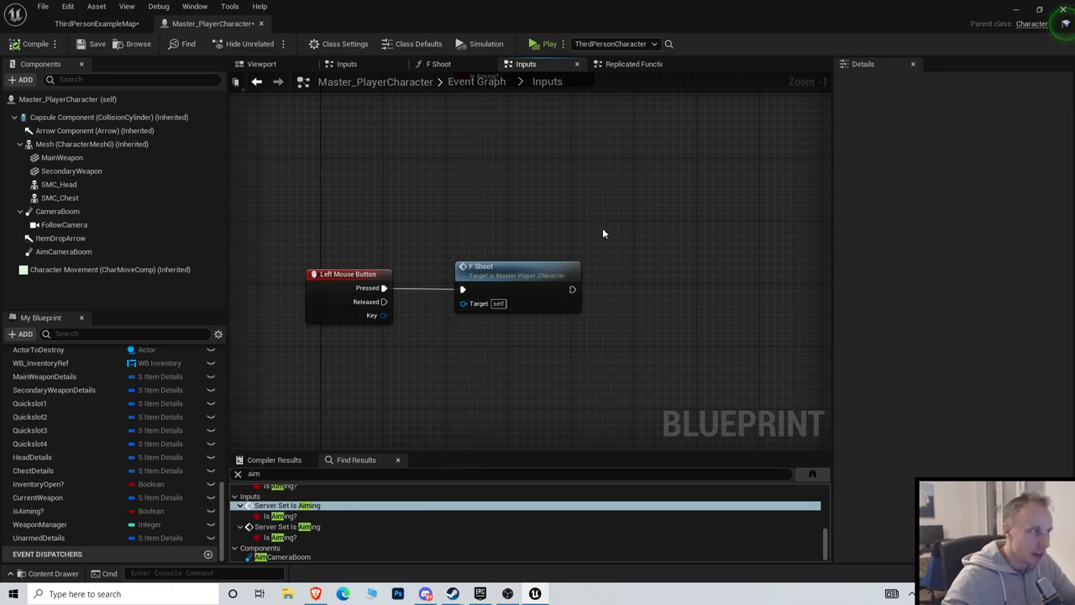
mouse_move(541, 432)
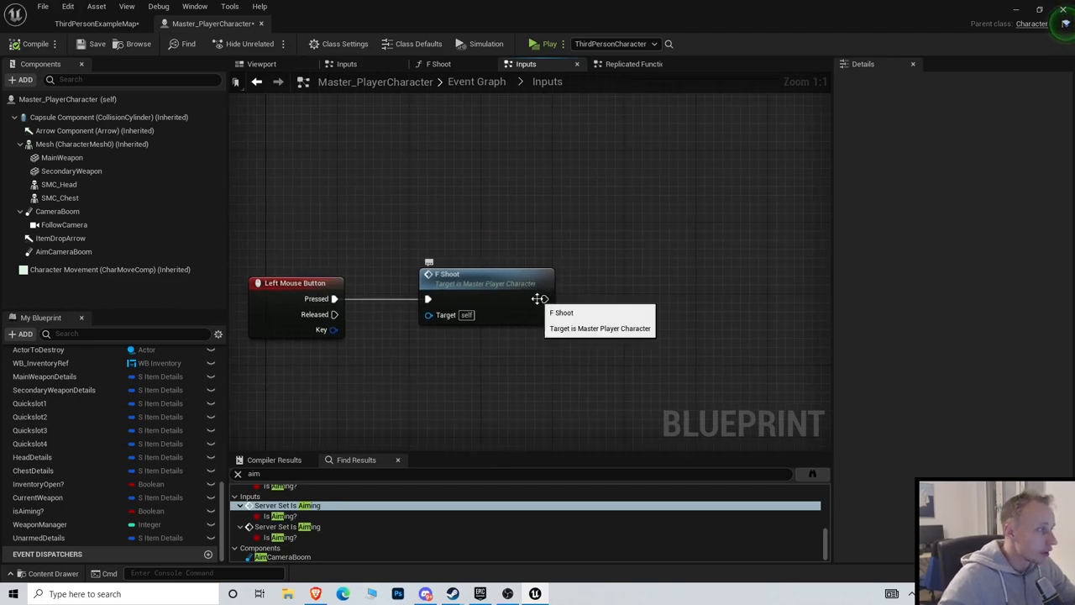
Compare the AimCameraBoom and CameraBoom components in Details and the Viewport.
click(63, 251)
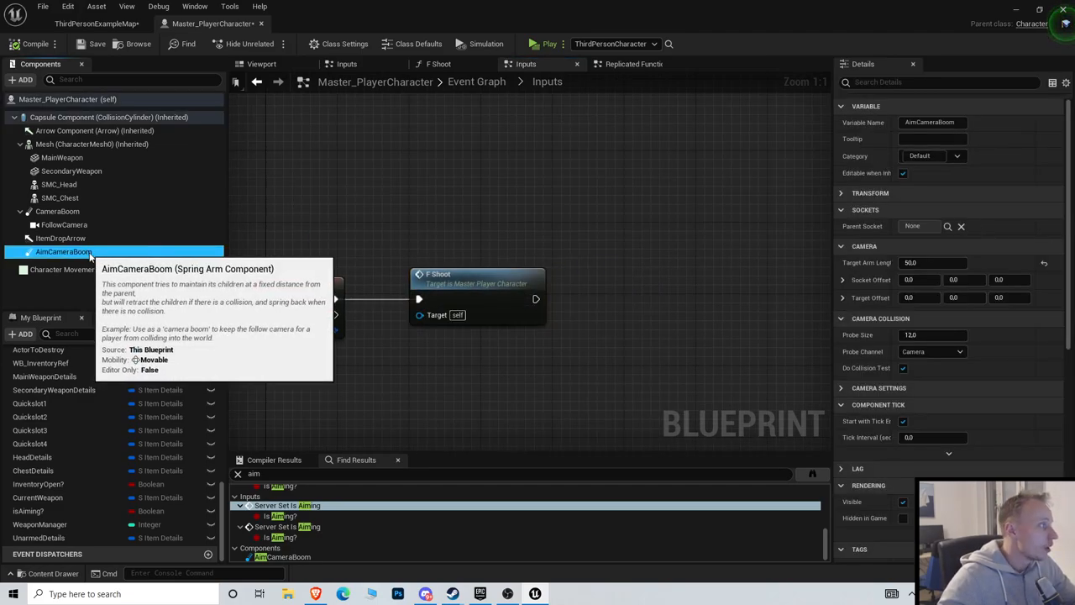
click(57, 211)
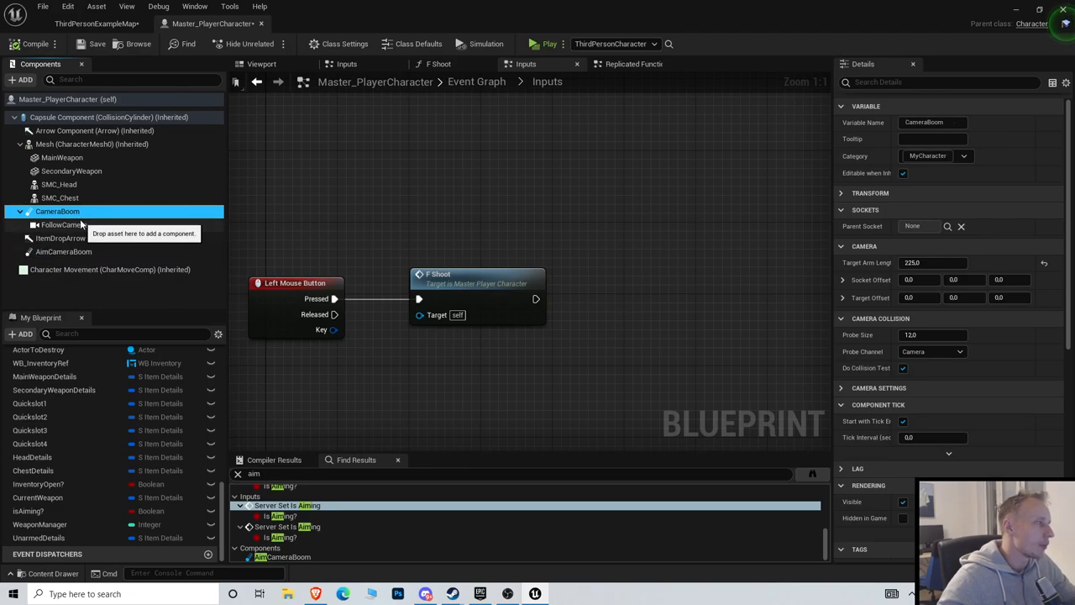
click(261, 64)
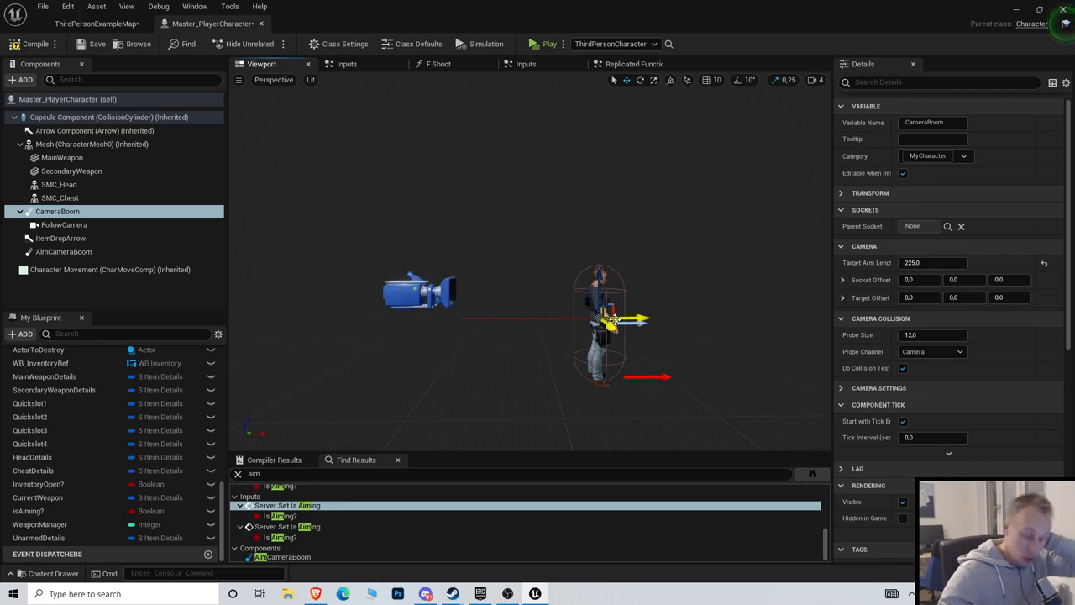
click(64, 251)
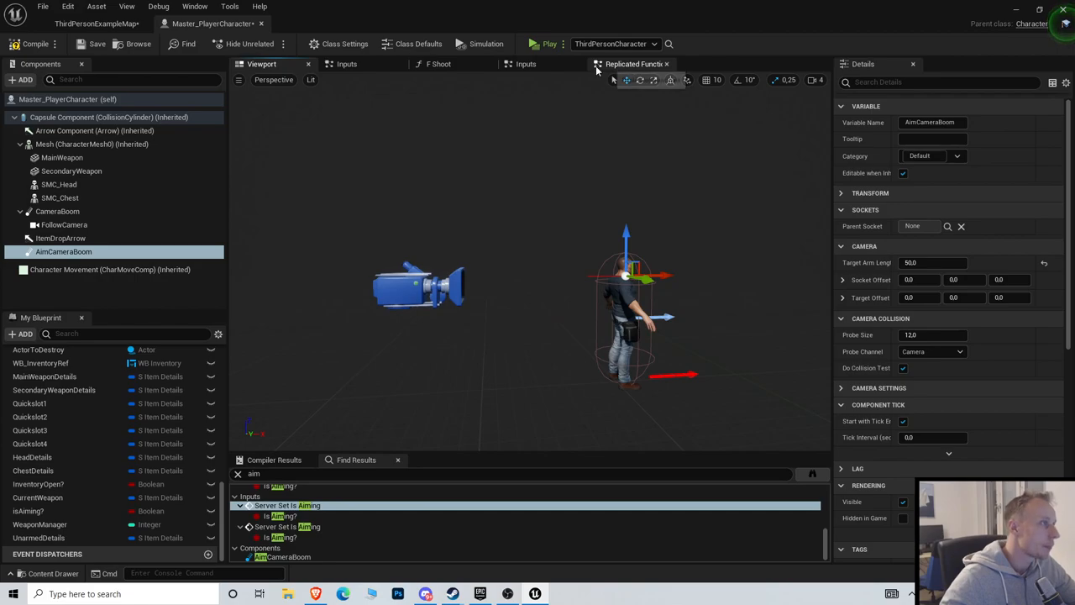
click(526, 64)
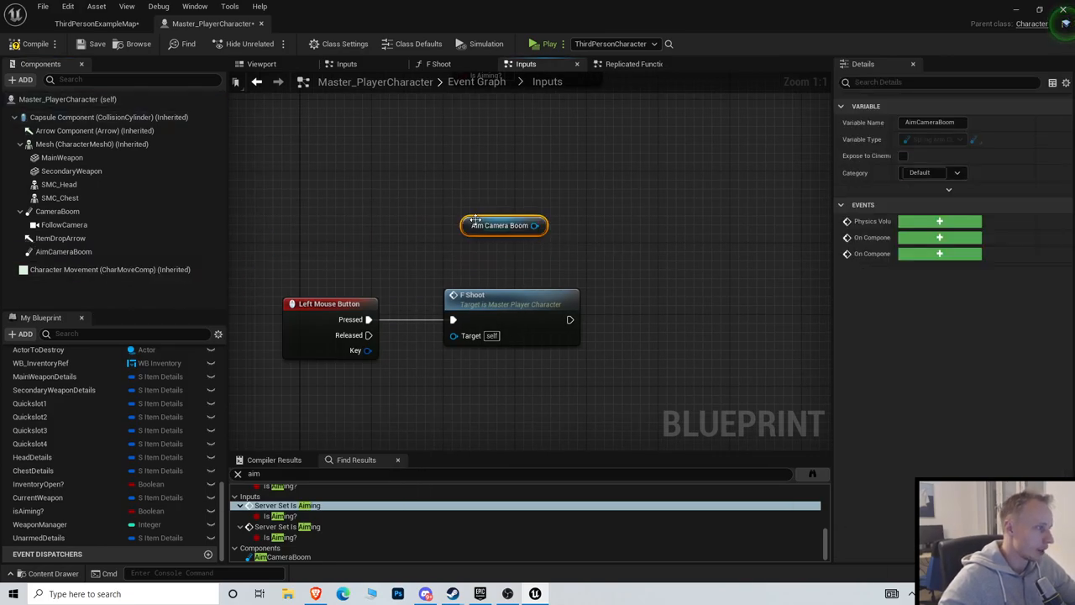
Drag from Follow Camera and add an AttachComponentToComponent node via 'attach com'.
click(498, 189)
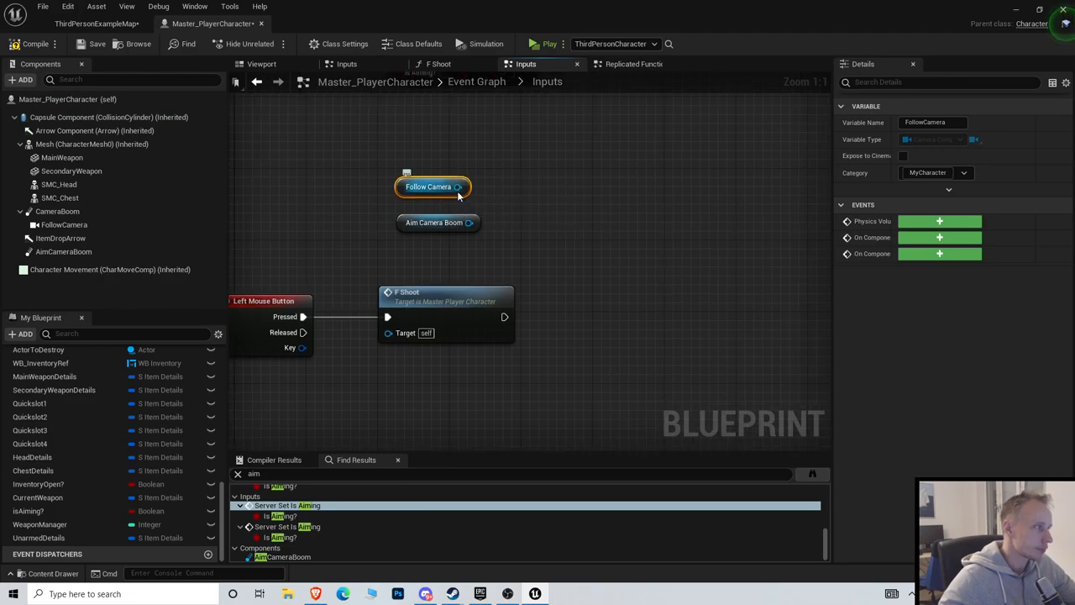
drag(468, 186, 620, 210)
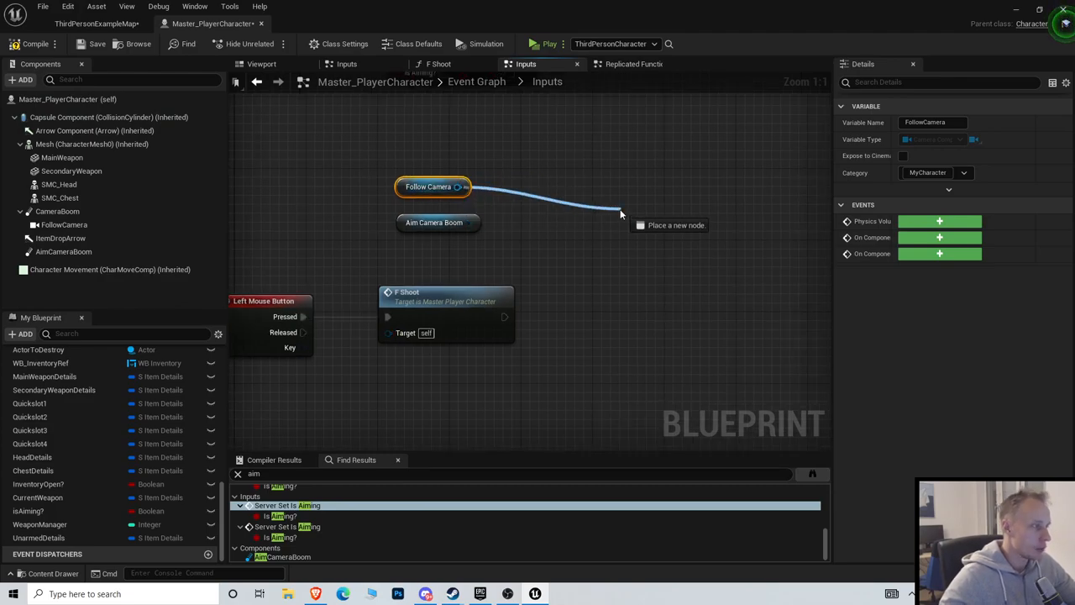
text(attach com)
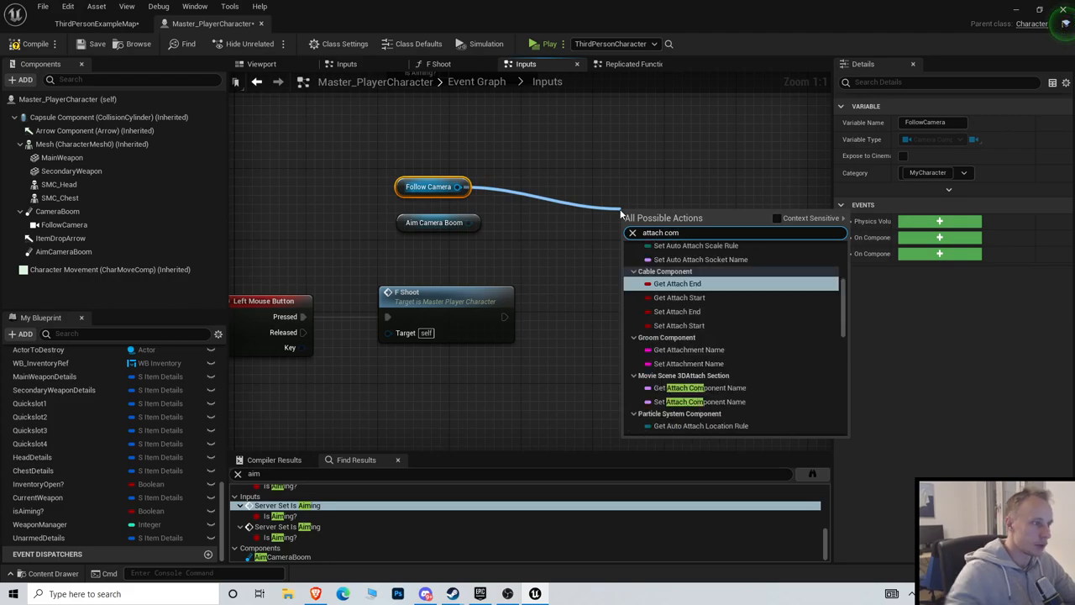
scroll(down, 3)
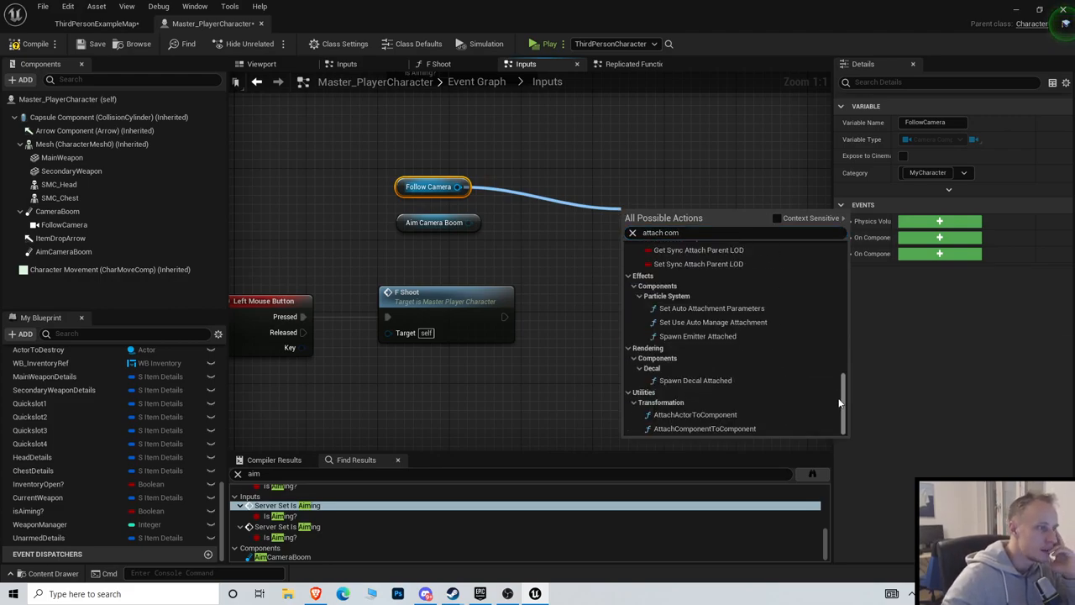
click(704, 429)
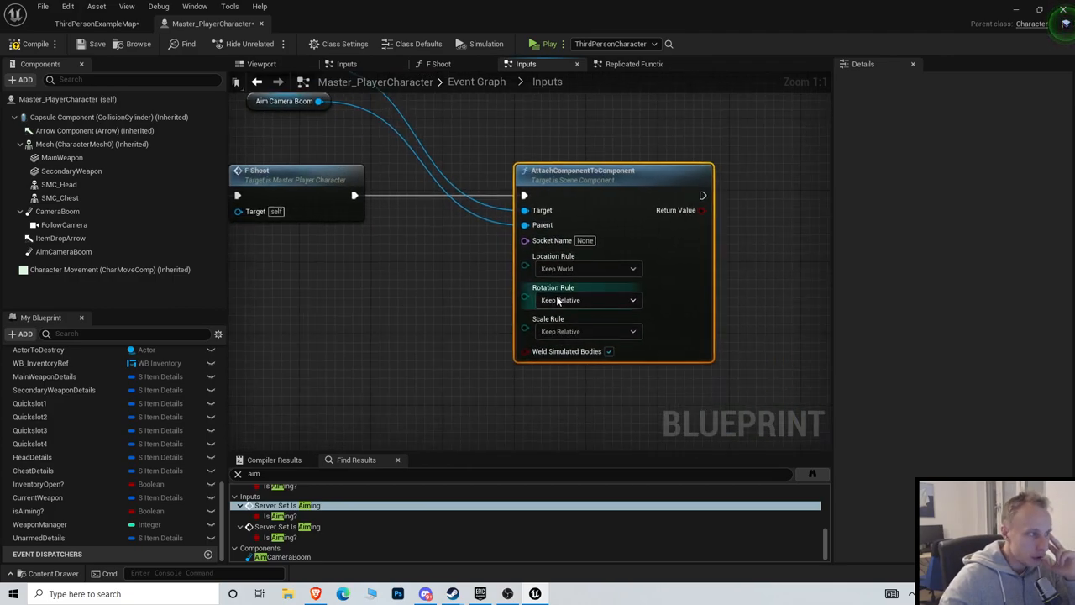
Set the attach node's Rotation Rule to Keep World and add Move Component To.
click(588, 300)
text(set actor loca)
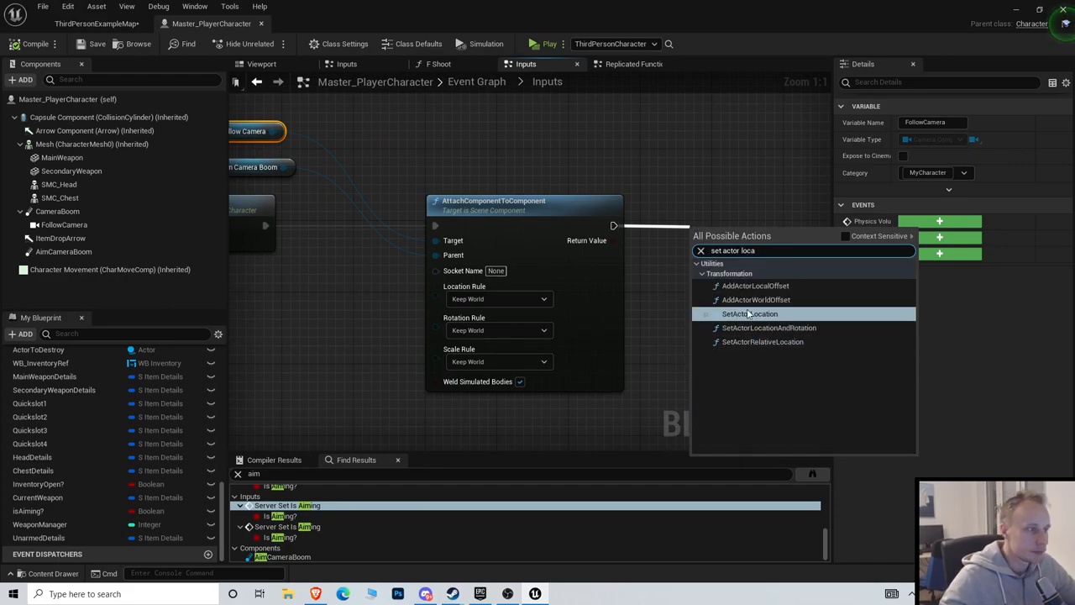
click(750, 313)
text(move com)
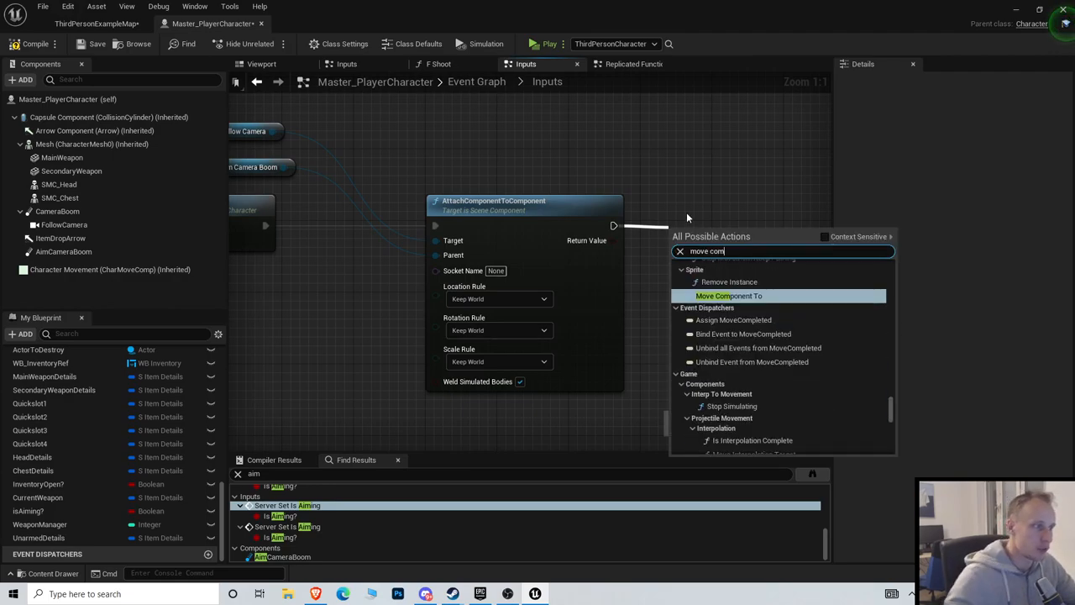
click(728, 295)
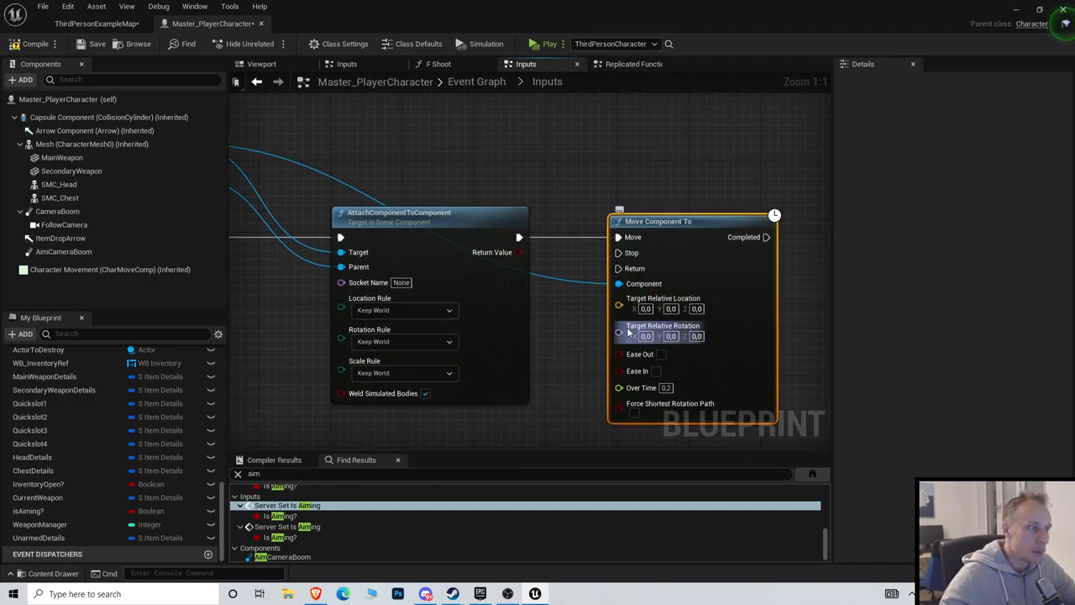
click(261, 63)
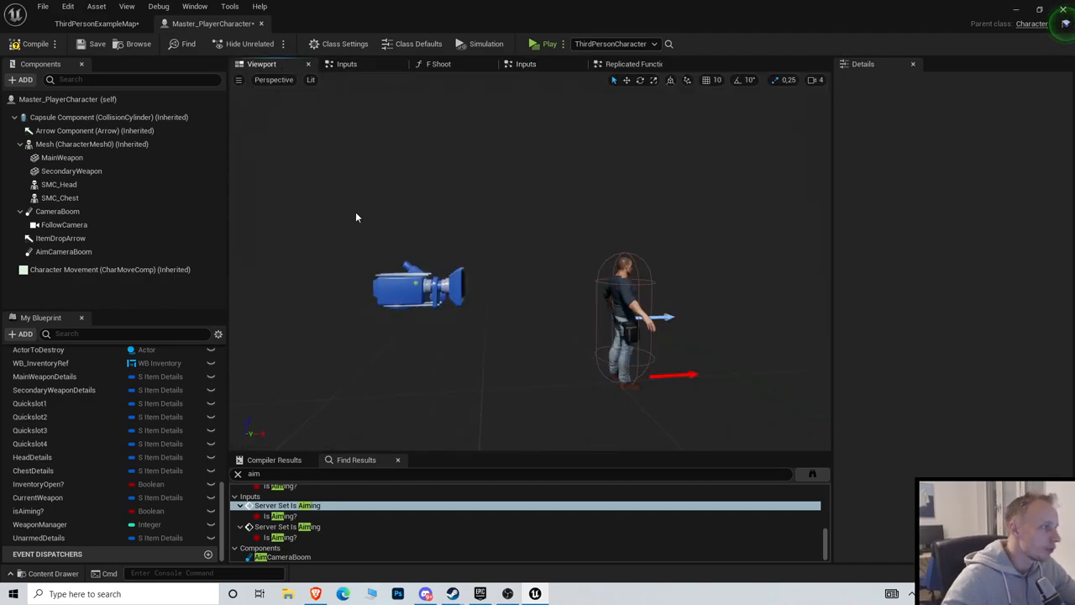
Put FollowCamera back under CameraBoom with Location Z set to 50.
click(64, 224)
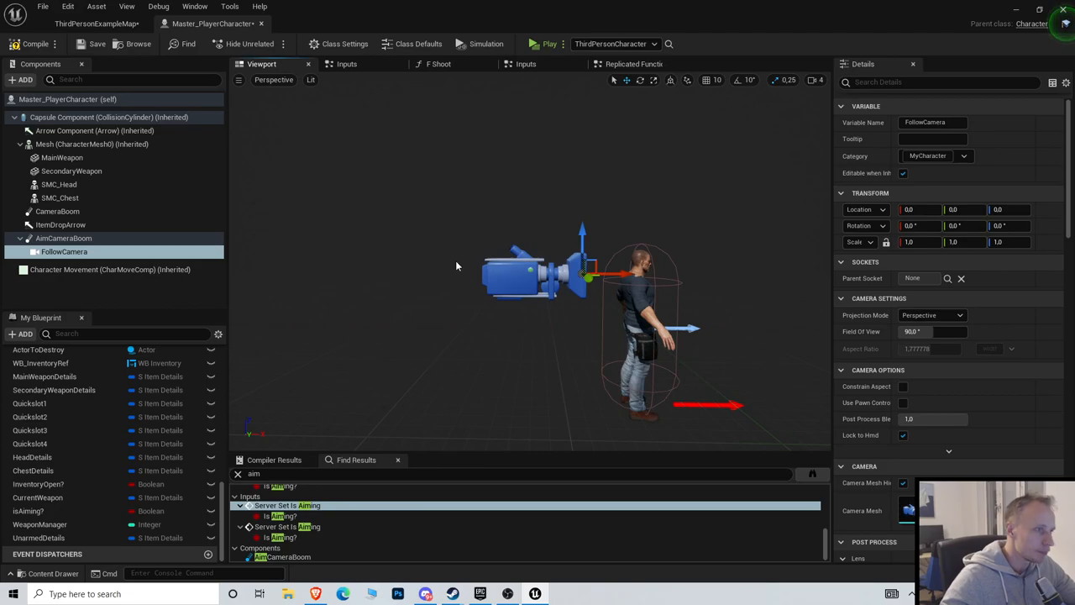
drag(64, 252, 57, 211)
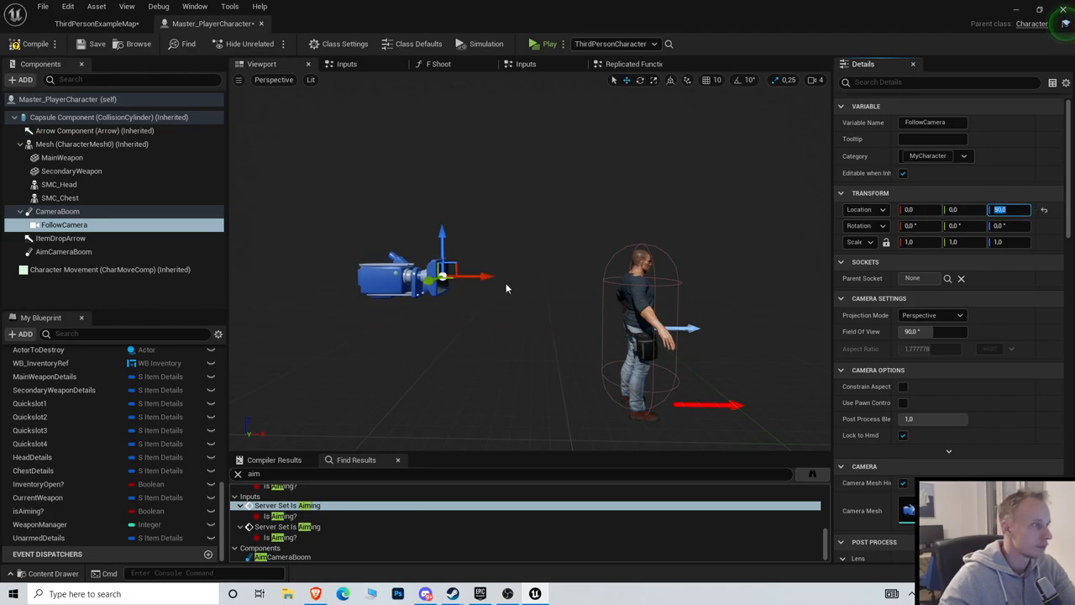
text(50.0)
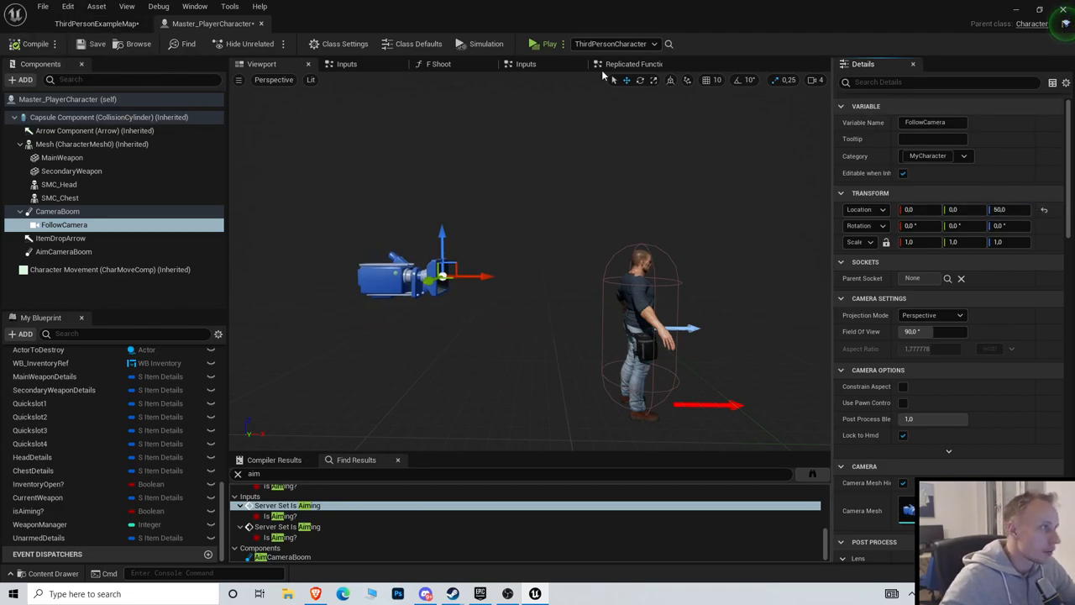
click(525, 64)
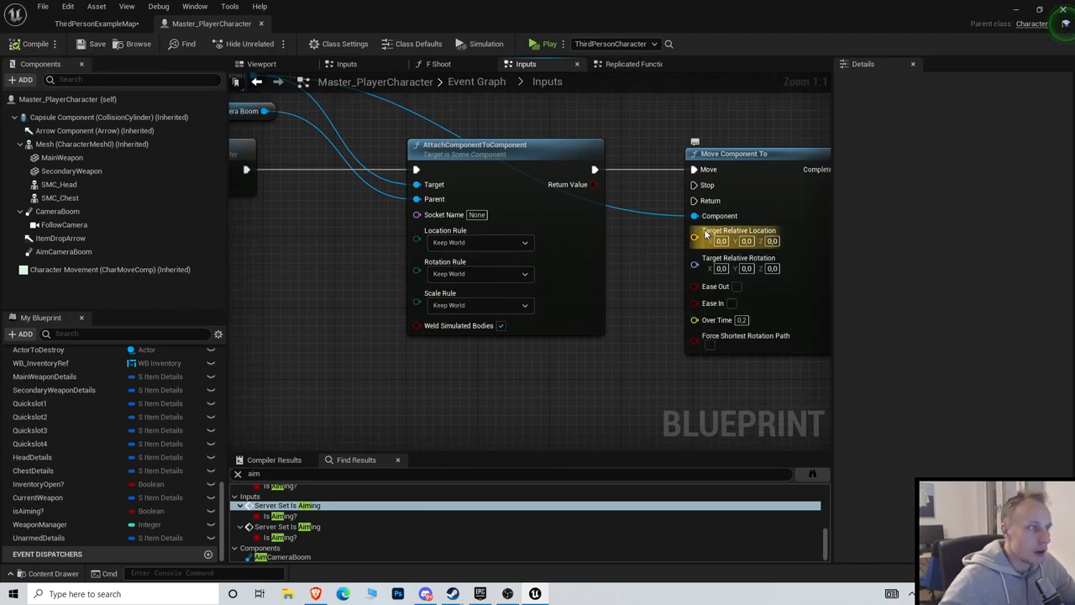
Zoom out the Inputs graph to make room for the release-branch nodes.
scroll(down, 3)
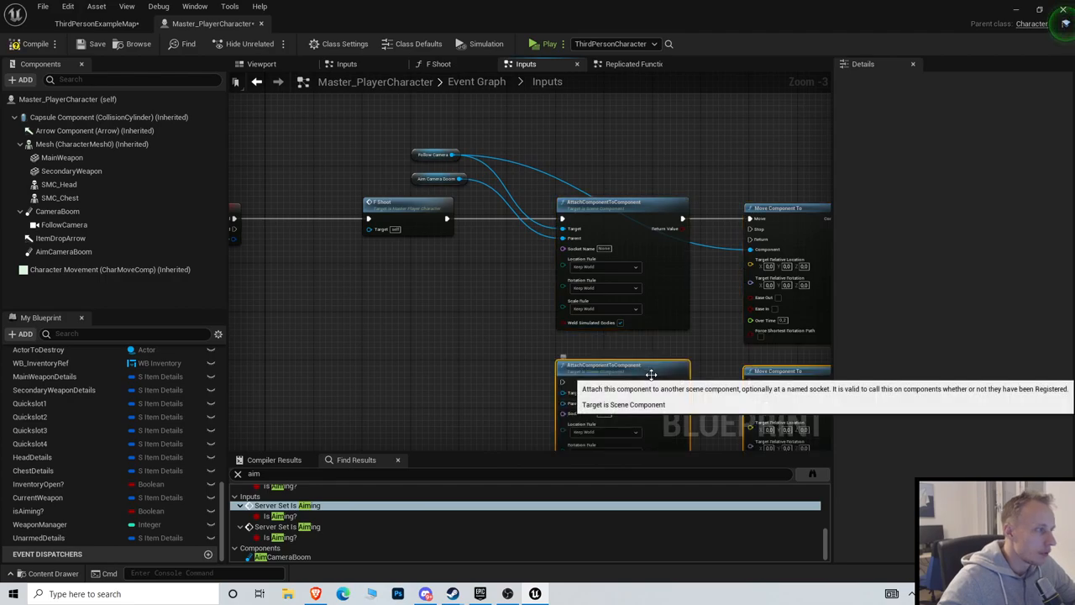
scroll(down, 3)
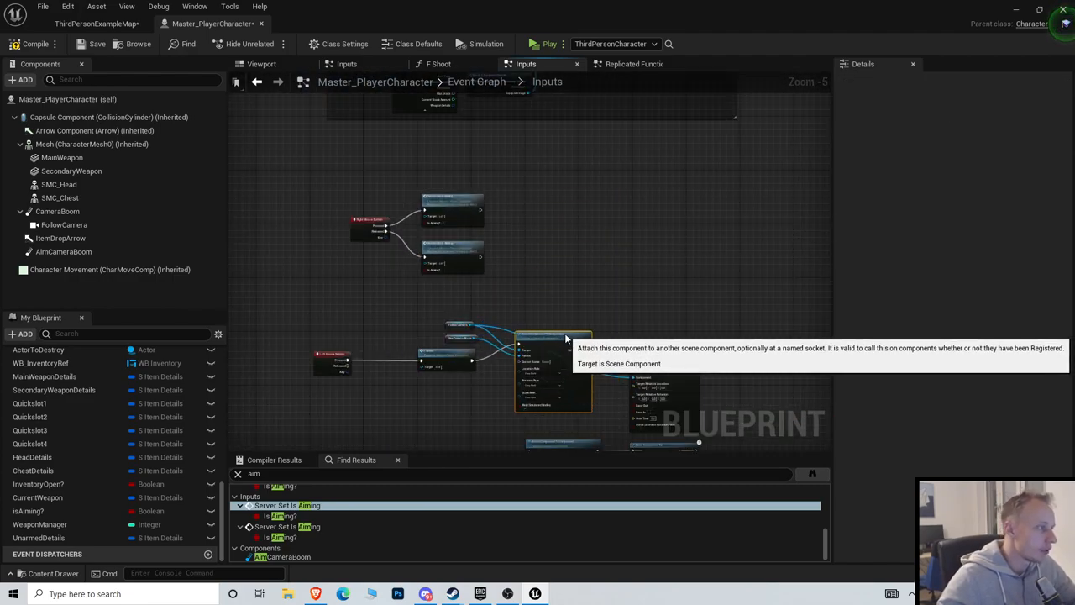
scroll(down, 3)
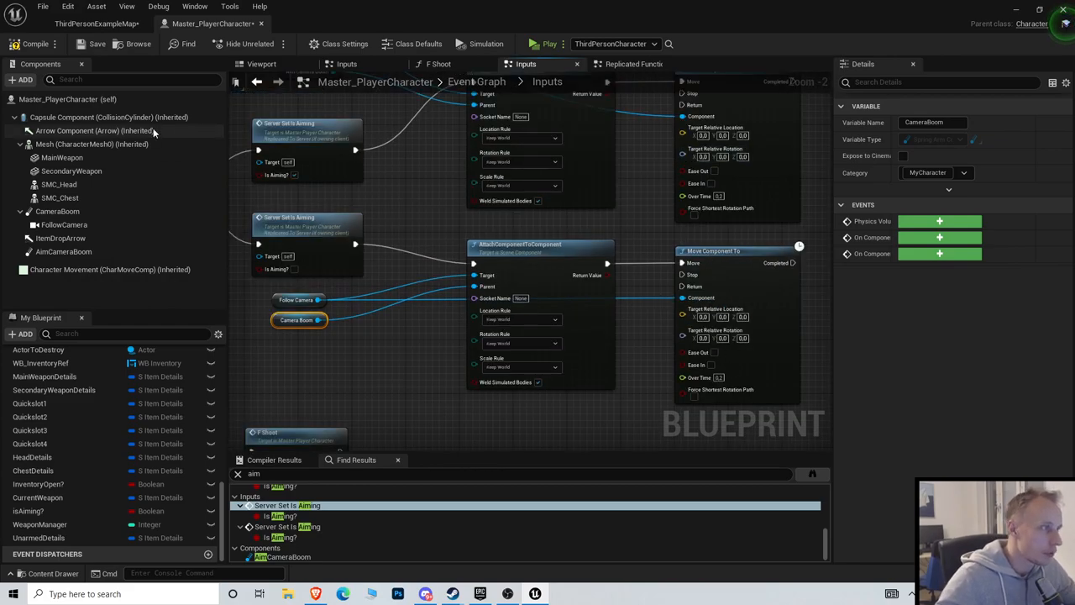
Save Master_PlayerCharacter and play-test aiming in ThirdPersonExampleMap.
click(96, 44)
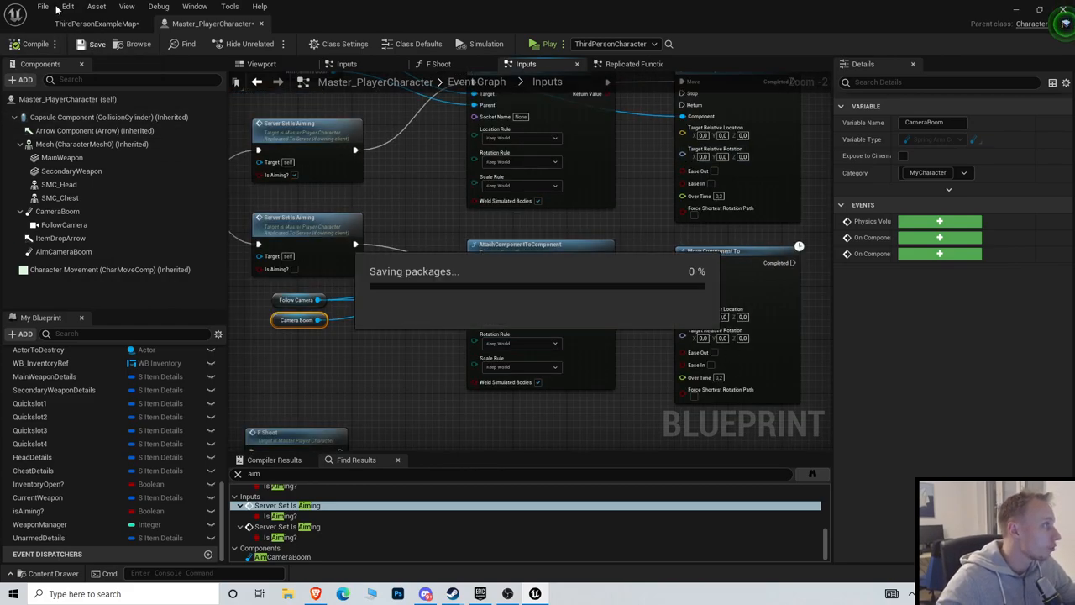
click(43, 5)
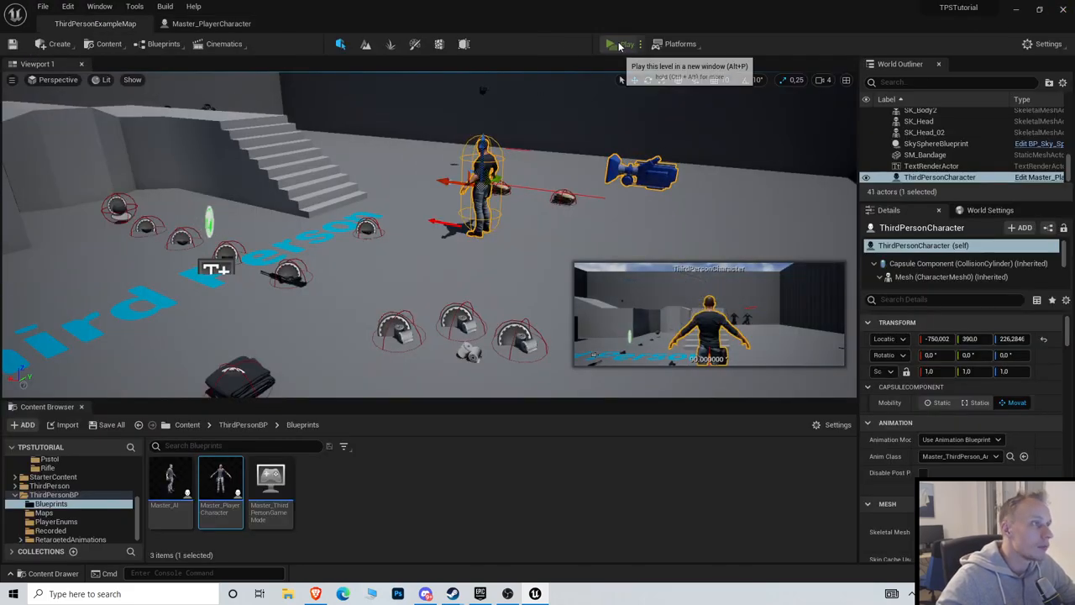
click(611, 44)
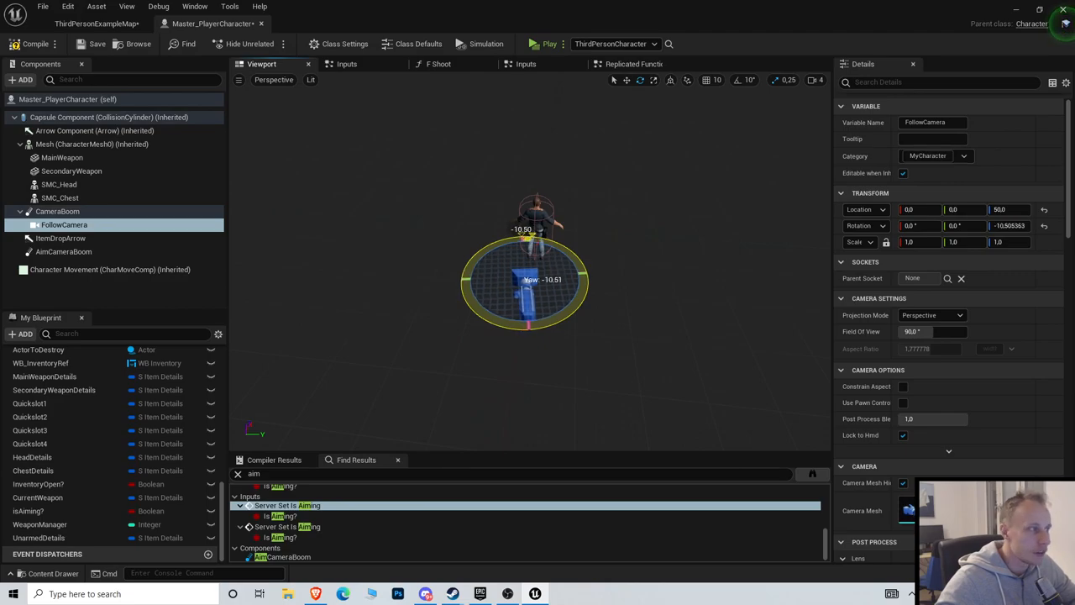
Set the aim Move Component To target rotation Z to -10 and save the blueprint.
click(633, 63)
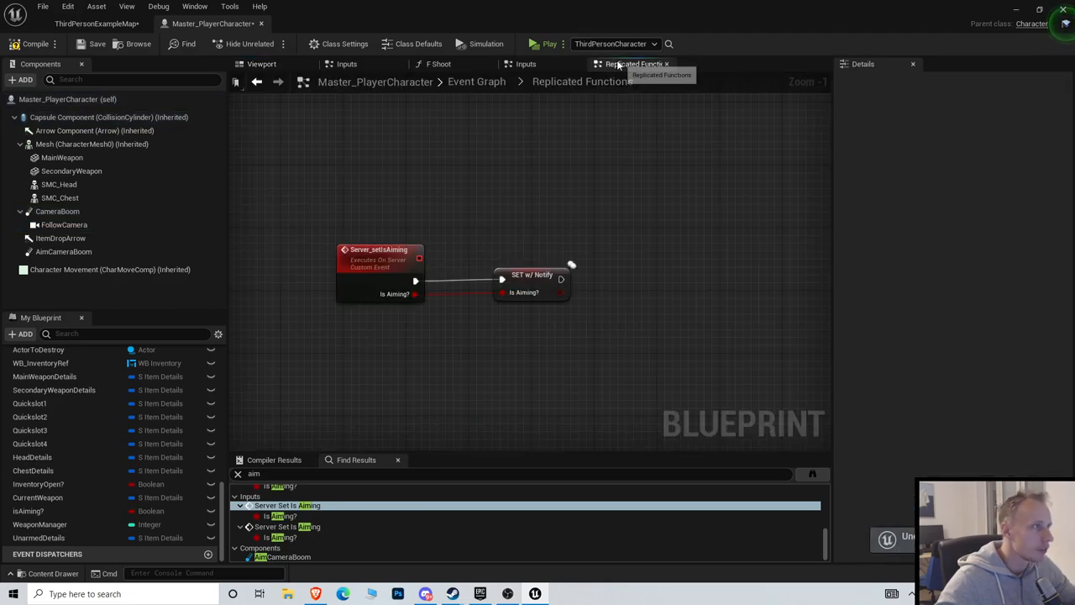
click(525, 64)
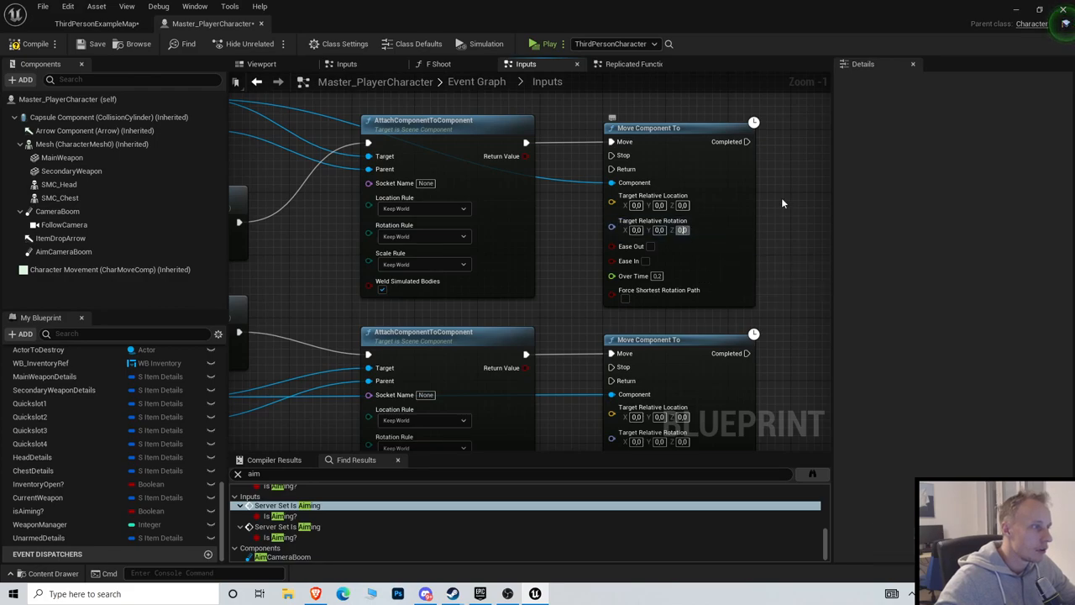
mouse_move(682, 230)
text(-10)
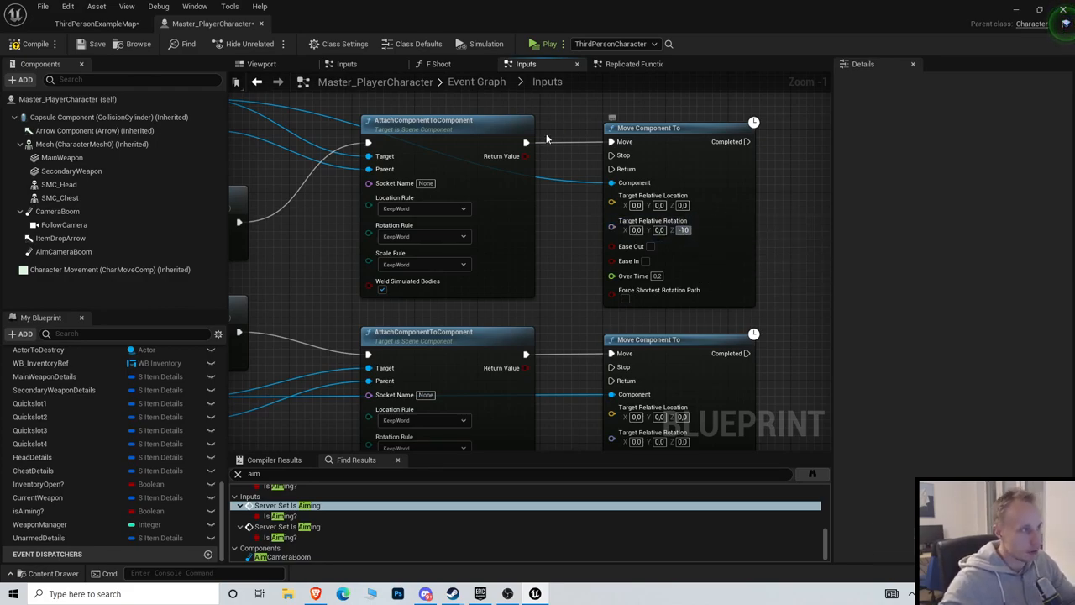
click(97, 43)
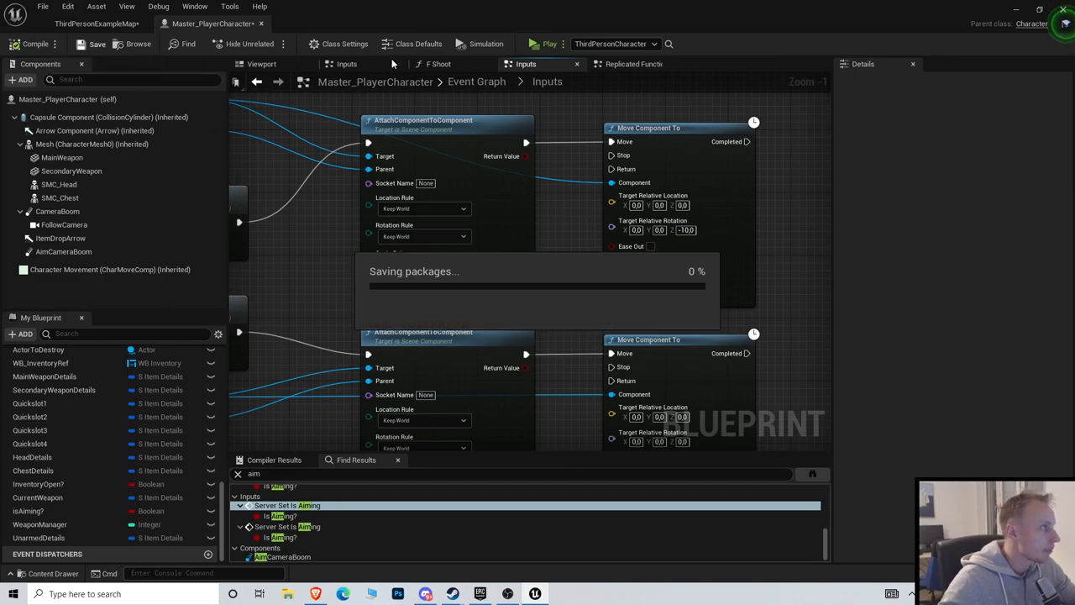
click(543, 43)
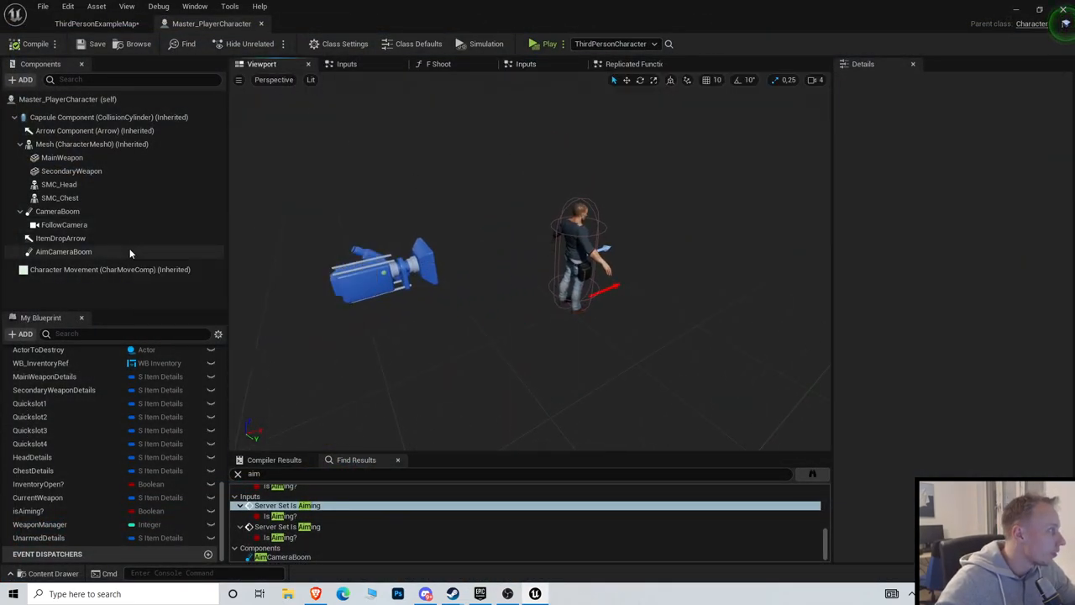
Select FollowCamera and AimCameraBoom, then go back to the Inputs event graph.
click(64, 224)
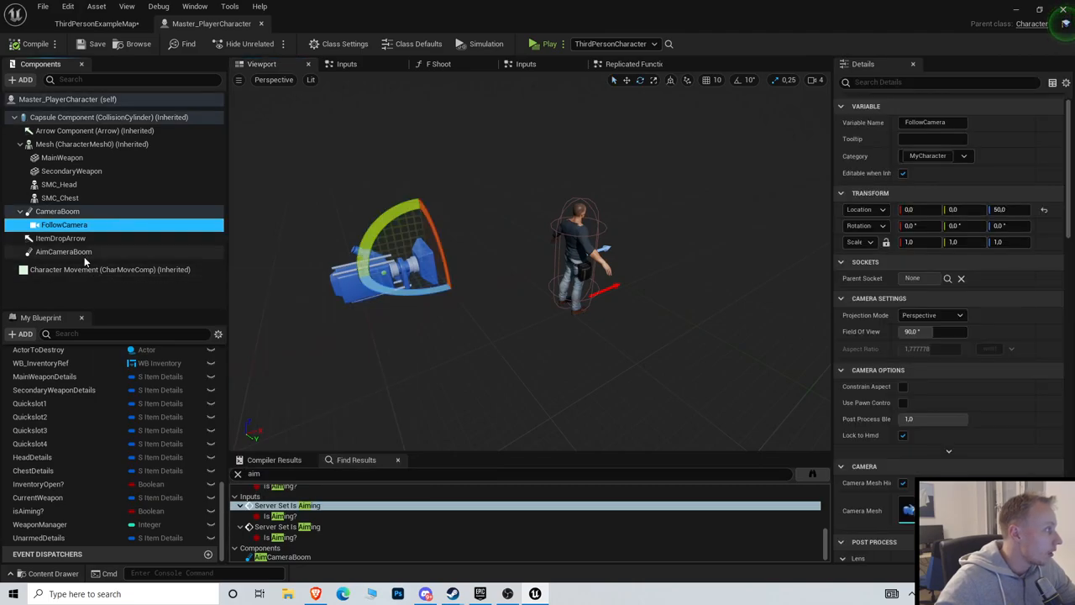
click(63, 251)
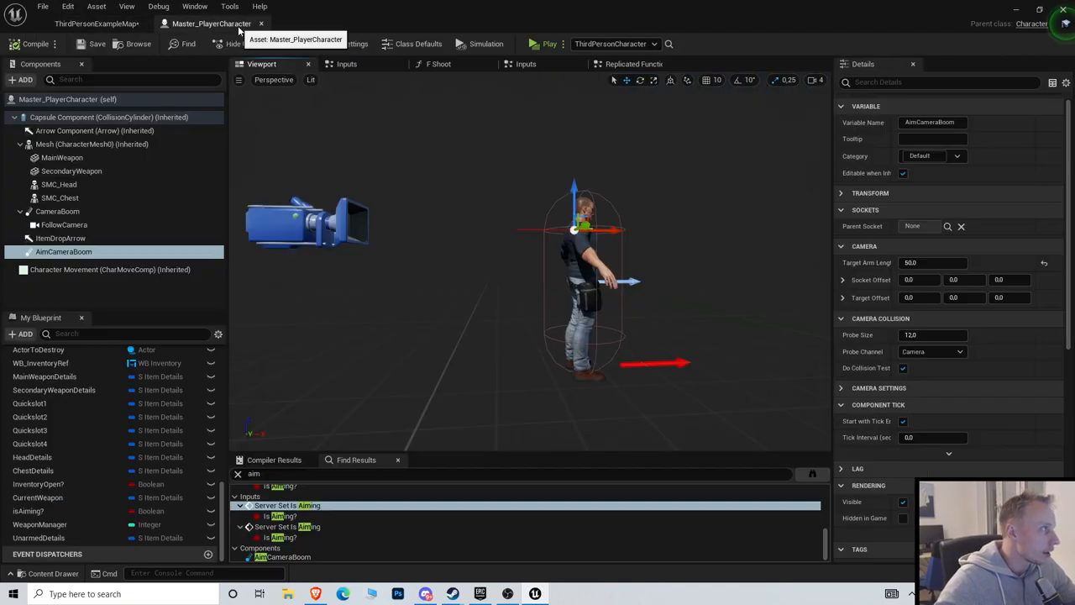
click(633, 64)
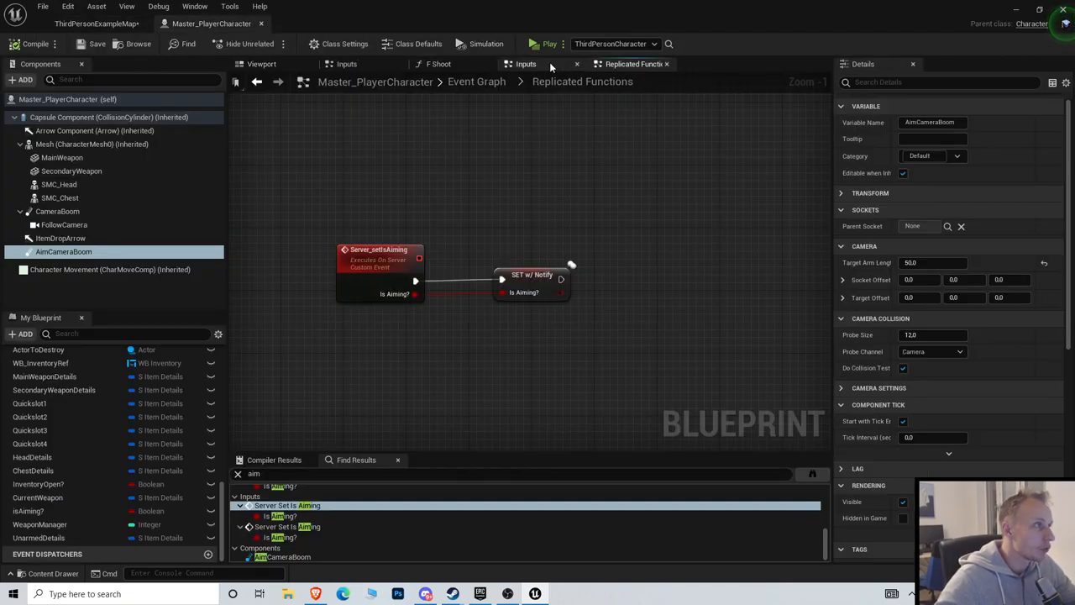
click(525, 63)
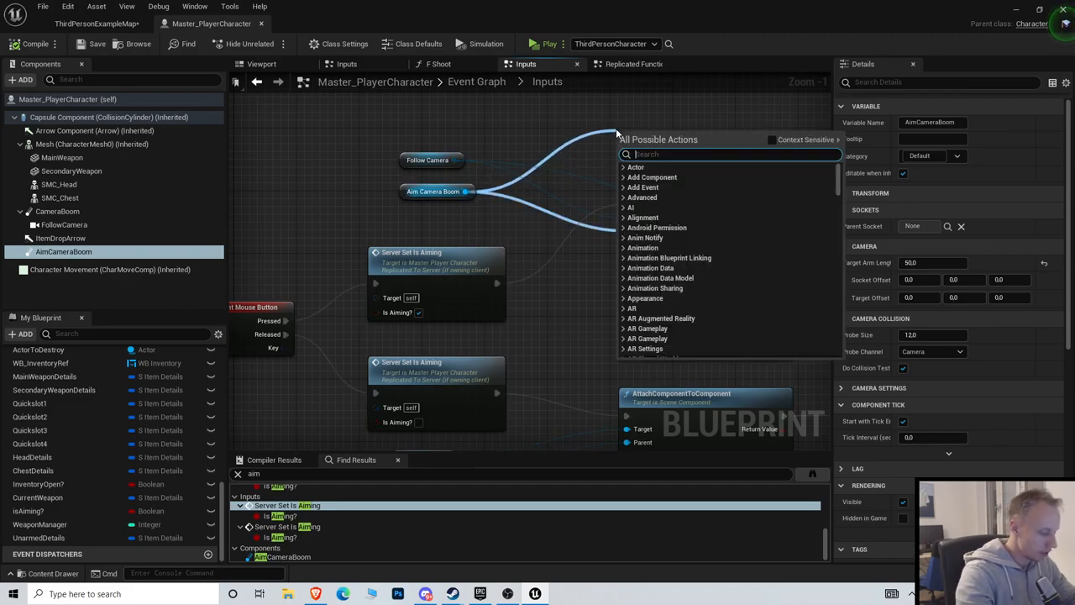
Search Aim Camera Boom's actions for 'camera lag' and pick an entry.
text(camera lag)
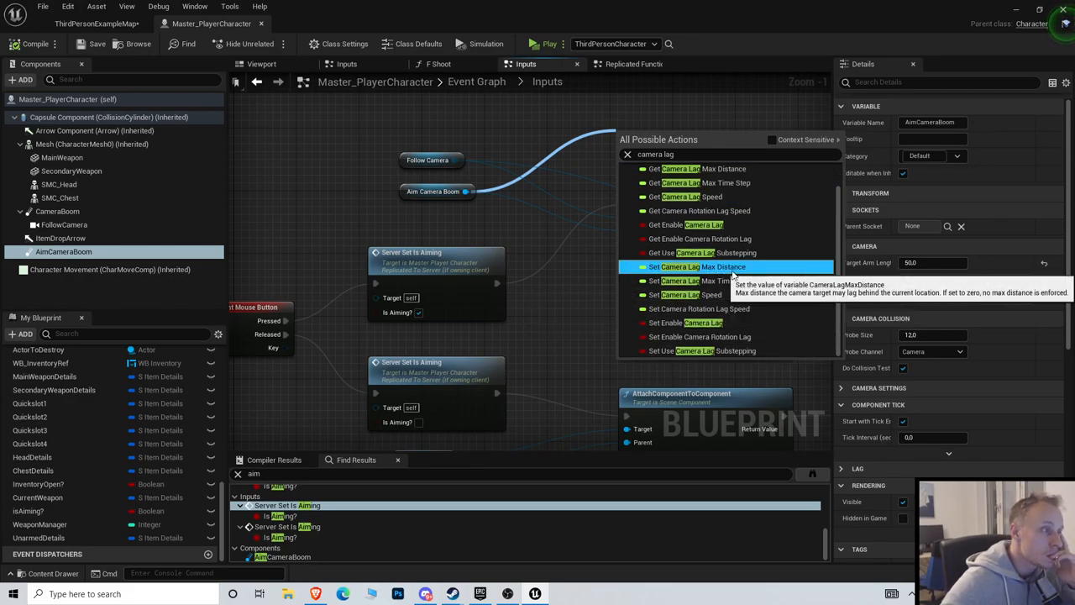
click(697, 266)
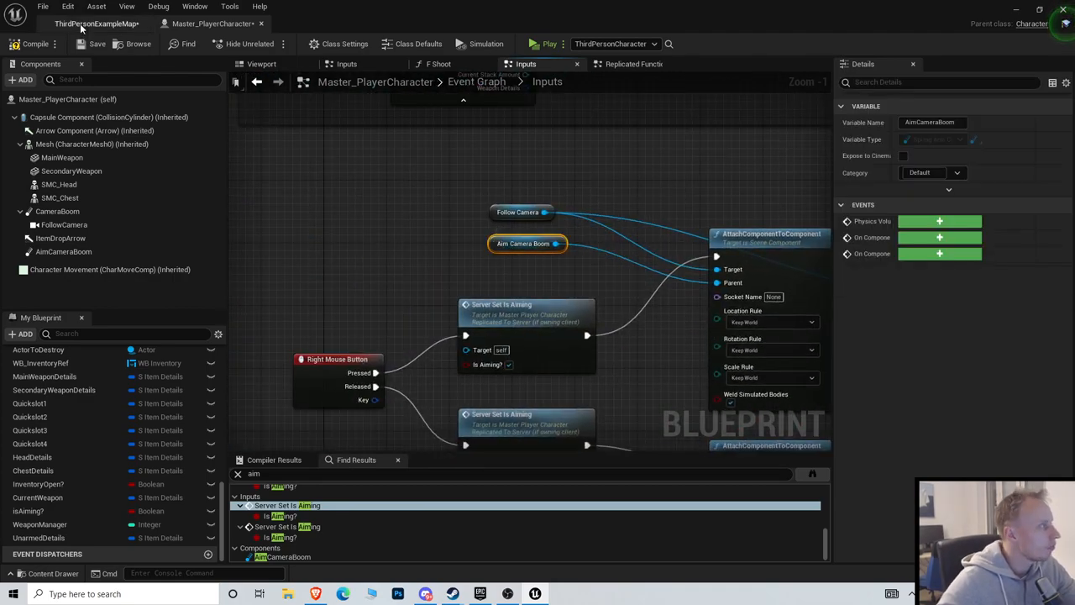
Uncheck Enable Camera Lag on AimCameraBoom using the 'lag' Details filter, then save.
click(57, 211)
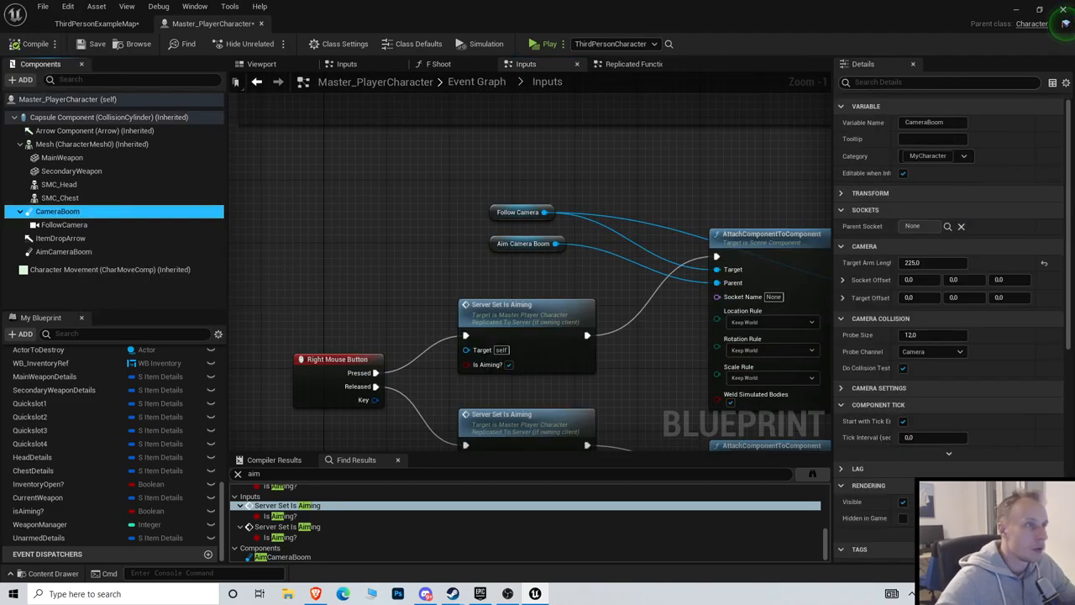
text(lag)
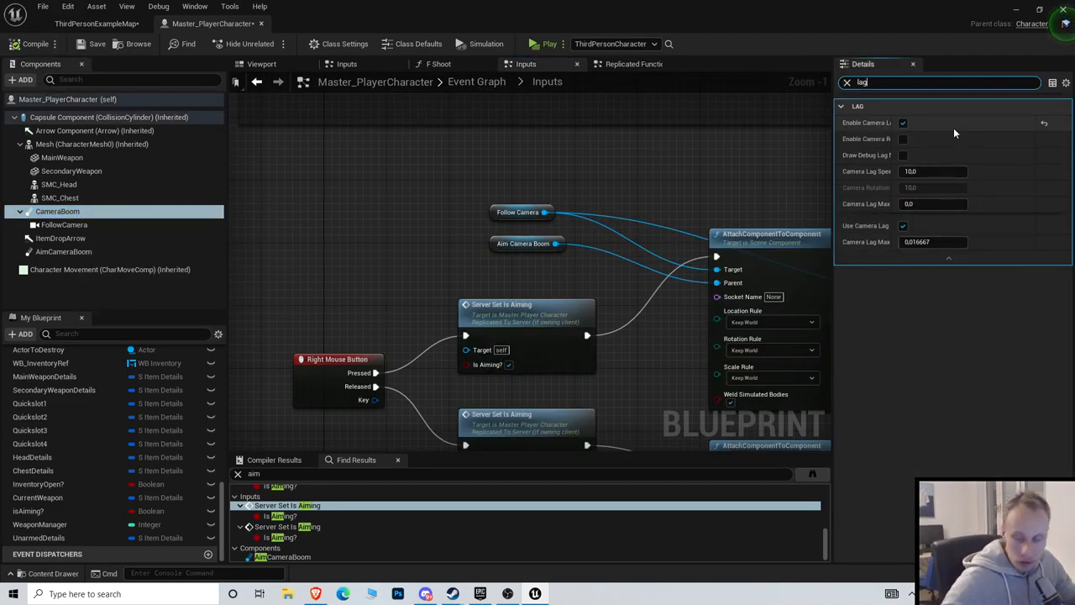
mouse_move(57, 211)
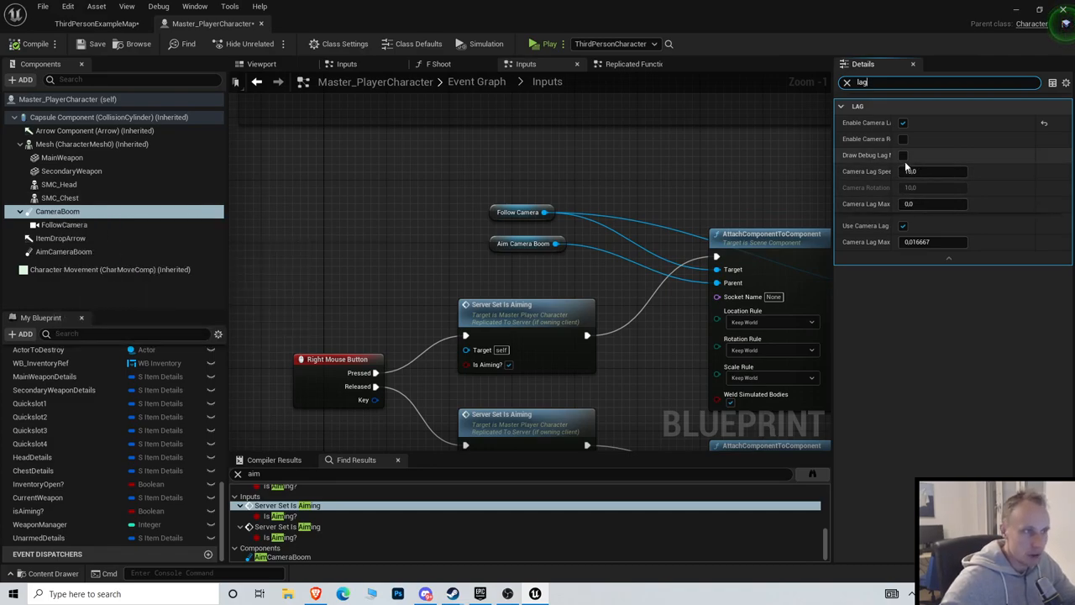
click(64, 251)
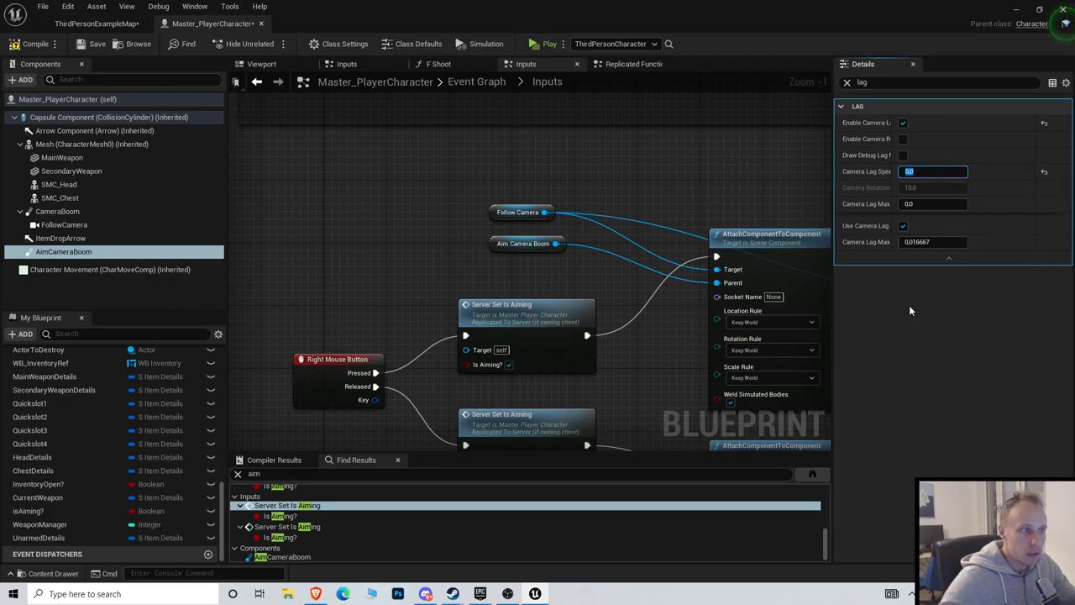
mouse_move(874, 212)
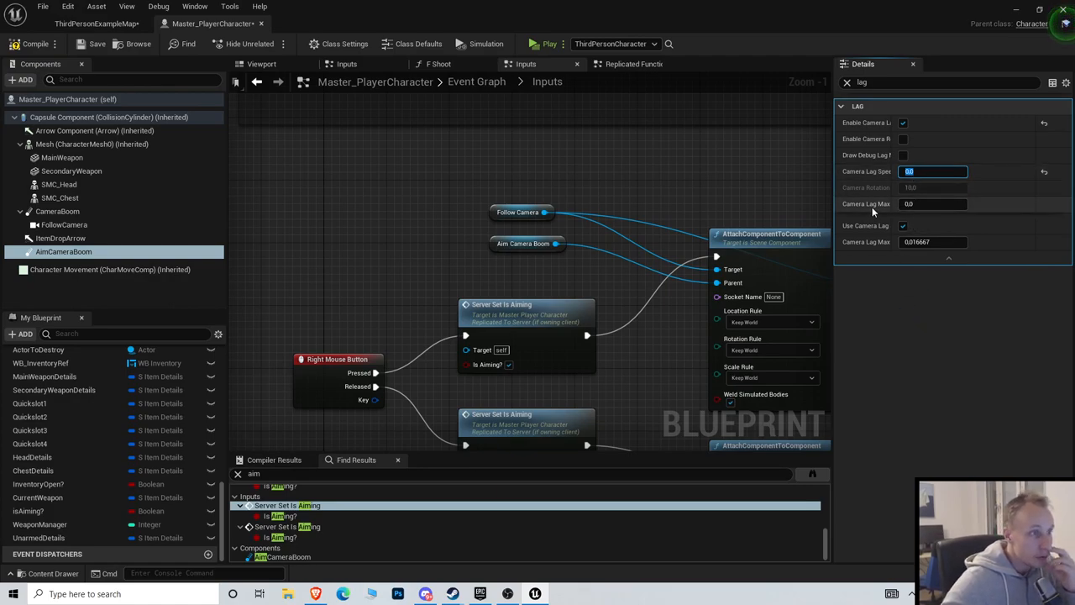
mouse_move(878, 208)
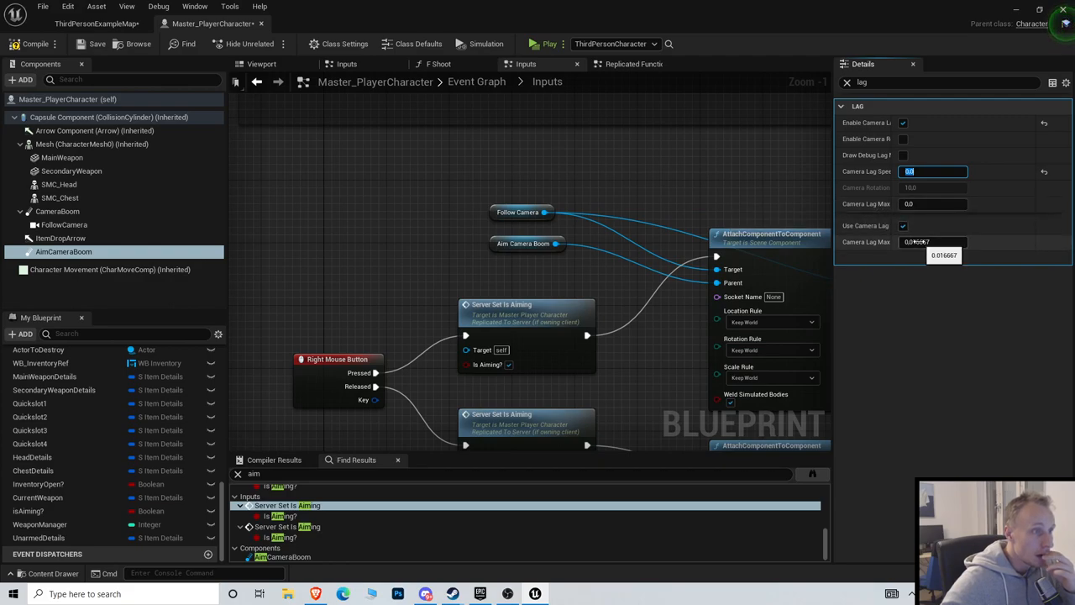
mouse_move(876, 244)
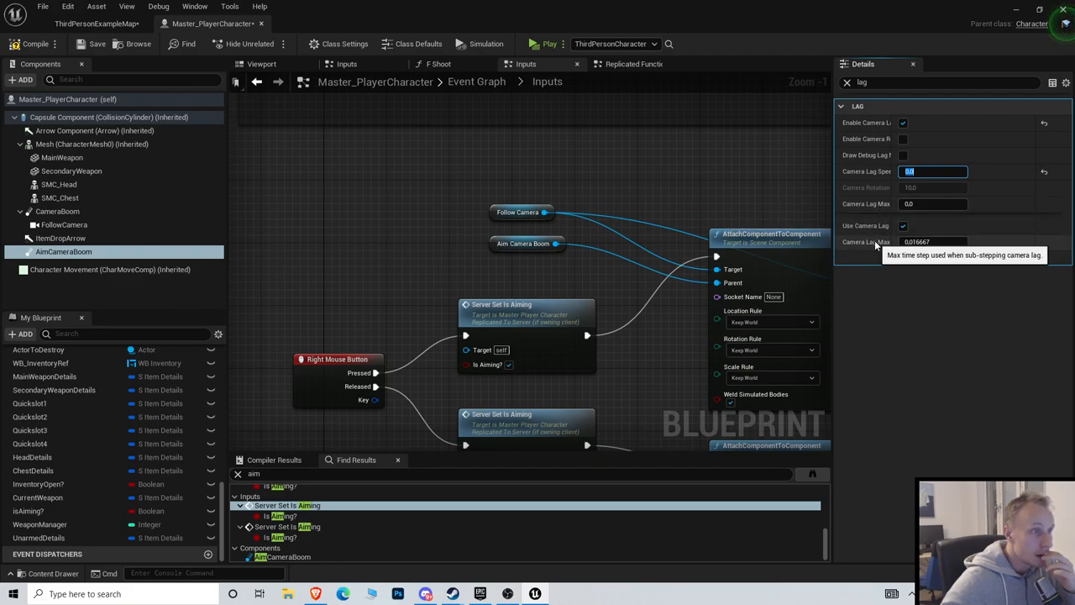
click(903, 123)
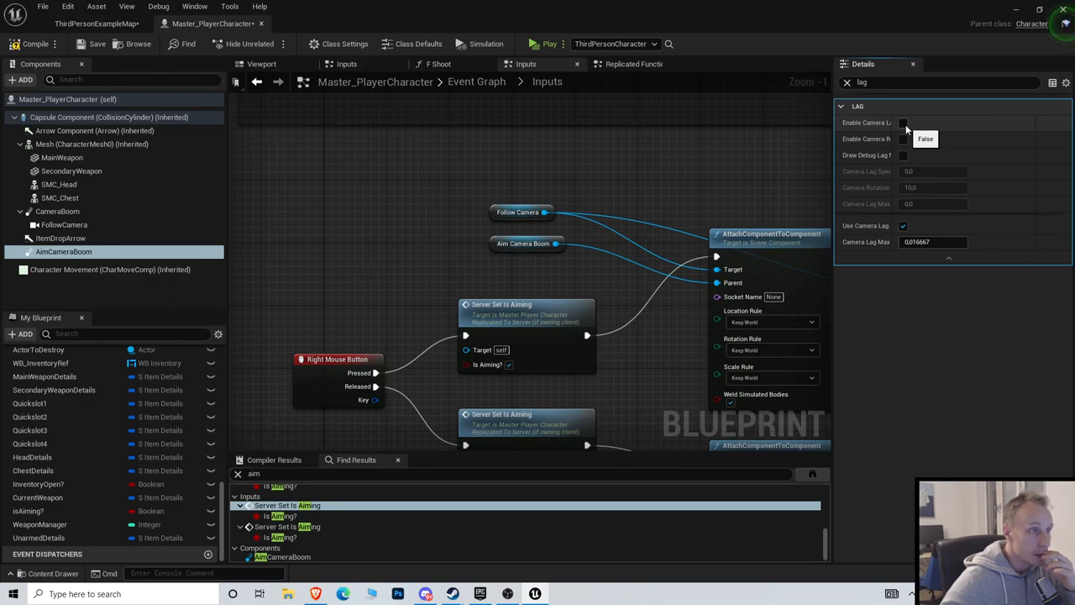
click(96, 43)
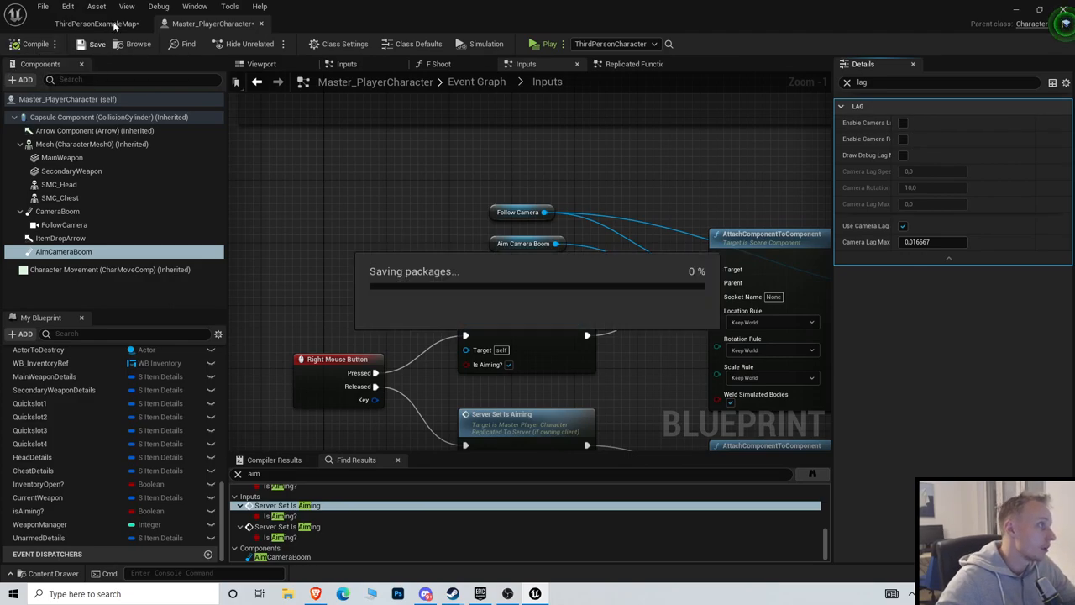
click(544, 44)
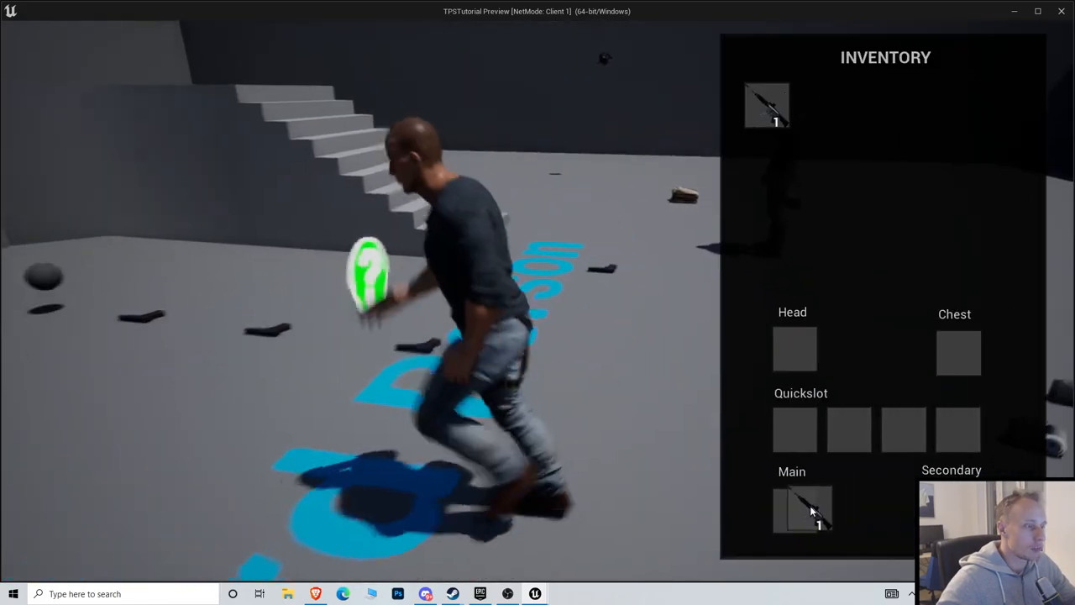
click(801, 510)
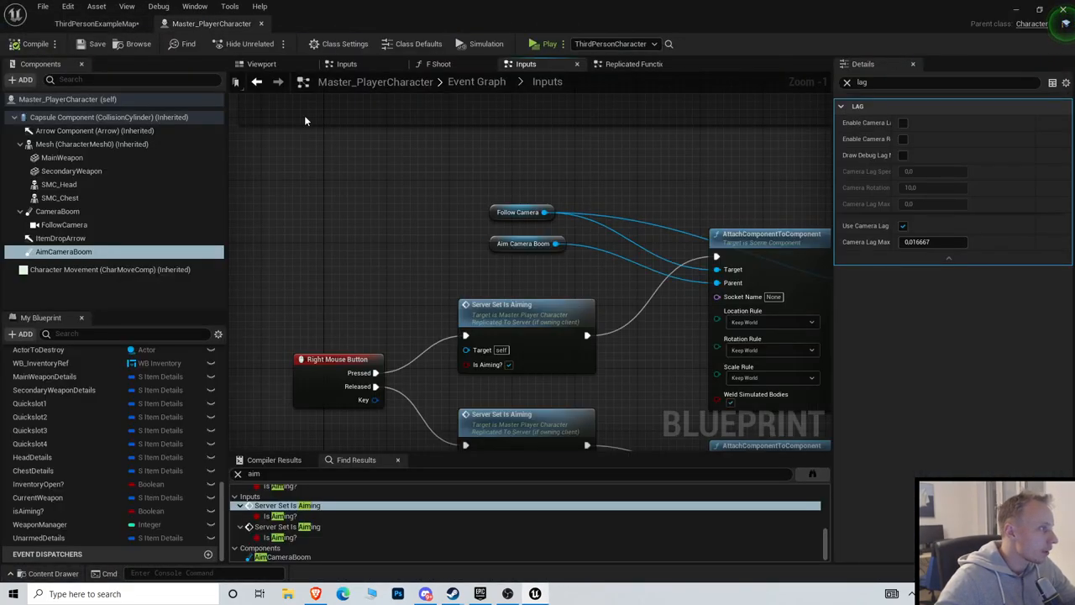
Move AimCameraBoom up to about 57 on Z in the blueprint viewport.
click(262, 64)
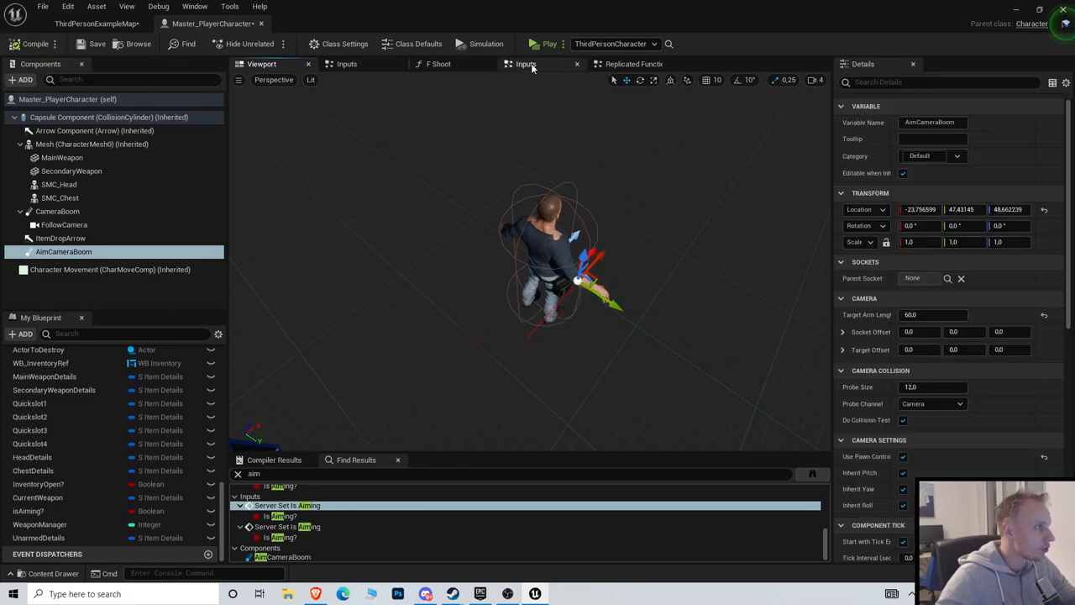
click(544, 44)
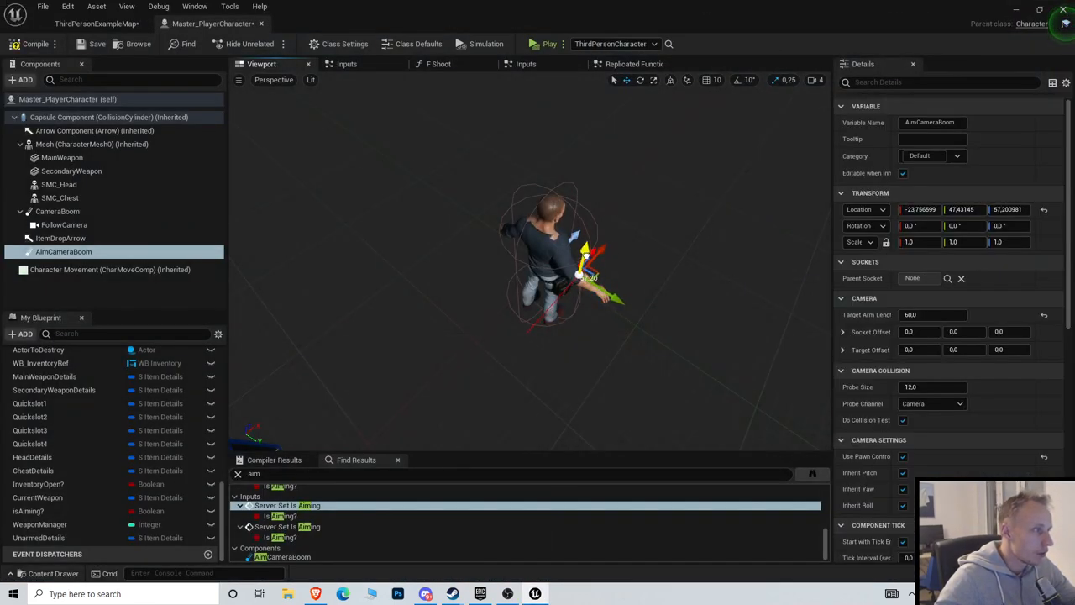
click(544, 44)
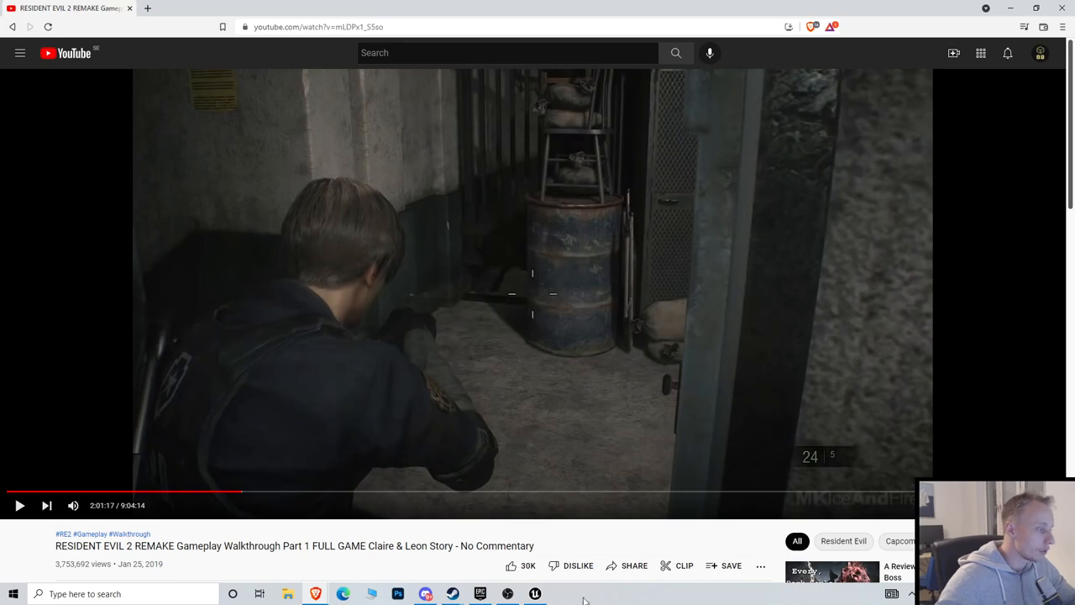
mouse_move(494, 371)
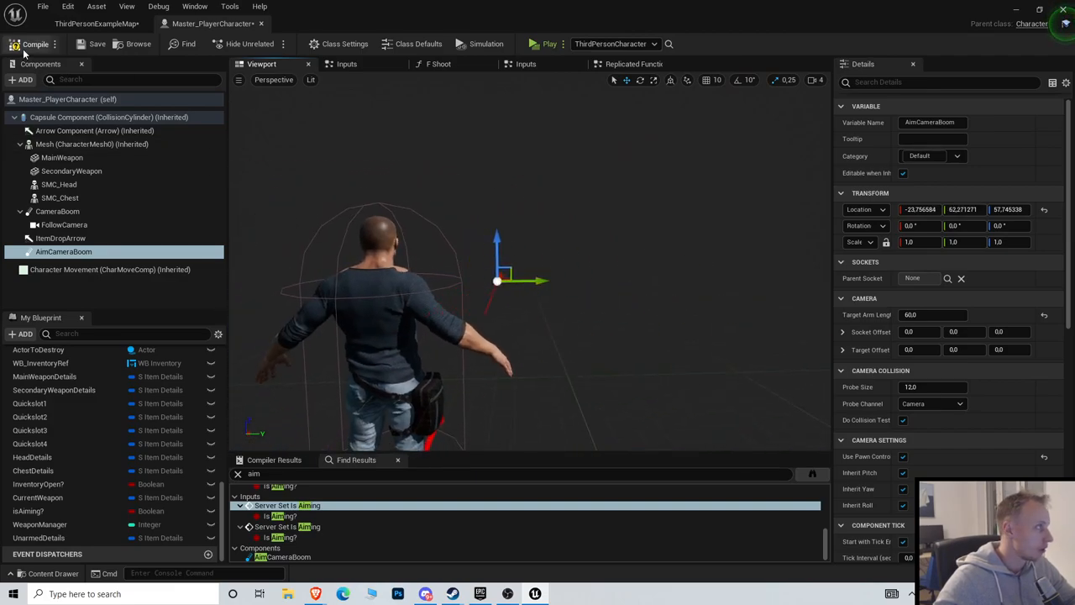
Compile the blueprint and play the two-client session to check the aim camera.
click(543, 44)
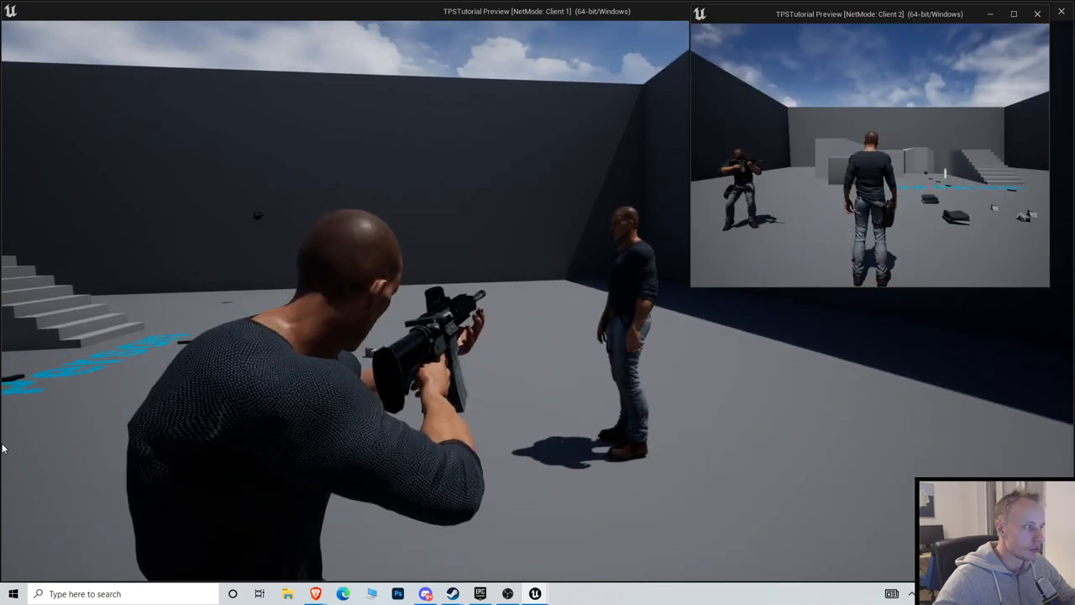
click(1037, 14)
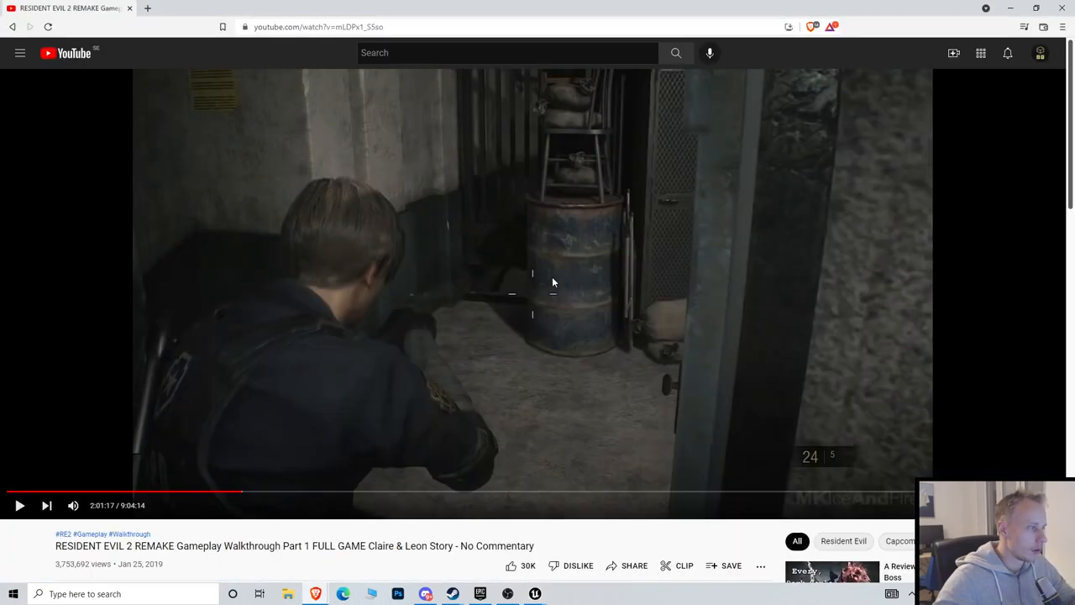
mouse_move(567, 588)
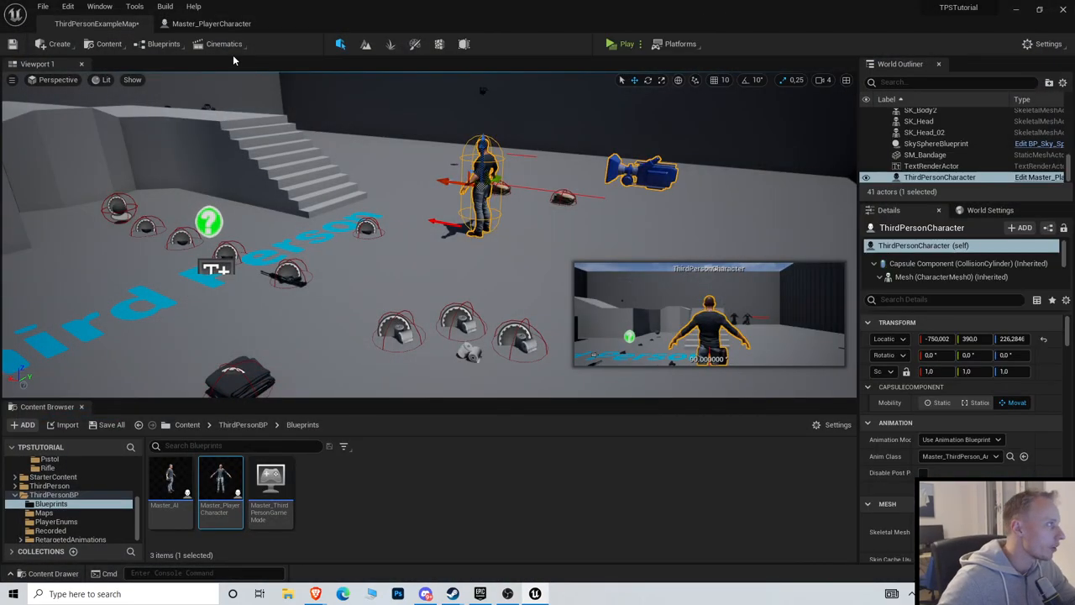
Open Master_PlayerCharacter and place Client Set Movement Speed after the Move Component To nodes.
double_click(220, 478)
text(se)
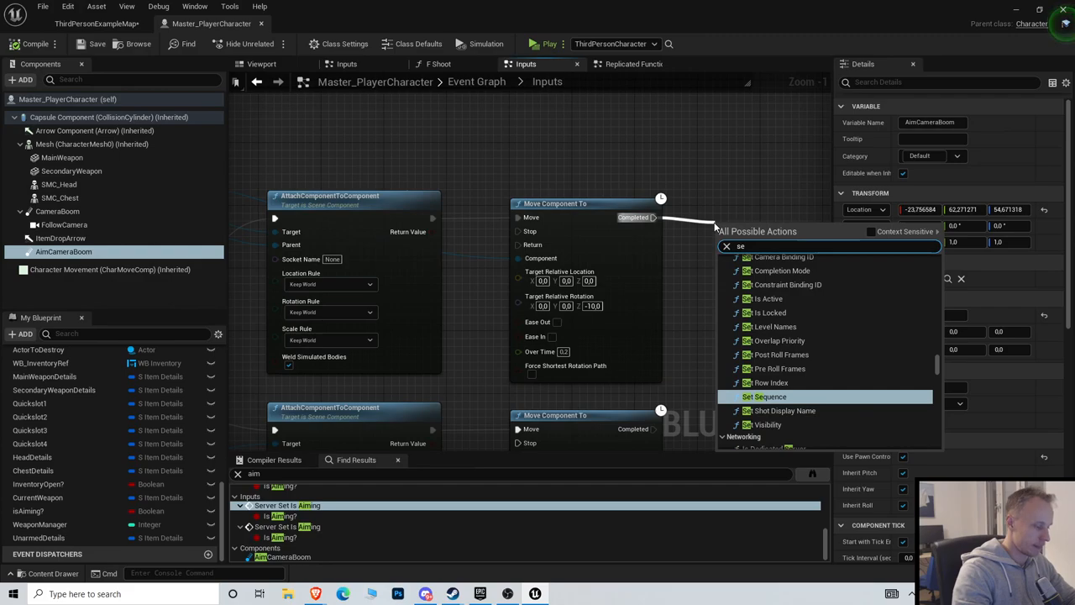
text(client set)
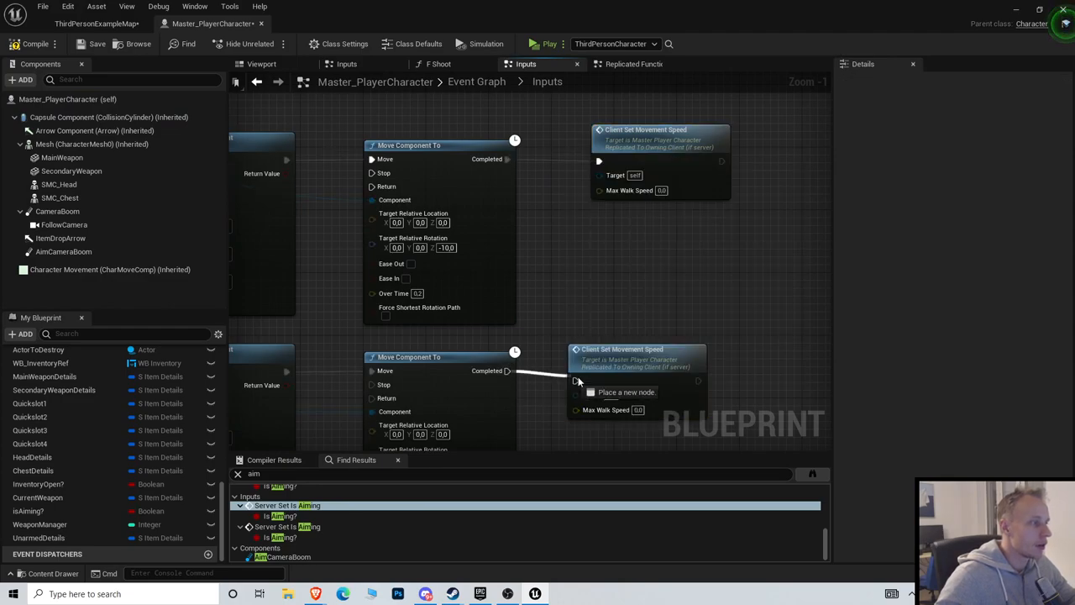
click(639, 353)
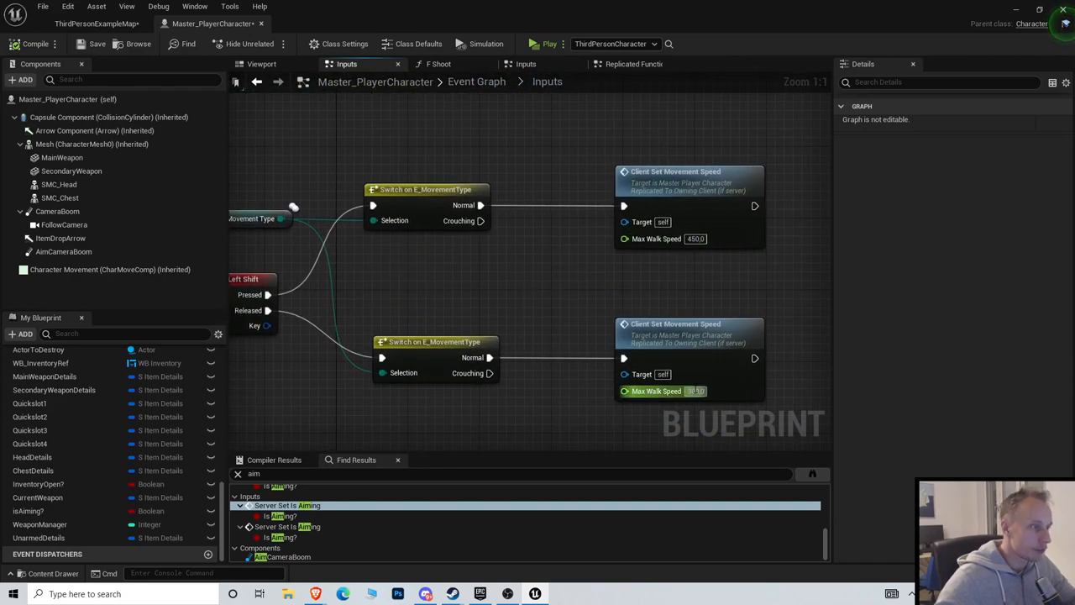
Set Max Walk Speed to 150 when aiming and 300 on release.
click(633, 64)
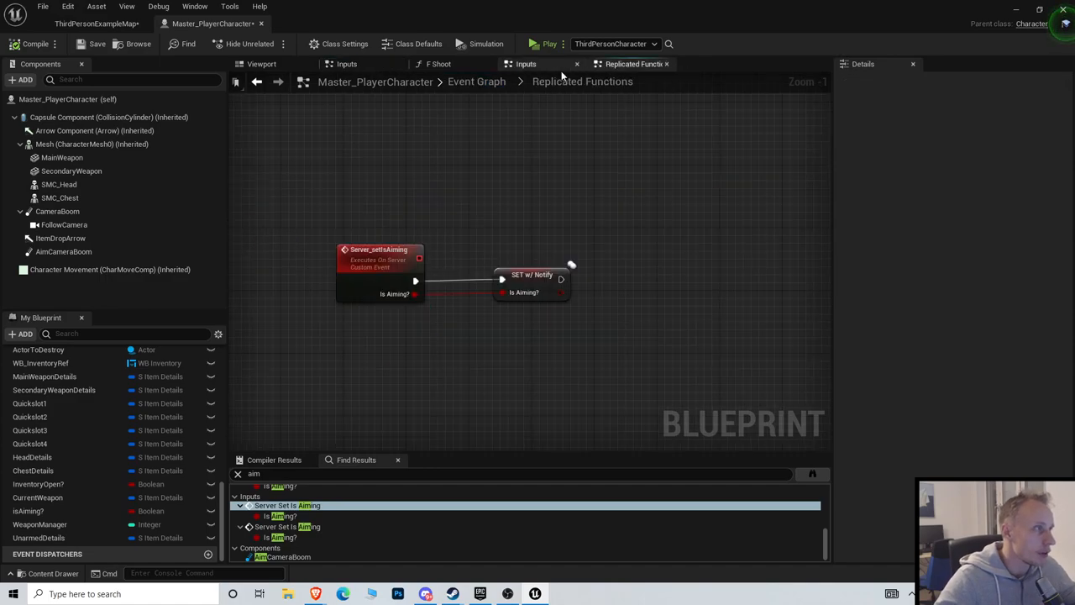
click(526, 63)
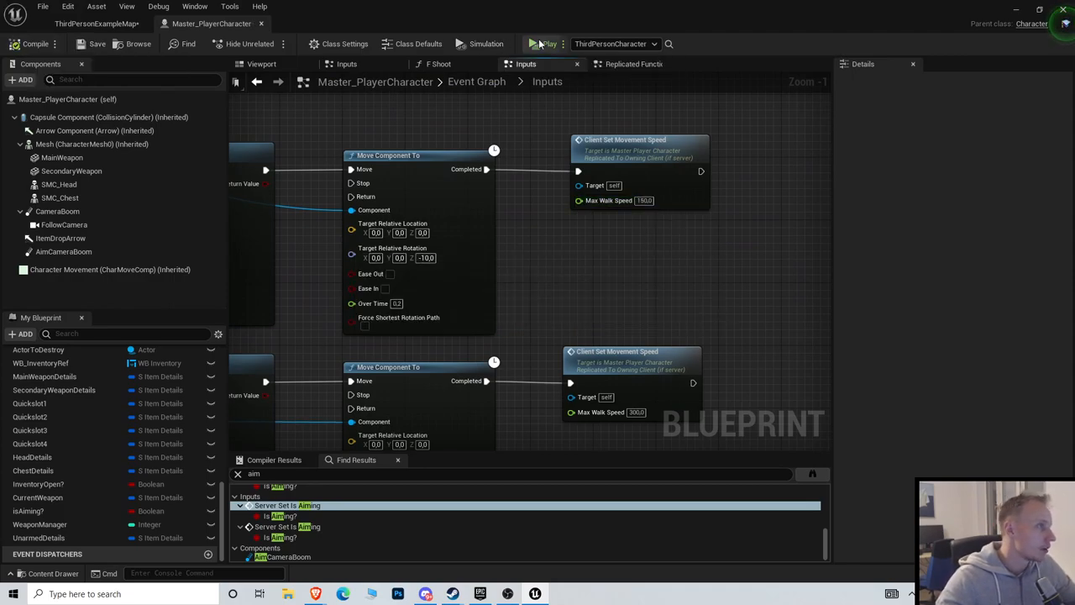
click(543, 43)
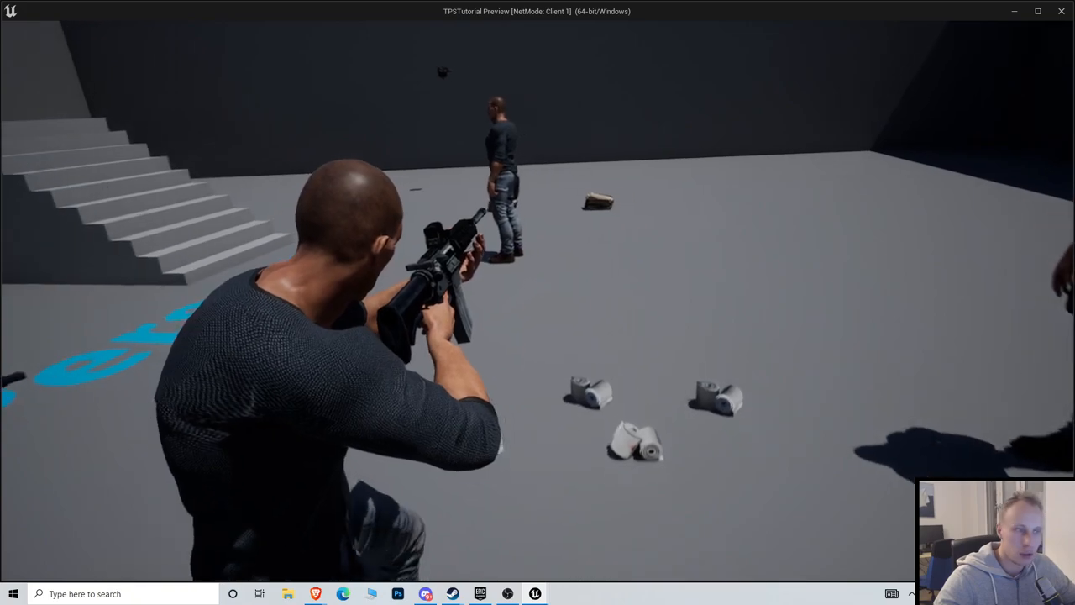
click(12, 594)
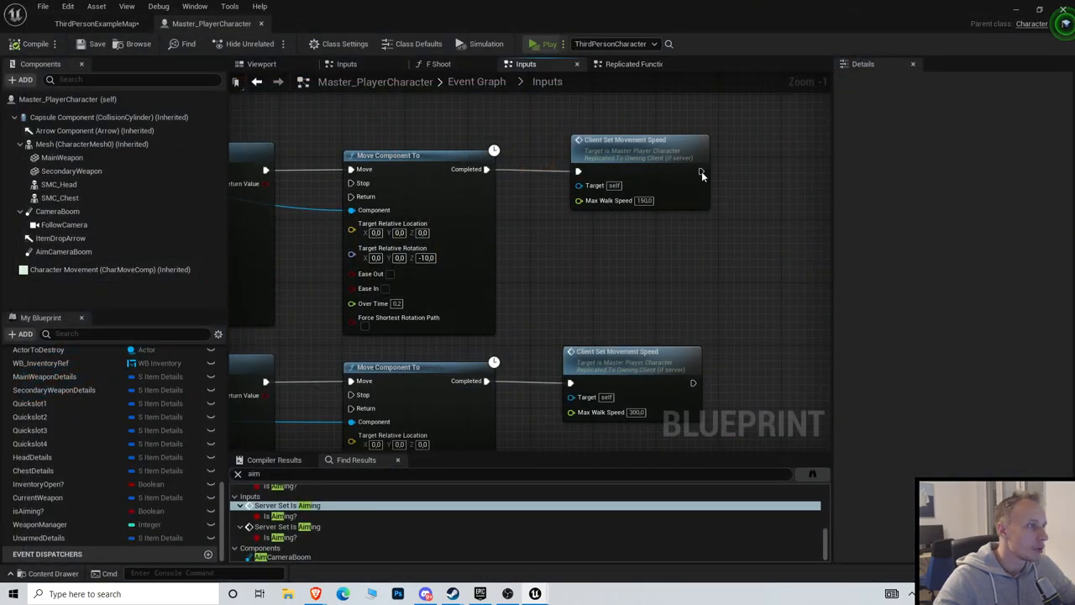
click(544, 44)
text(125)
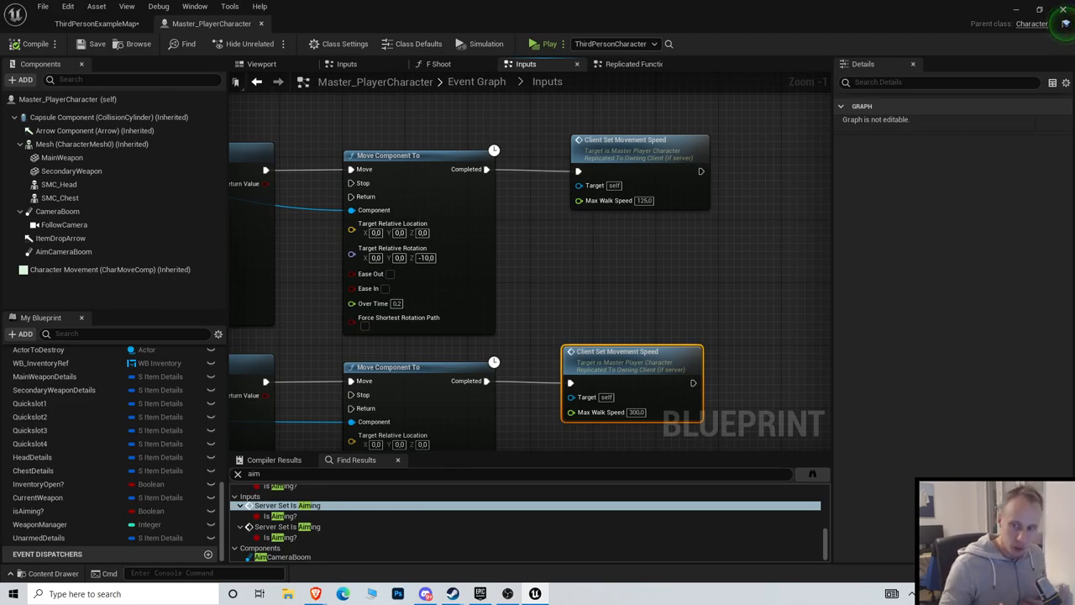
mouse_move(942, 262)
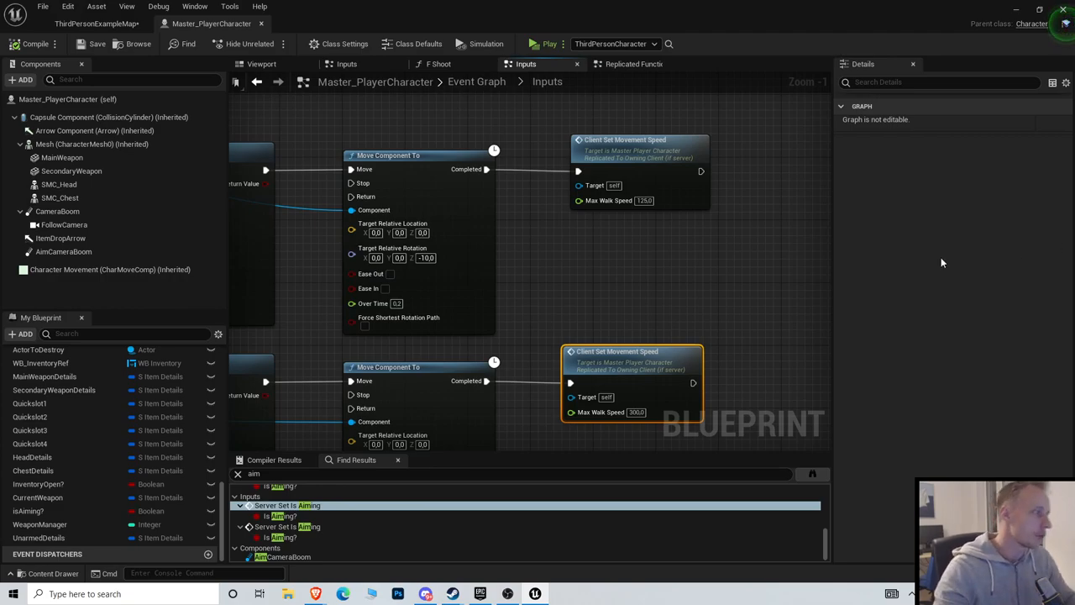